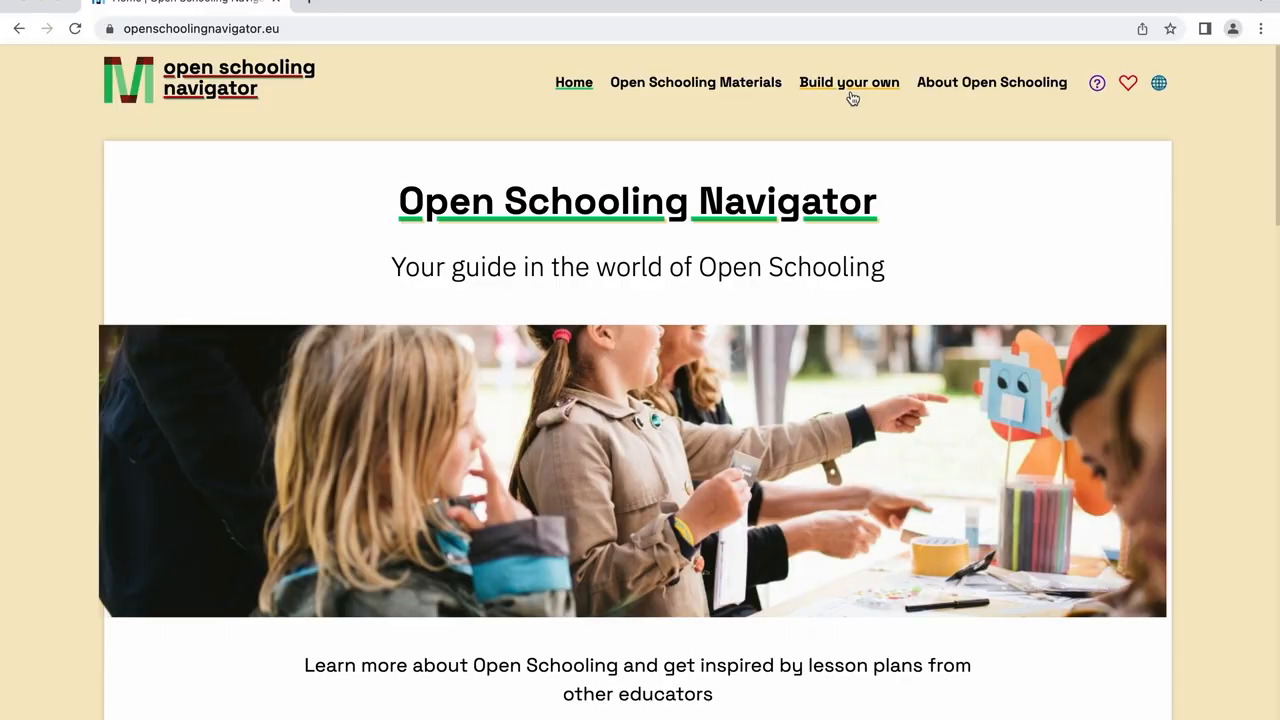
# - On the Build your own page, pick 'Dealing with waste' from the existing learning scenarios list
pyautogui.click(848, 82)
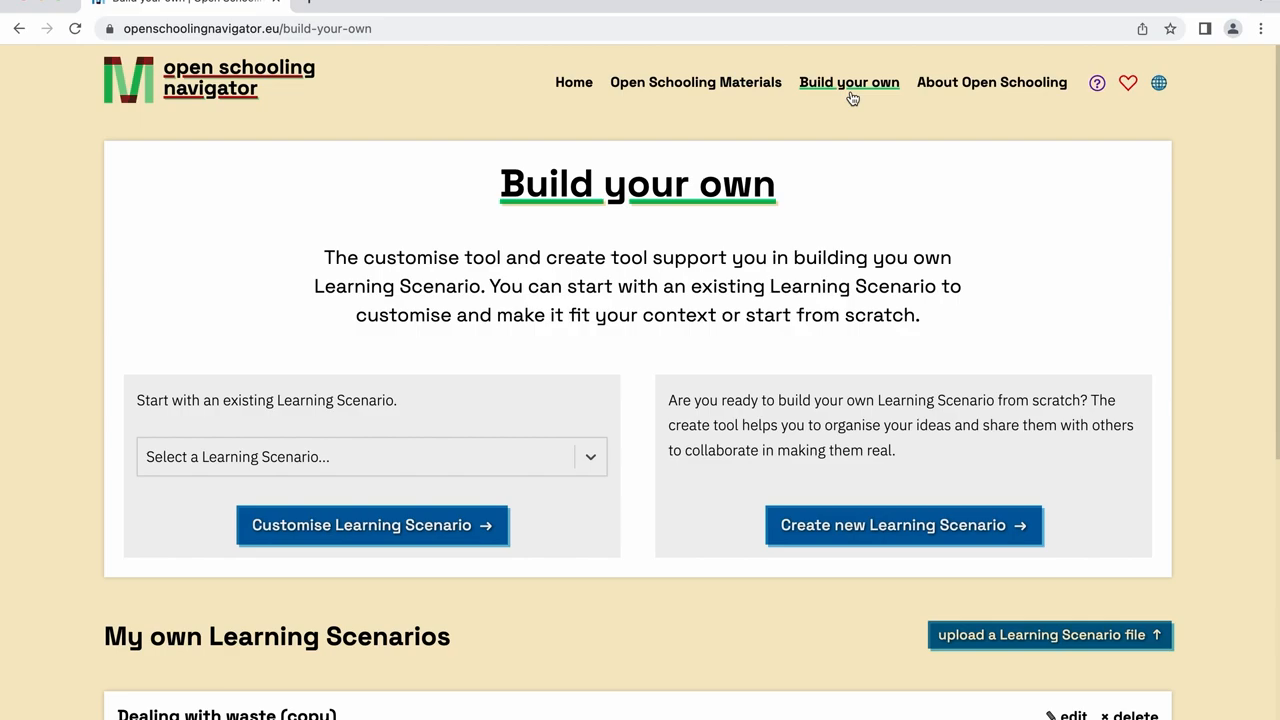
pyautogui.click(372, 456)
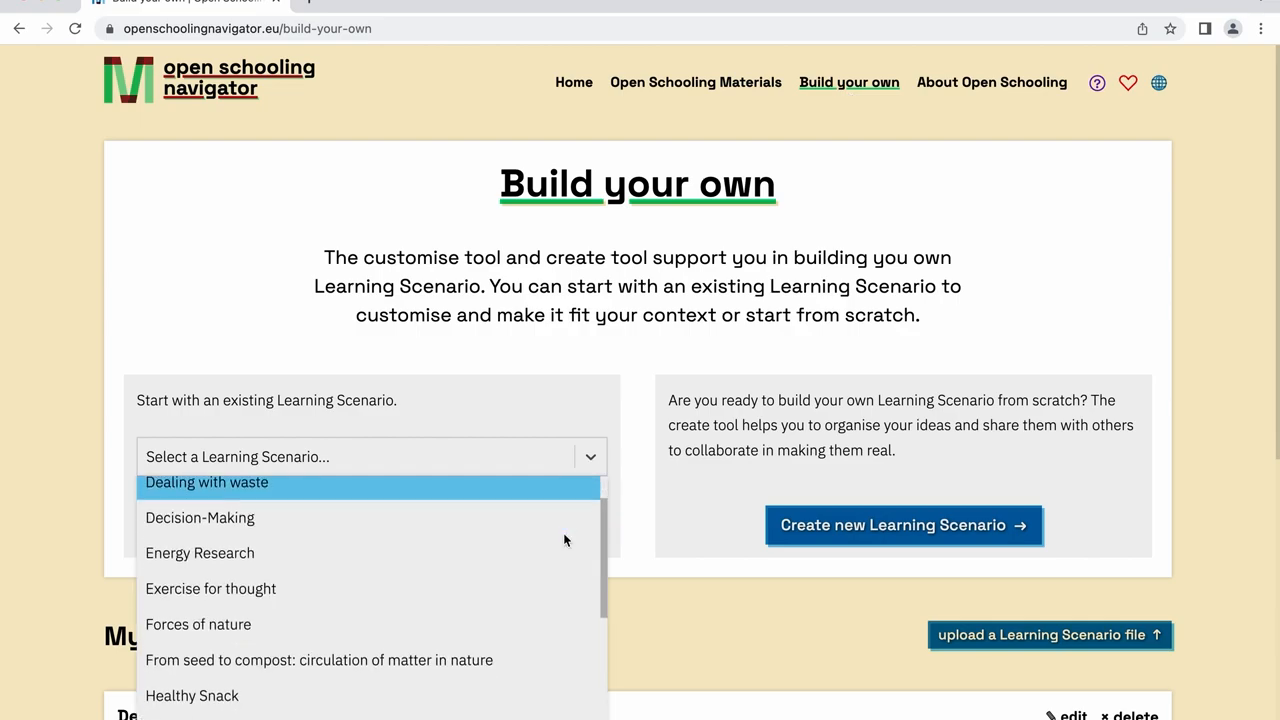
pyautogui.scroll(-3)
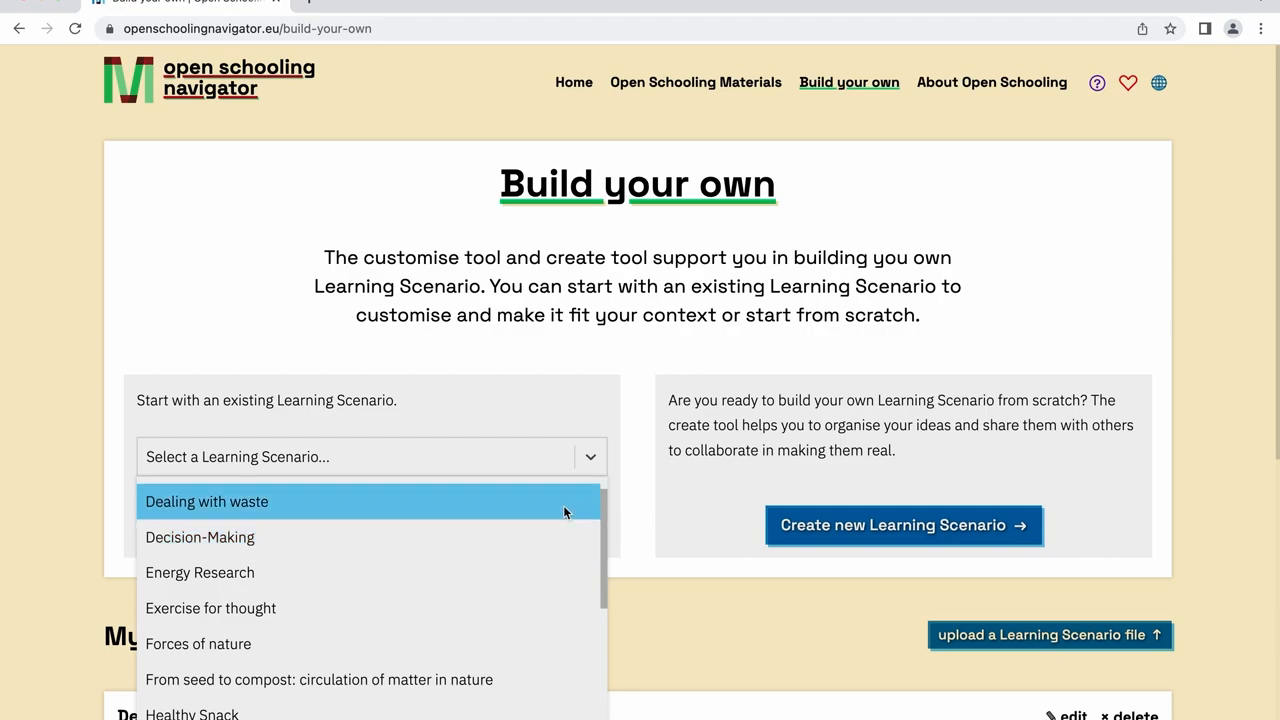
pyautogui.click(206, 500)
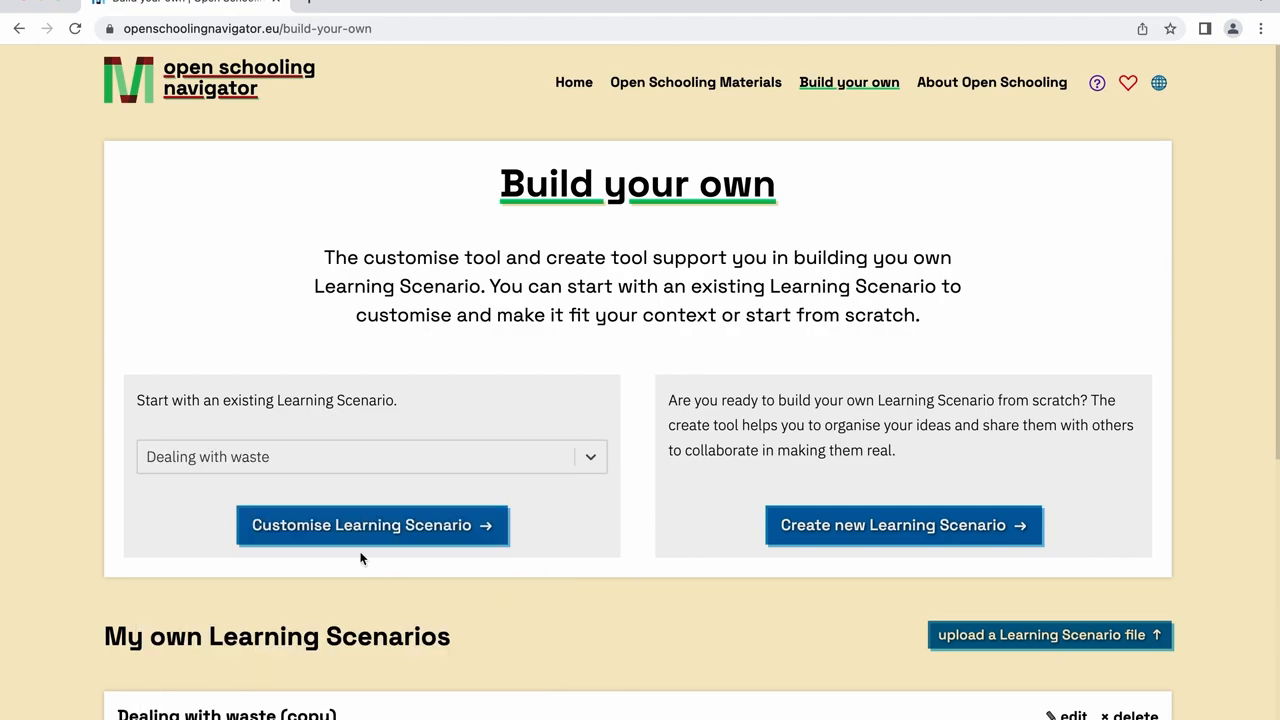
# - Customise the chosen scenario and retitle the copy 'Dealing with waste version 1'
pyautogui.click(372, 524)
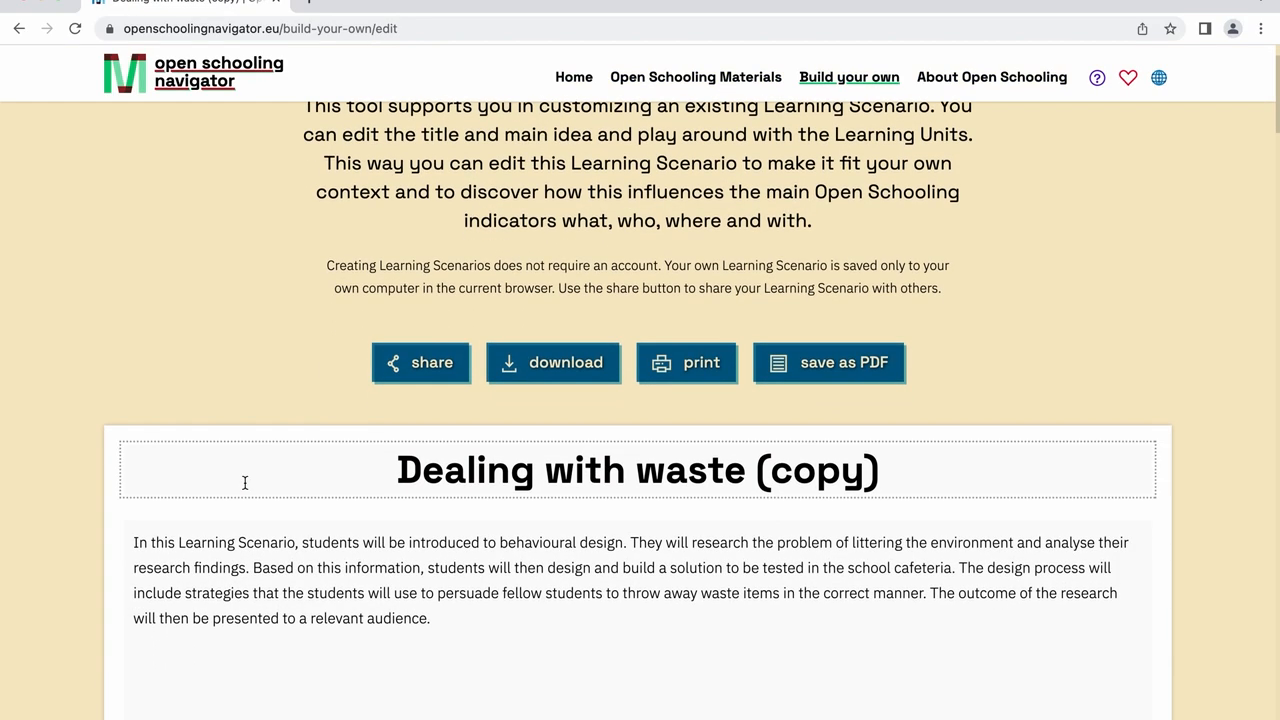
pyautogui.write('Dealing with waste version 1')
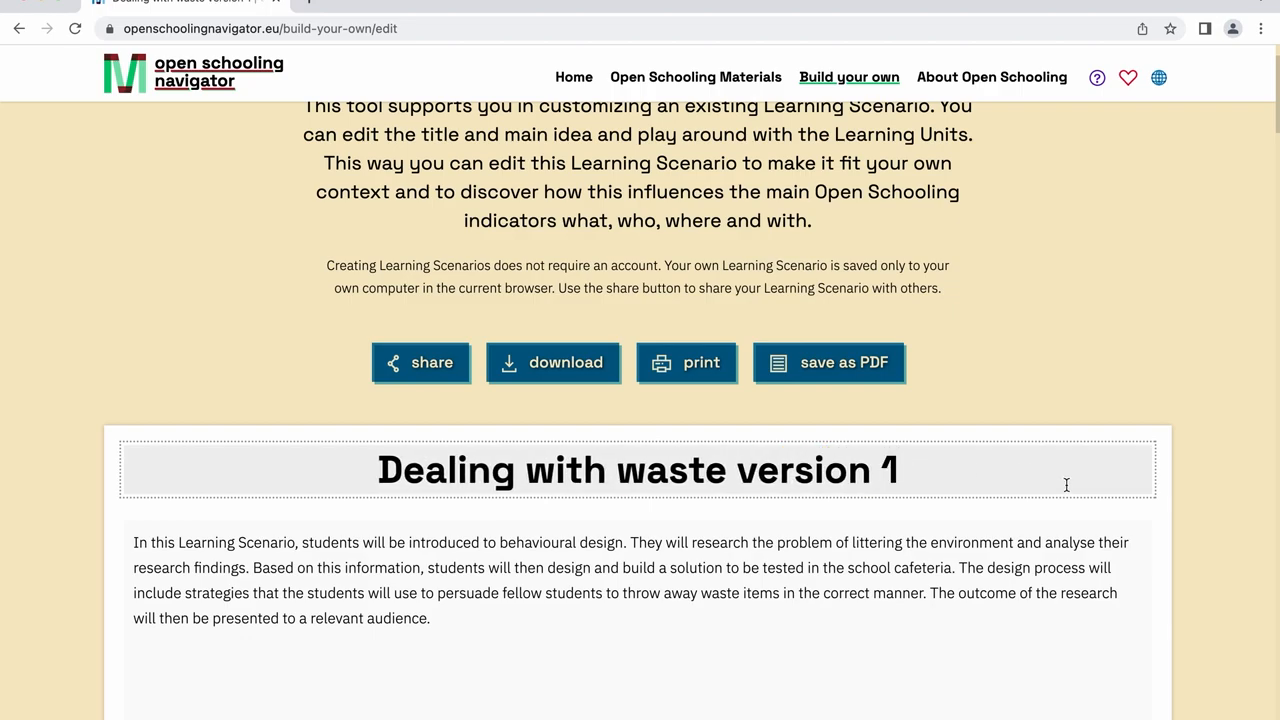
pyautogui.scroll(-3)
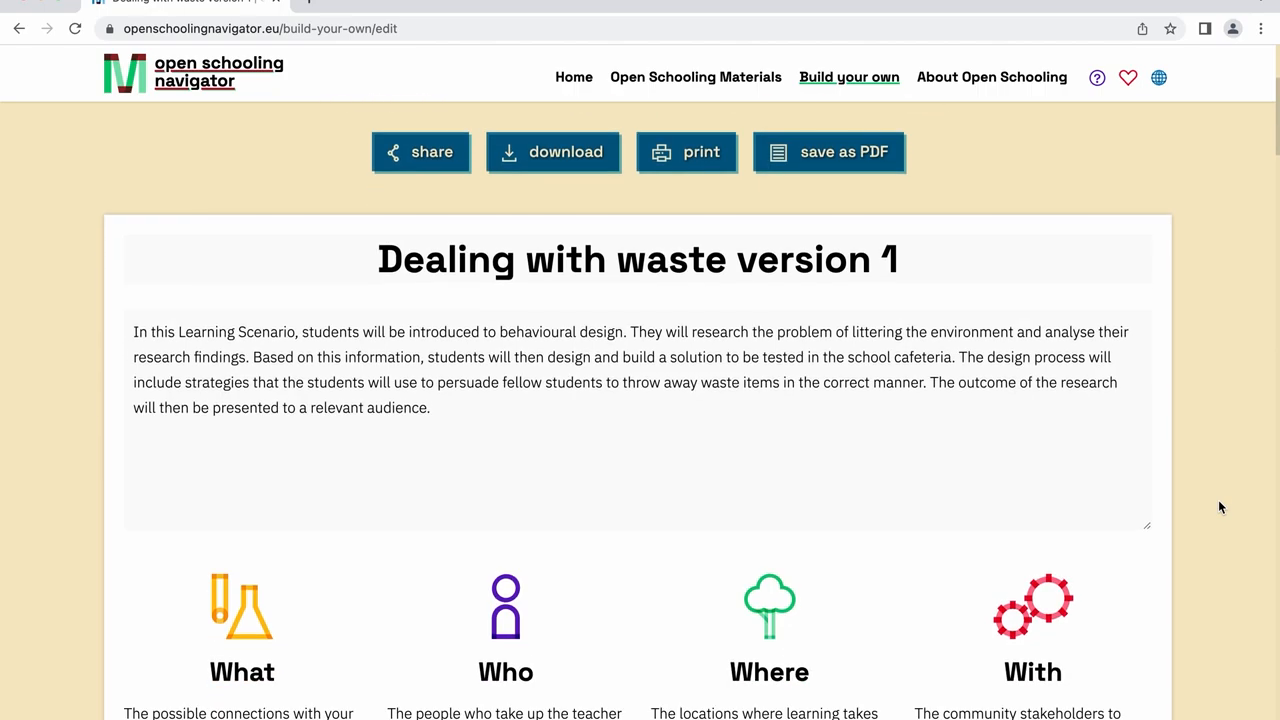
# - Scroll down to the Learning Units section starting with the Kickoff project unit
pyautogui.scroll(-3)
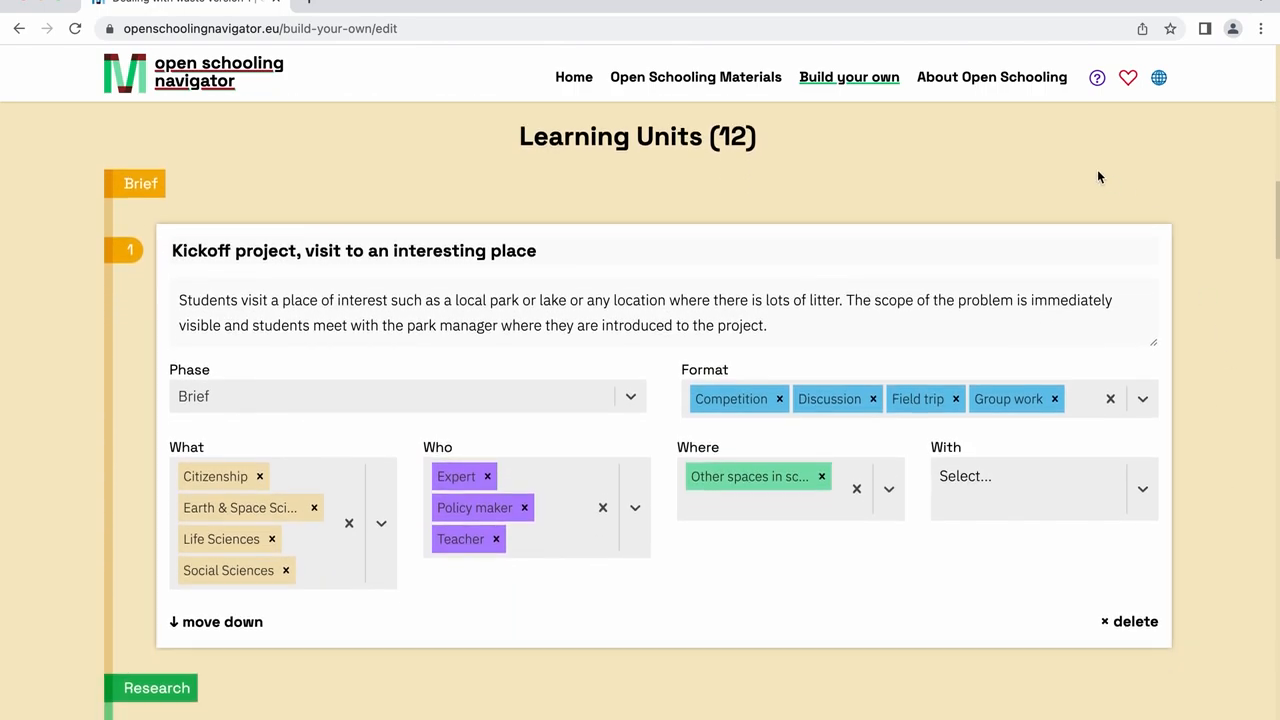
pyautogui.moveTo(726, 156)
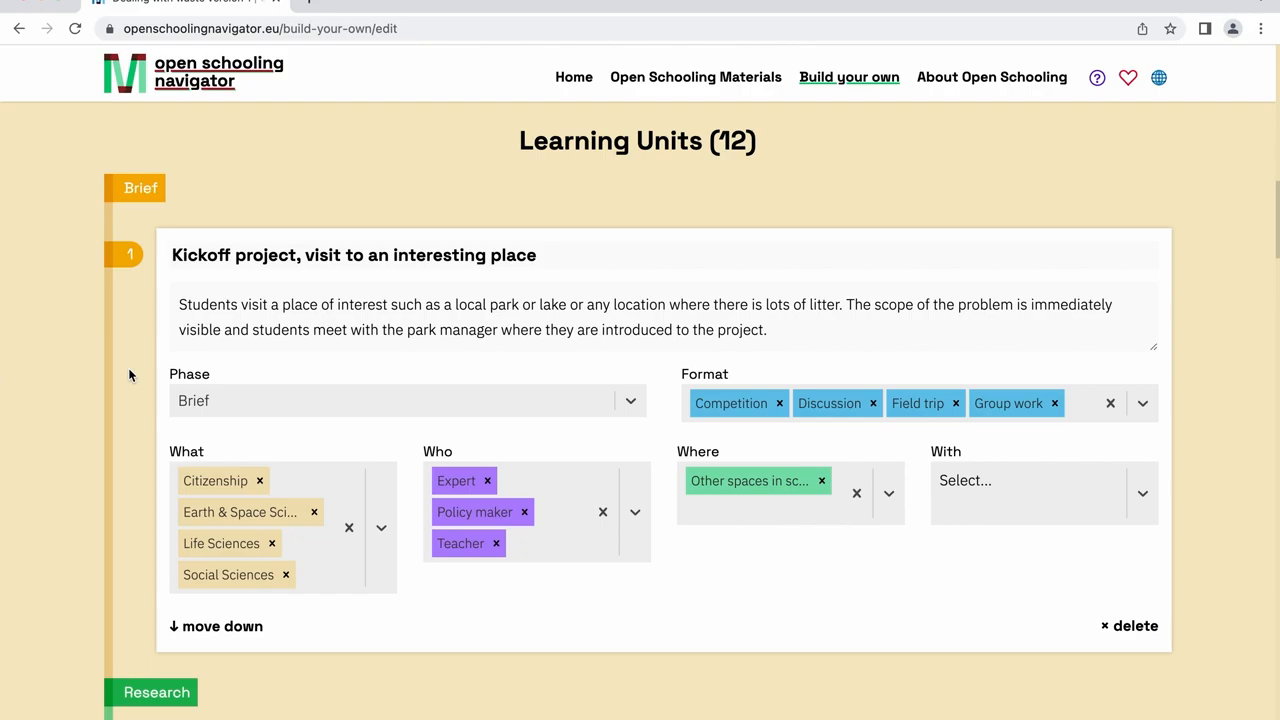
pyautogui.moveTo(220, 424)
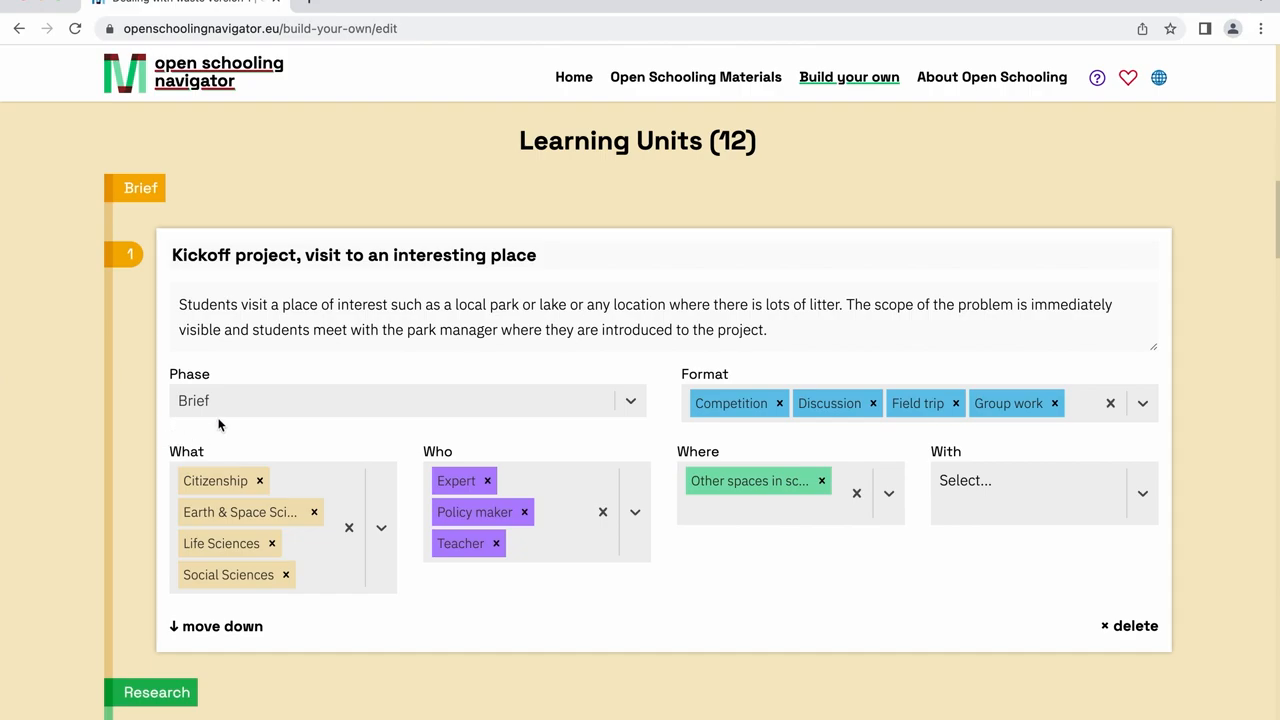
pyautogui.moveTo(722, 428)
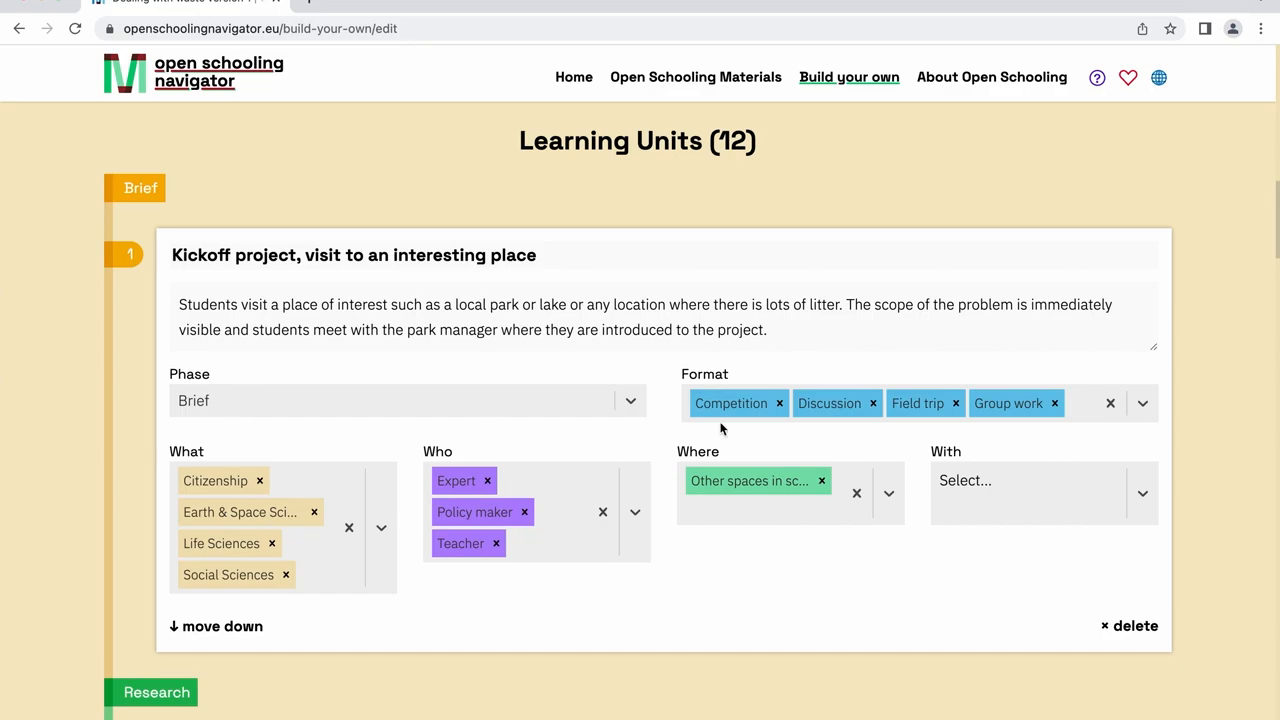
pyautogui.moveTo(1082, 410)
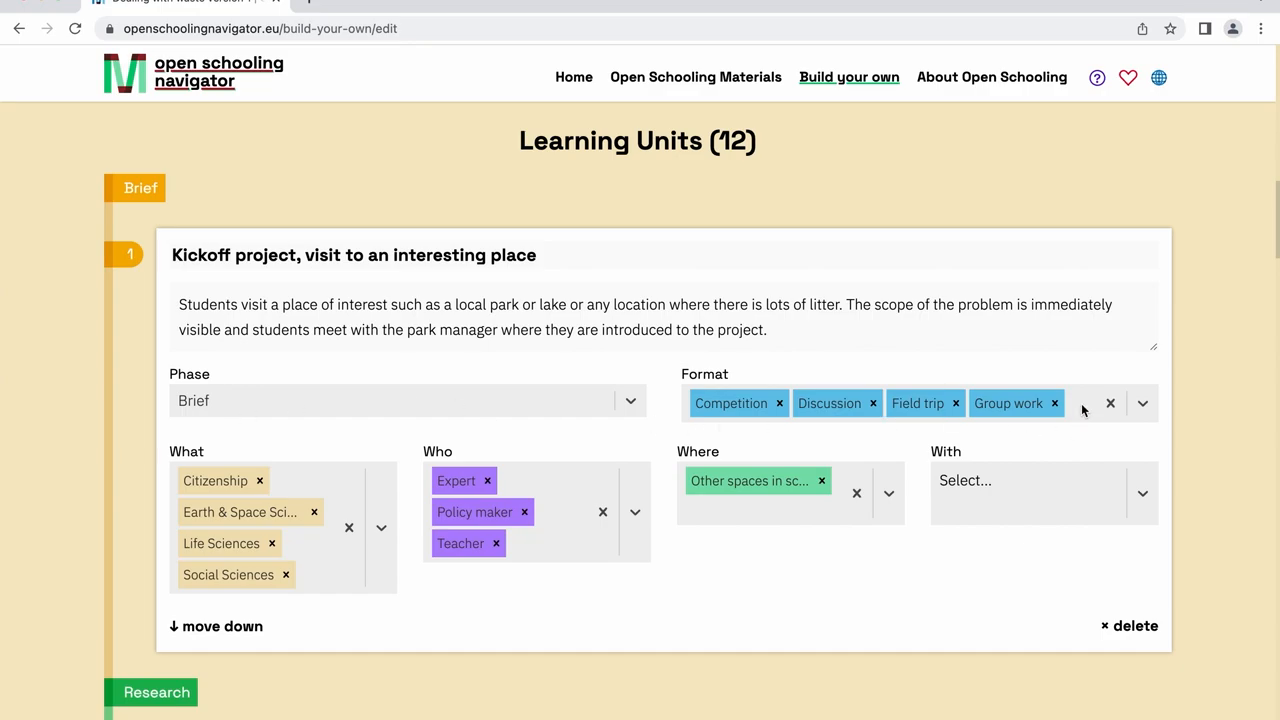
pyautogui.moveTo(312, 480)
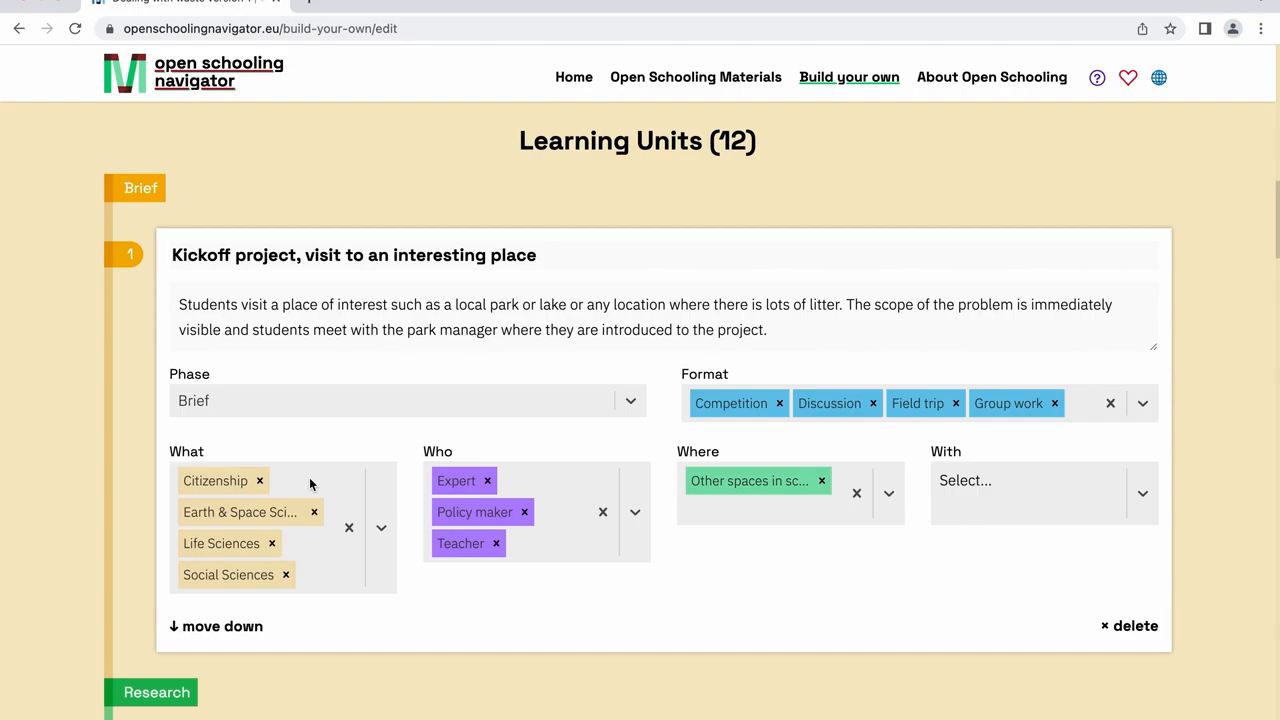
pyautogui.moveTo(540, 488)
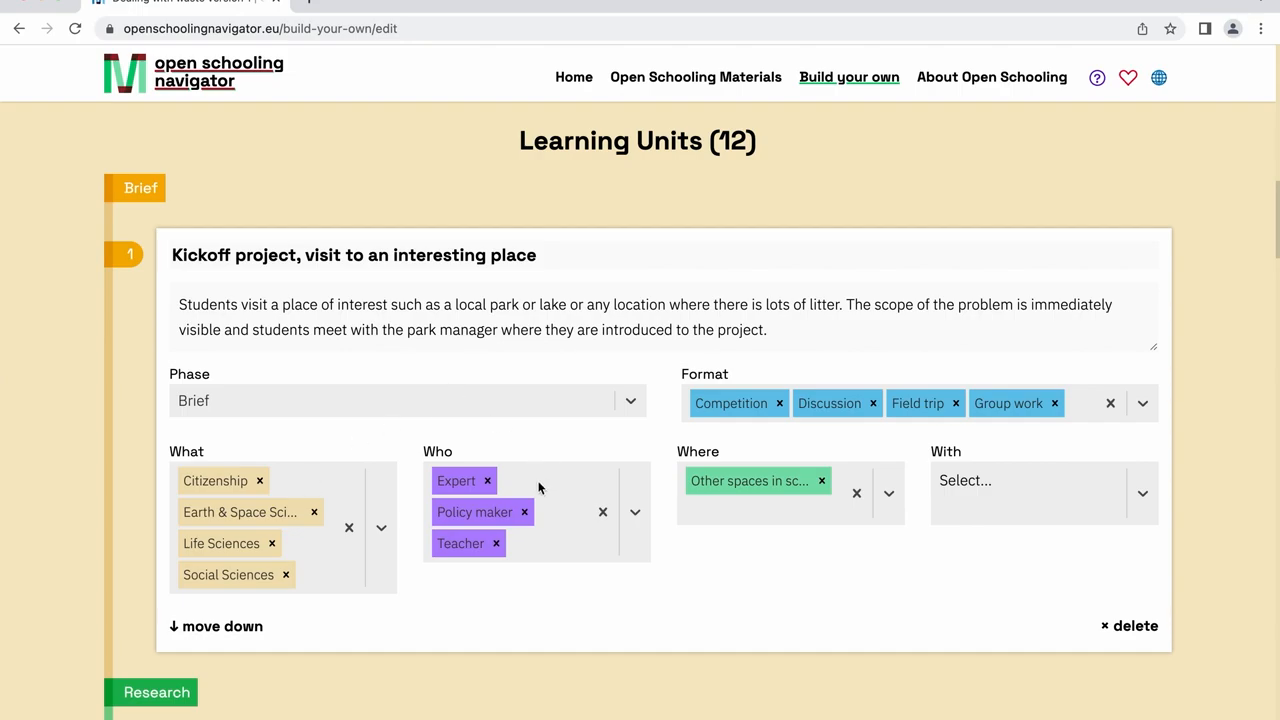
pyautogui.moveTo(850, 476)
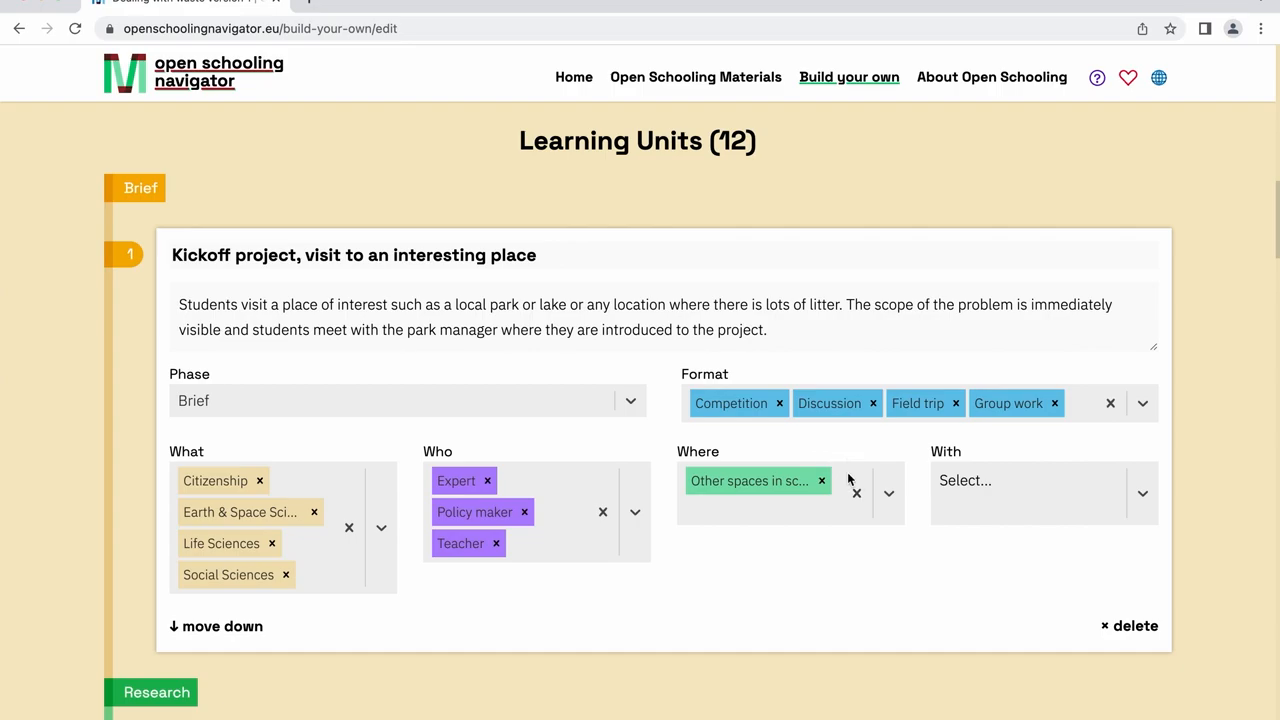
pyautogui.moveTo(1032, 476)
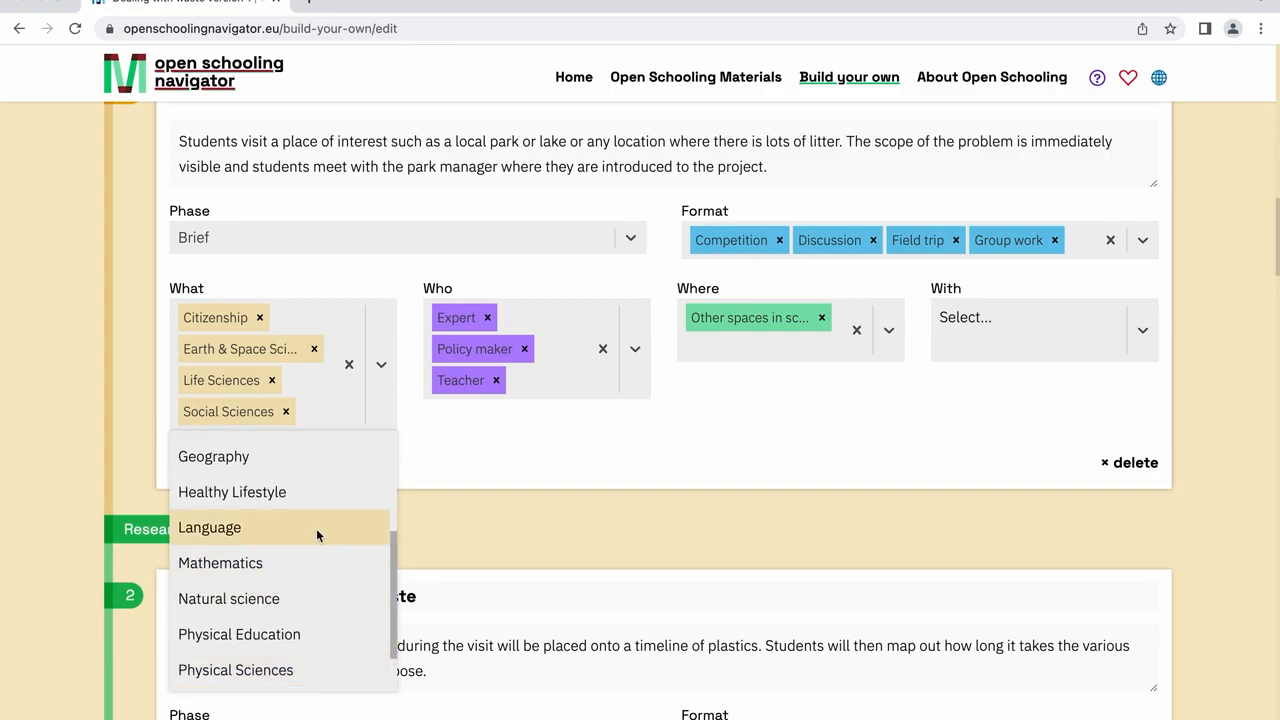
# - Add Language to the Kickoff project unit's subjects and move down to unit 3
pyautogui.click(208, 528)
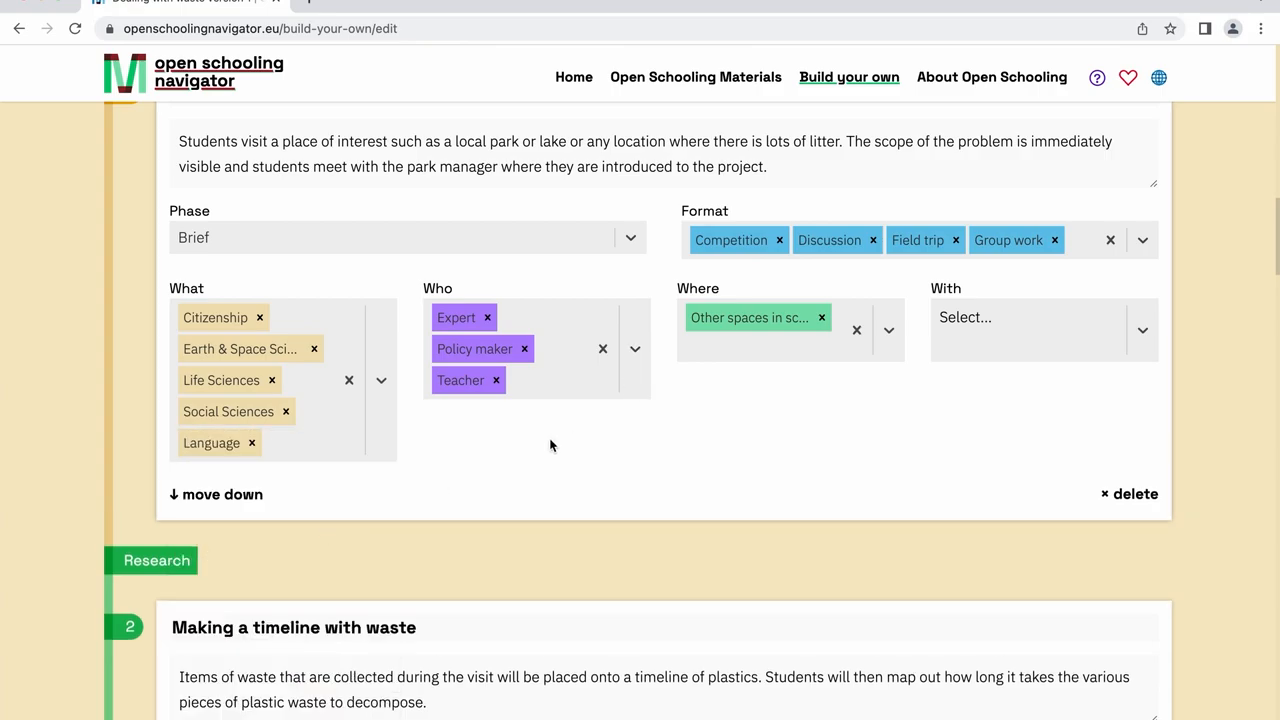
pyautogui.scroll(-3)
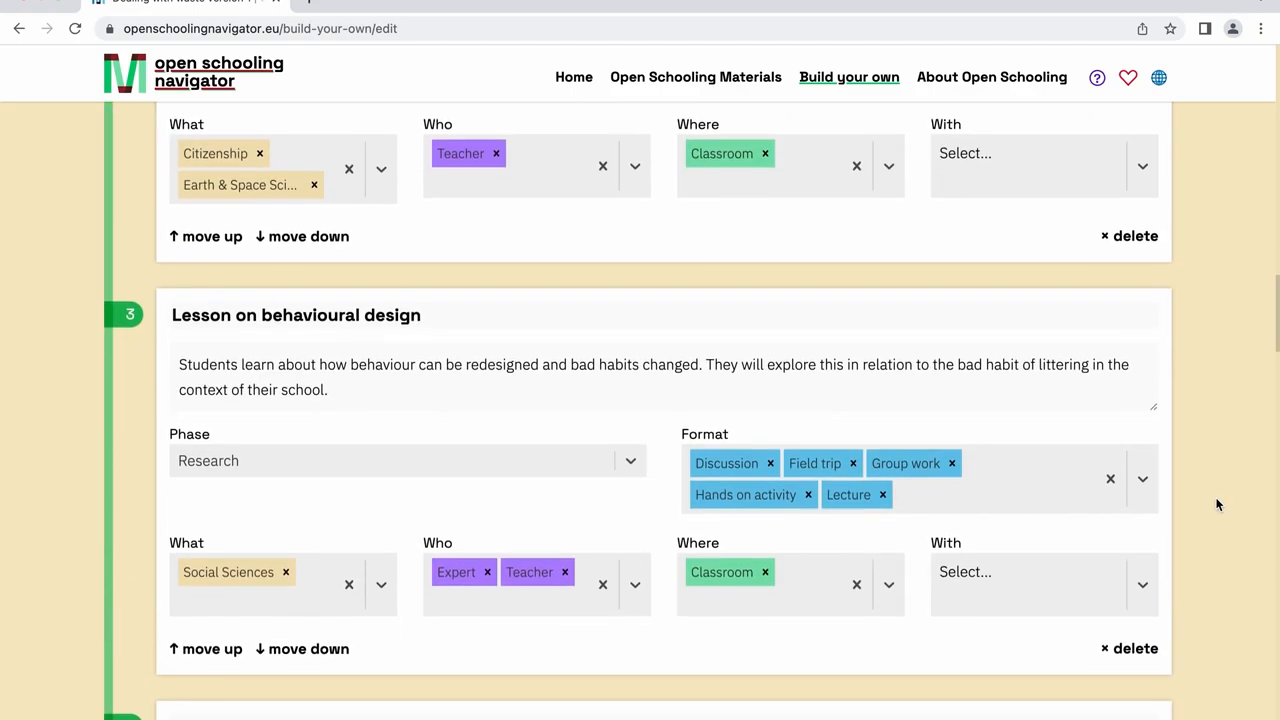
pyautogui.scroll(-3)
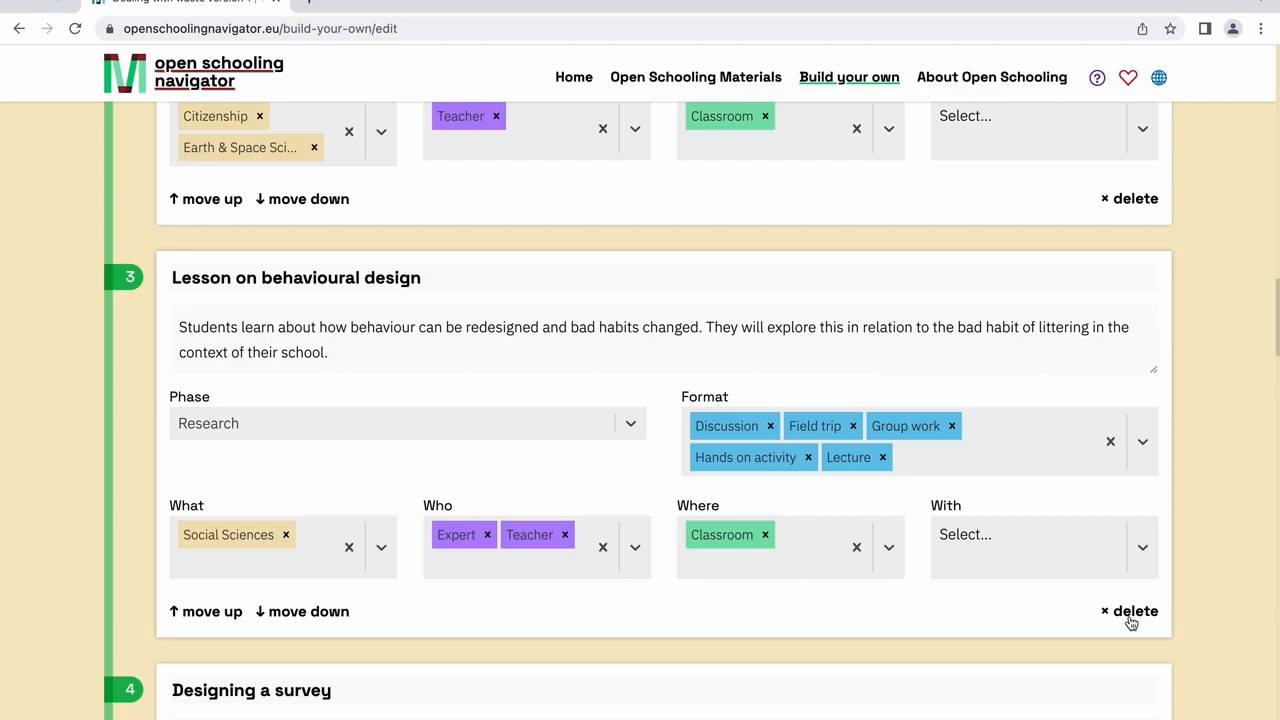
# - Delete the 'Lesson on behavioural design' unit and confirm, making 'Designing a survey' unit 3
pyautogui.click(1122, 612)
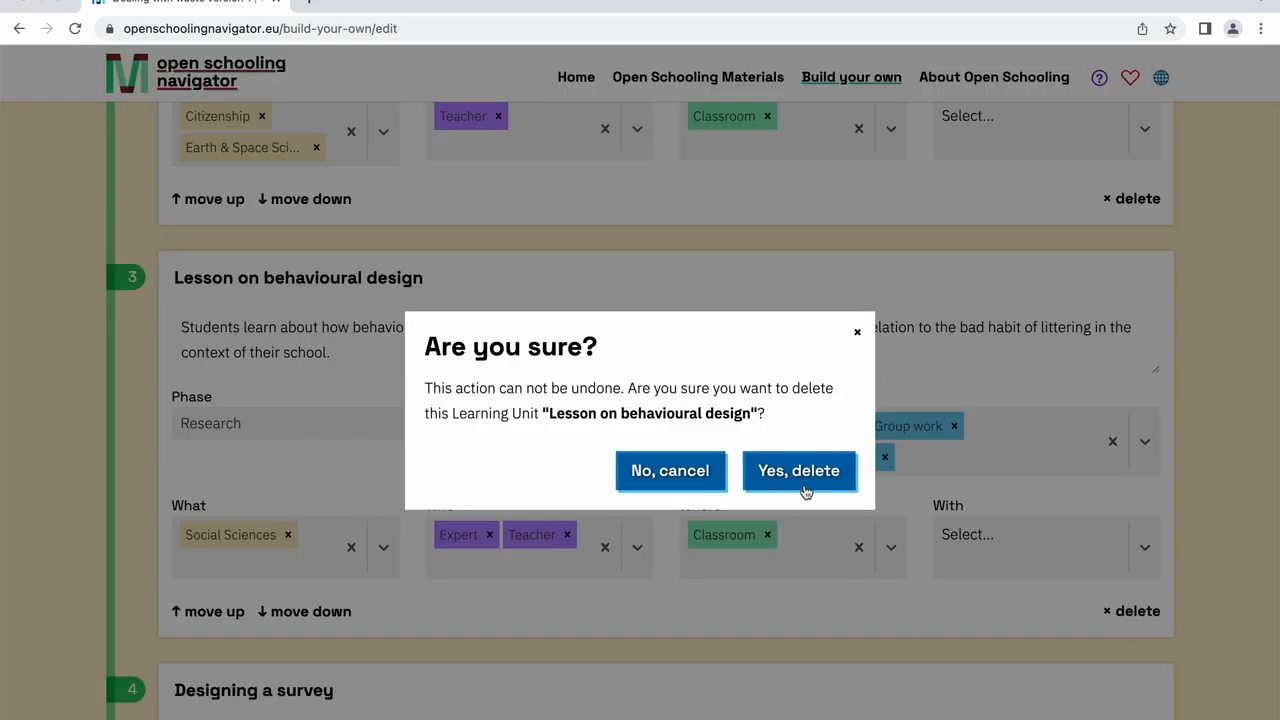
pyautogui.click(800, 472)
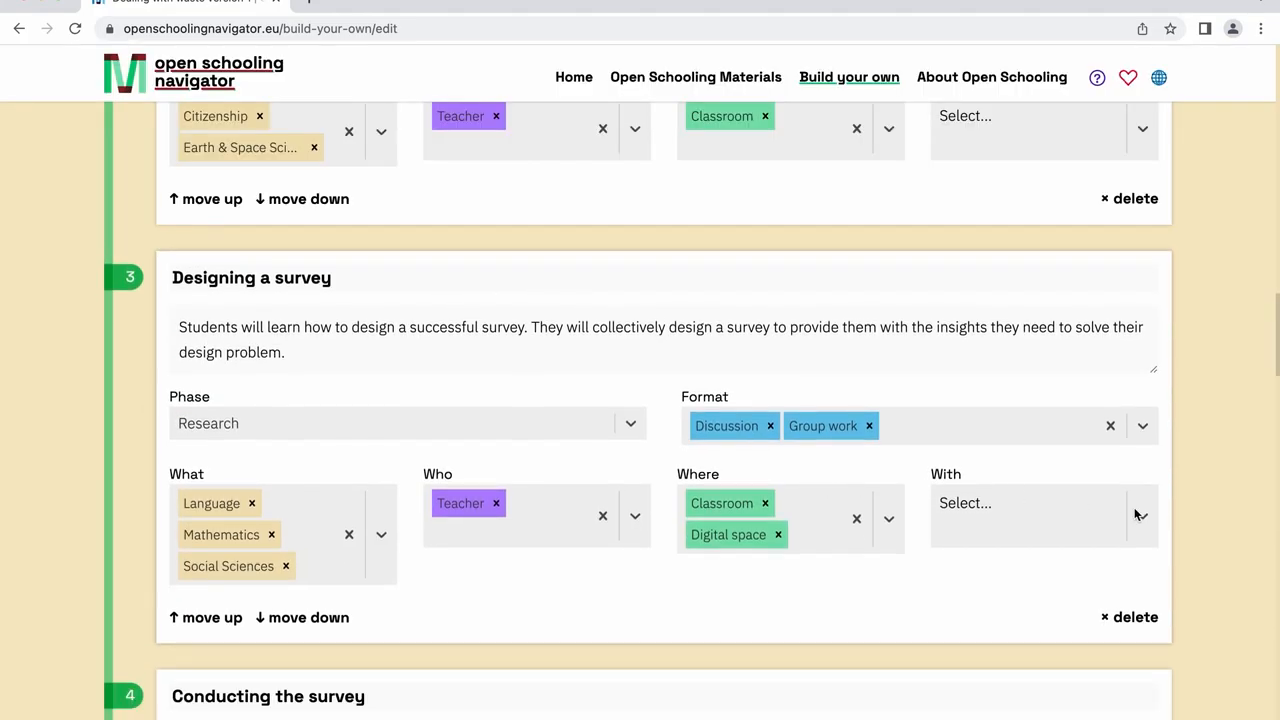
pyautogui.moveTo(1216, 502)
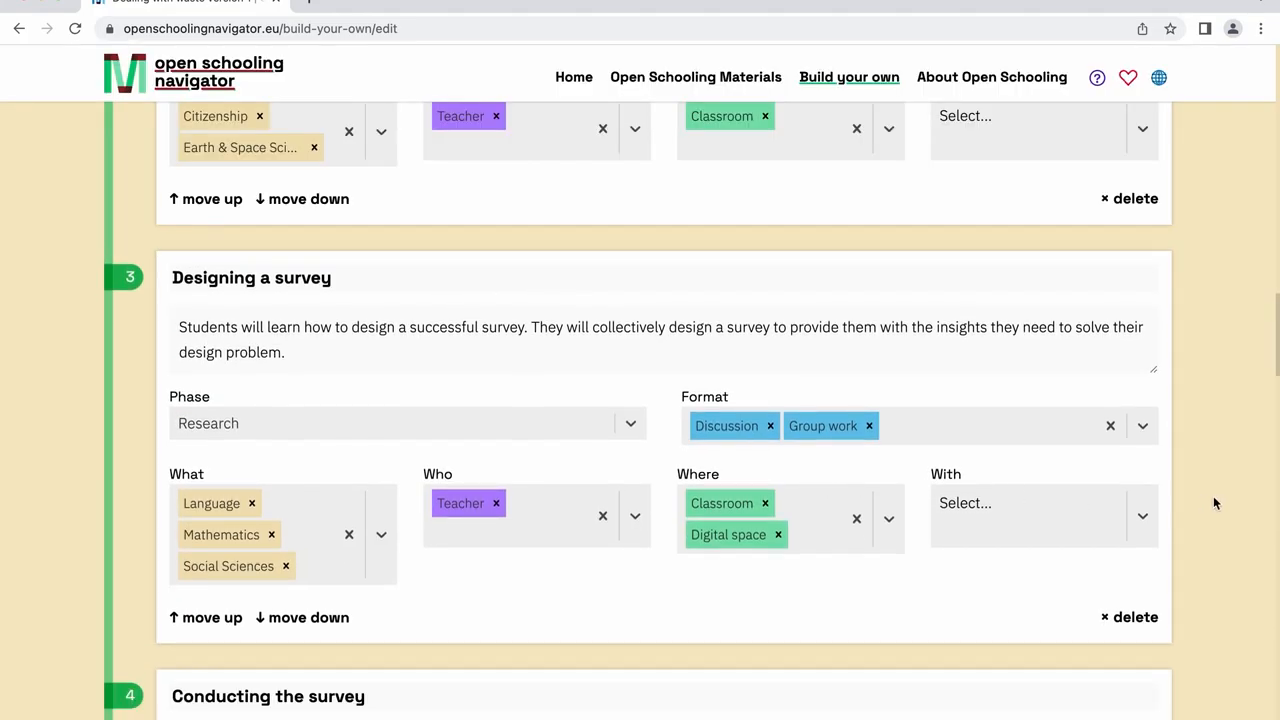
# - Download 'Dealing with waste version 1' as a scenario file to the computer
pyautogui.scroll(-3)
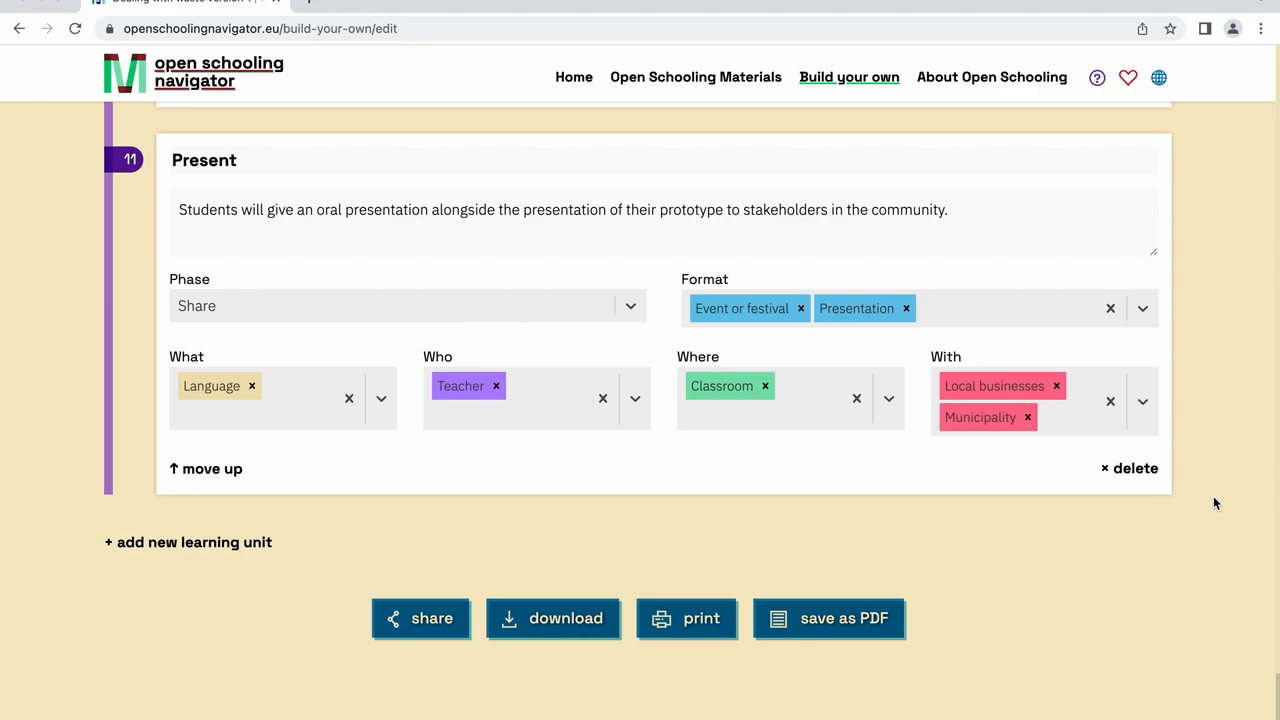
pyautogui.moveTo(896, 690)
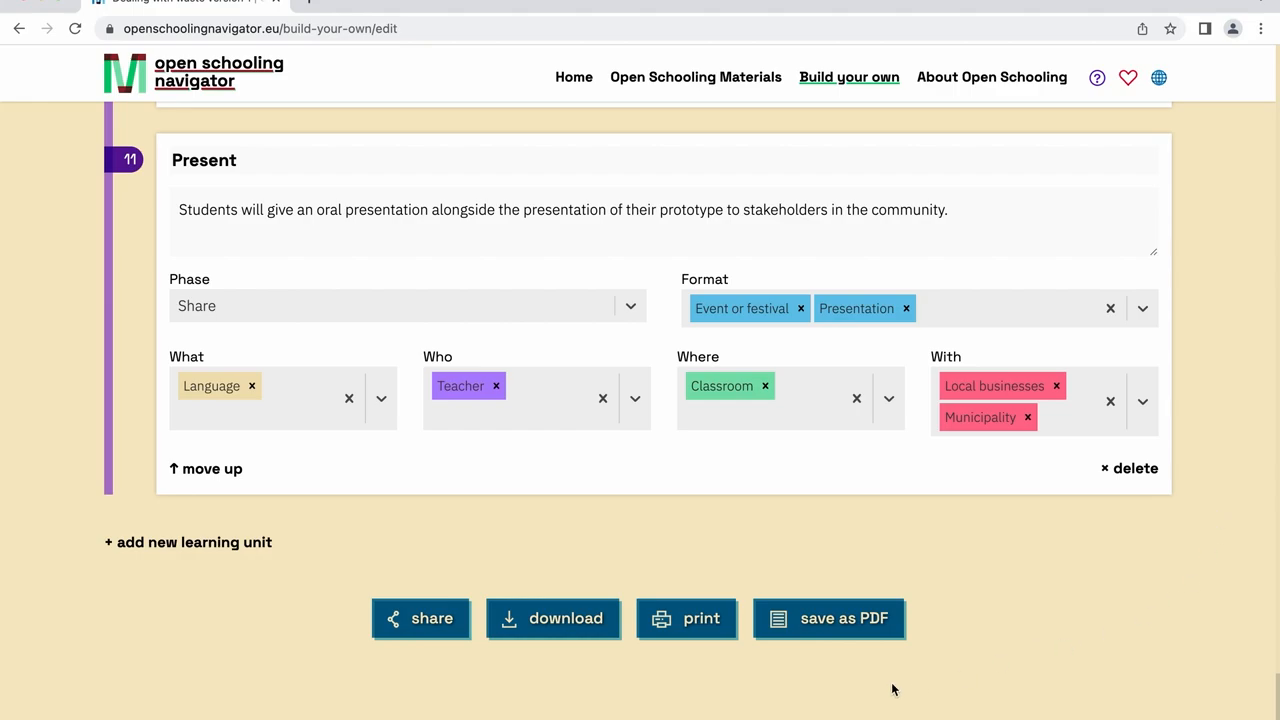
pyautogui.moveTo(564, 628)
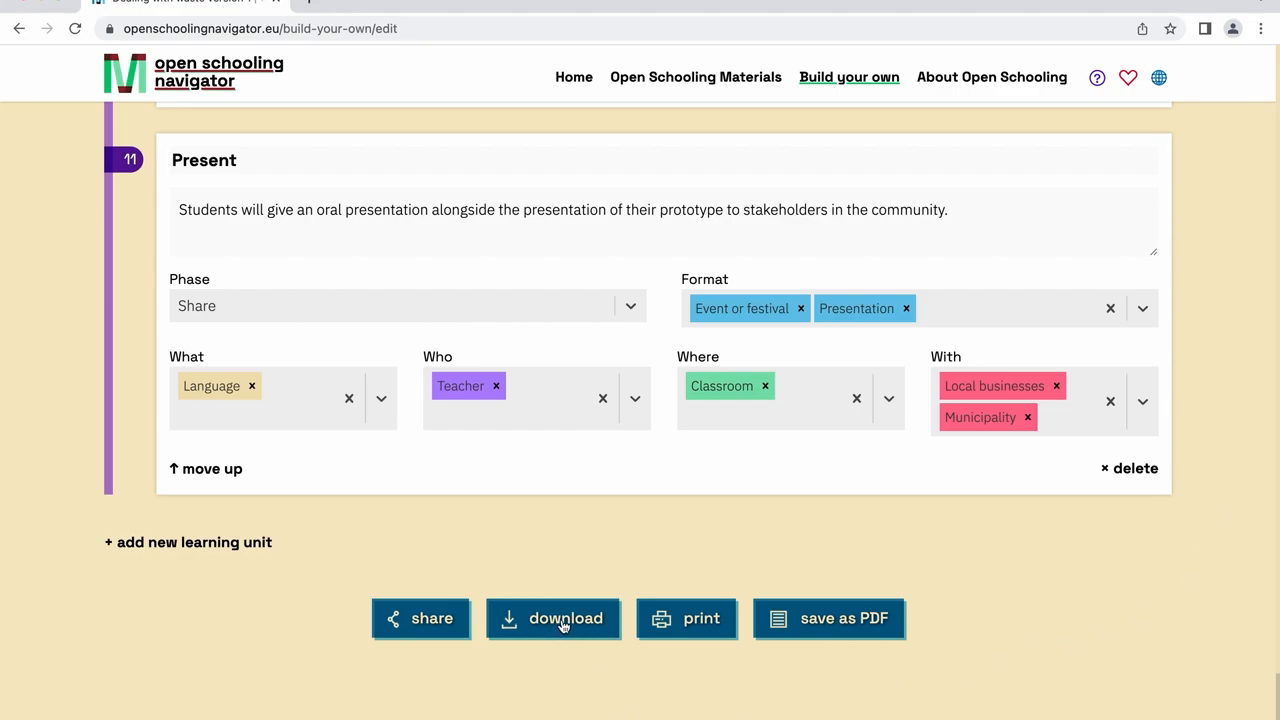
pyautogui.click(554, 620)
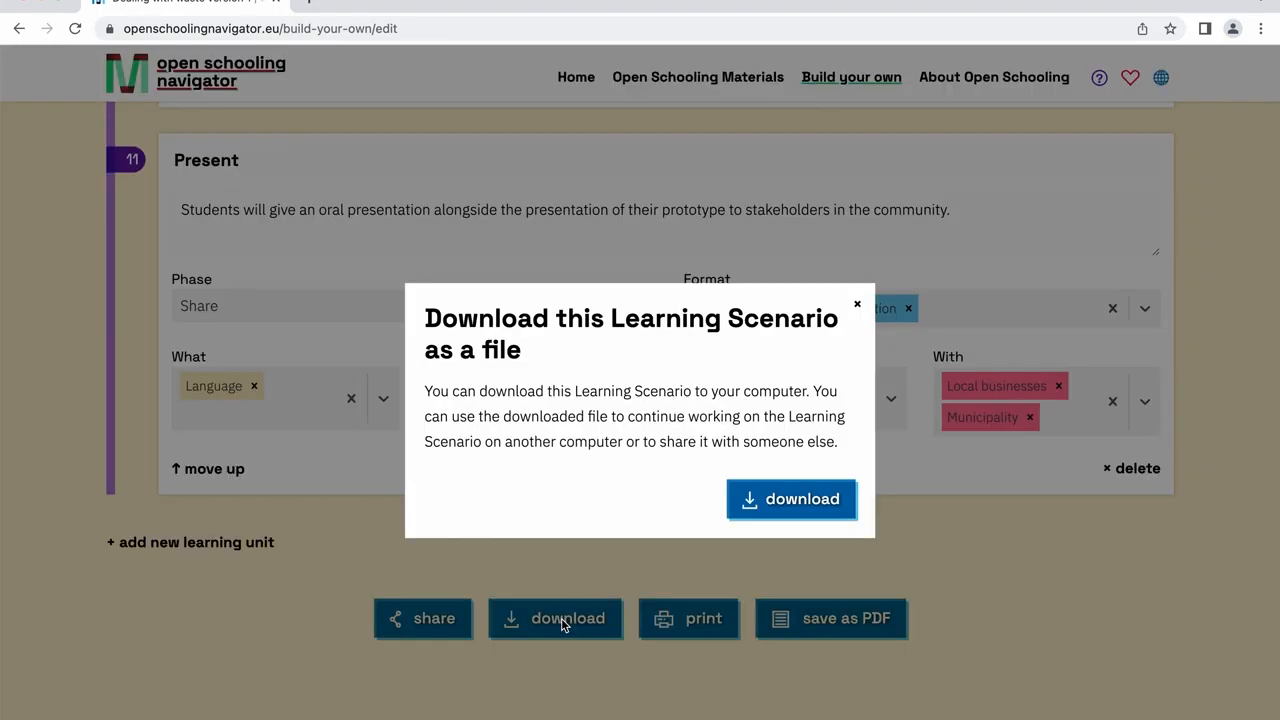
pyautogui.moveTo(796, 522)
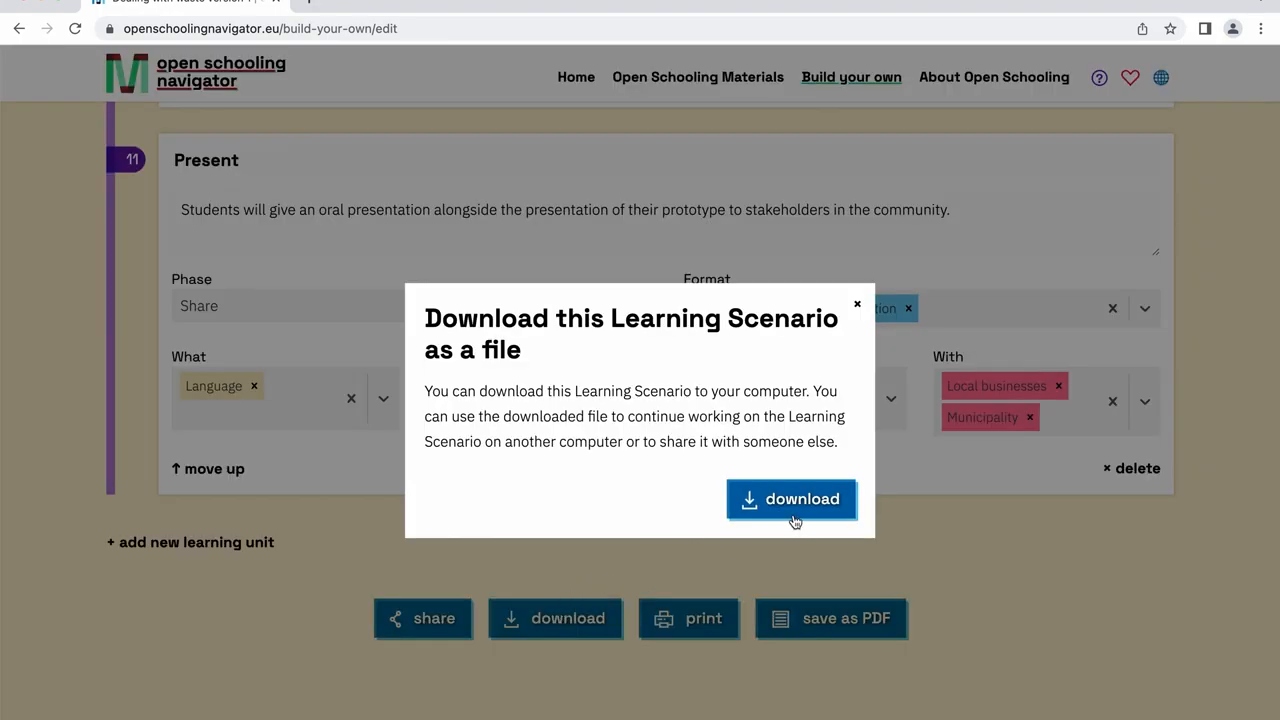
pyautogui.click(792, 500)
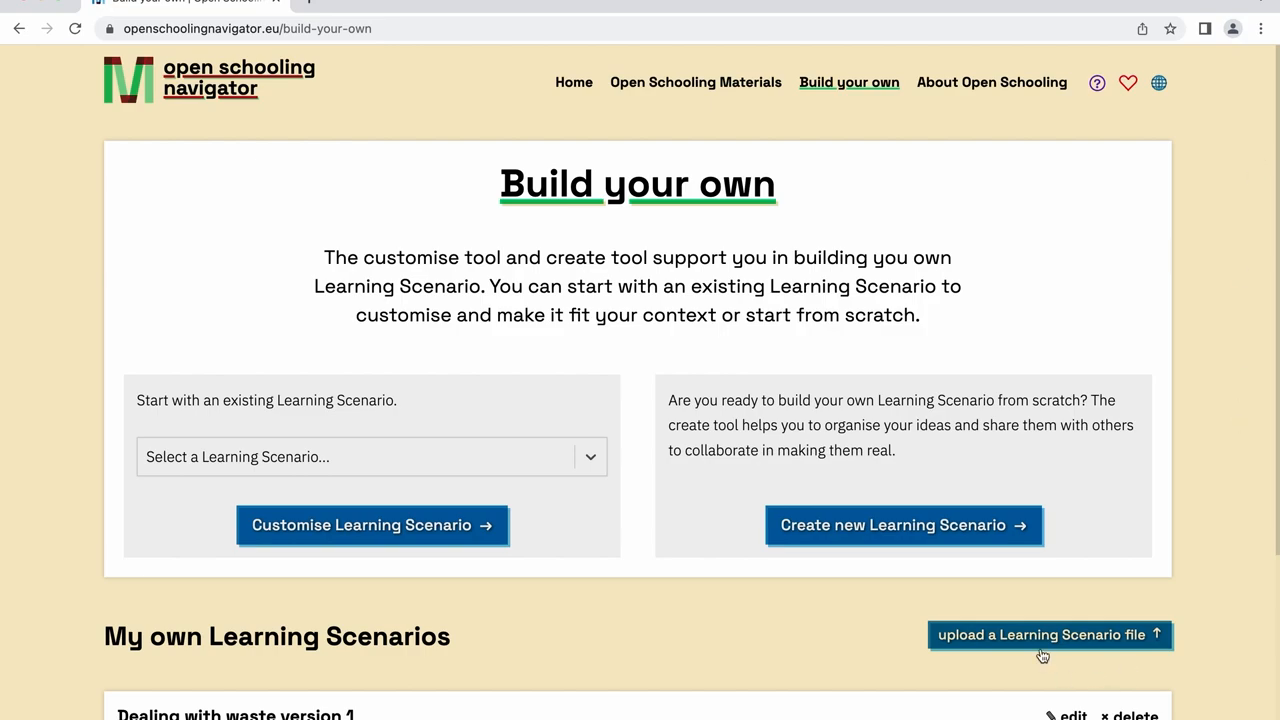
# - Upload the downloaded .json file from Downloads, import it as a second copy and open it for editing
pyautogui.click(1050, 636)
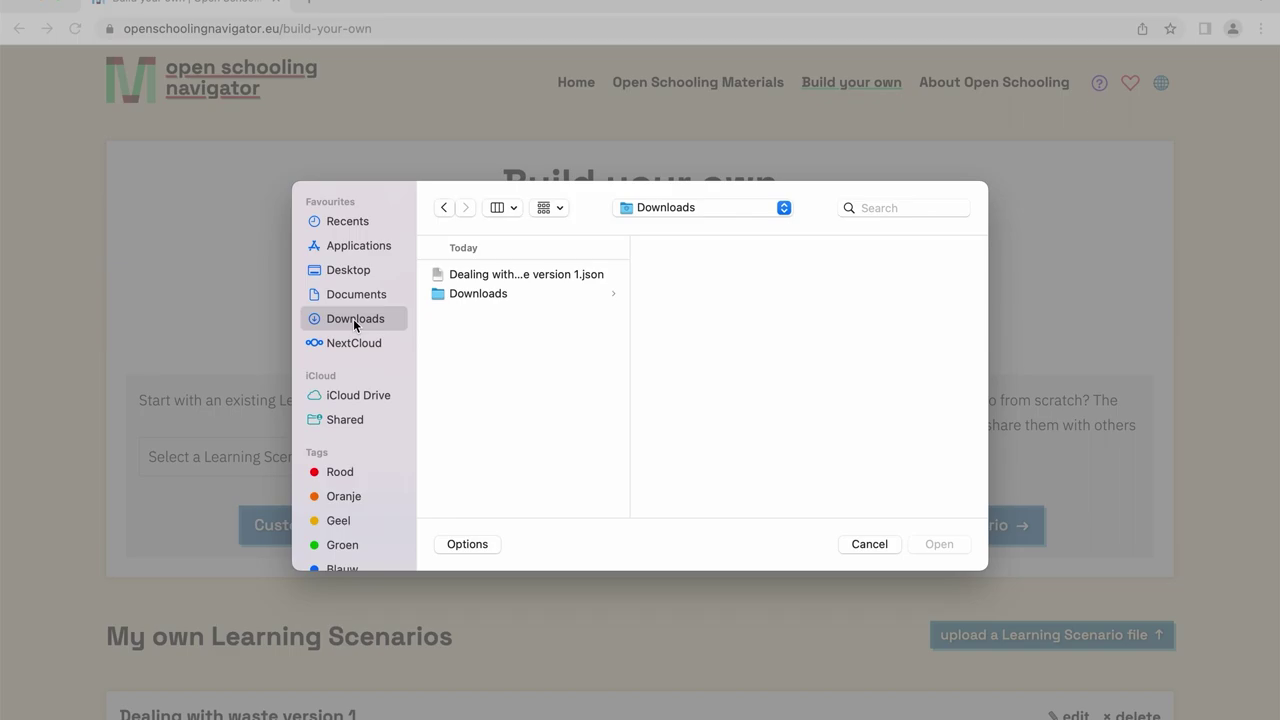
pyautogui.click(524, 274)
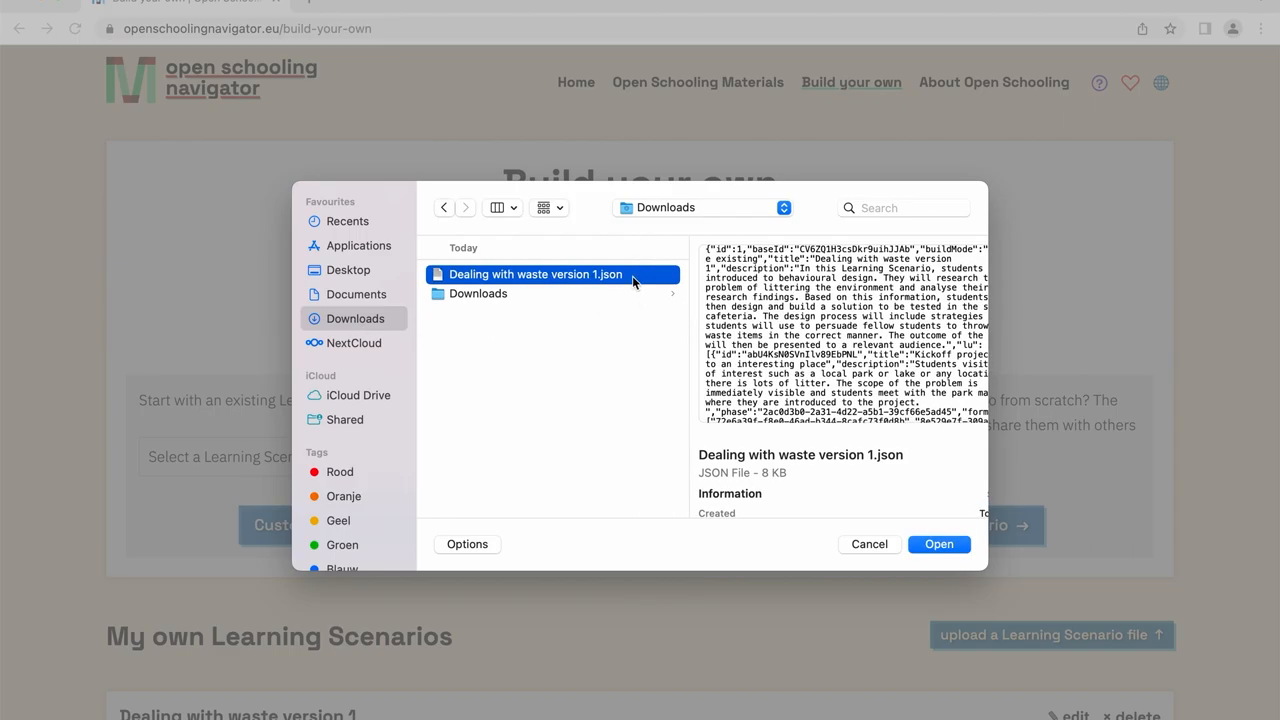
pyautogui.click(940, 544)
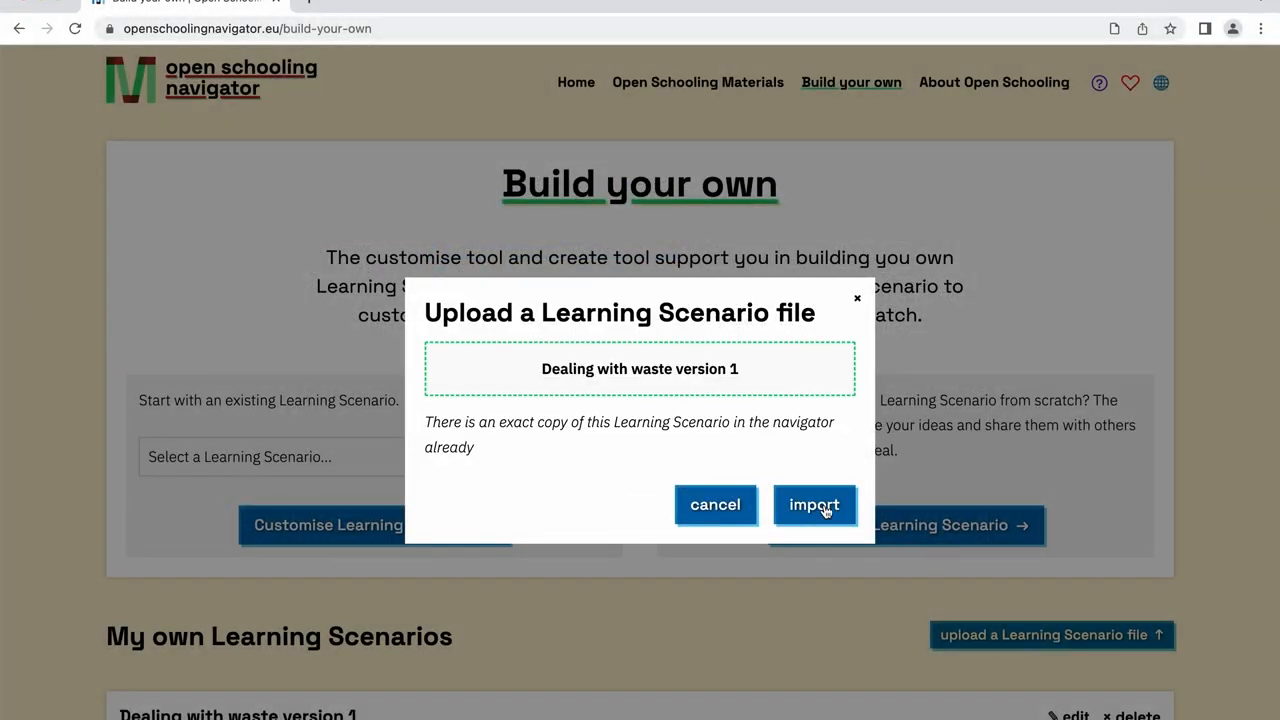
pyautogui.click(814, 504)
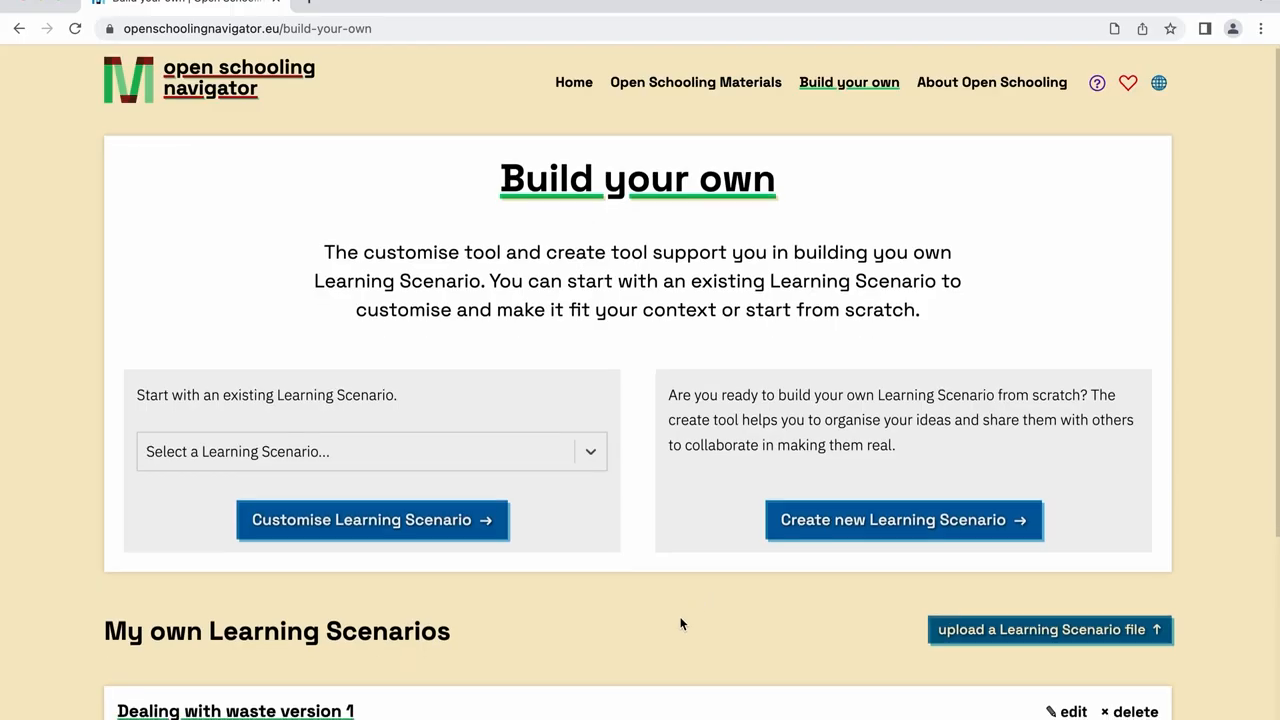
pyautogui.scroll(-3)
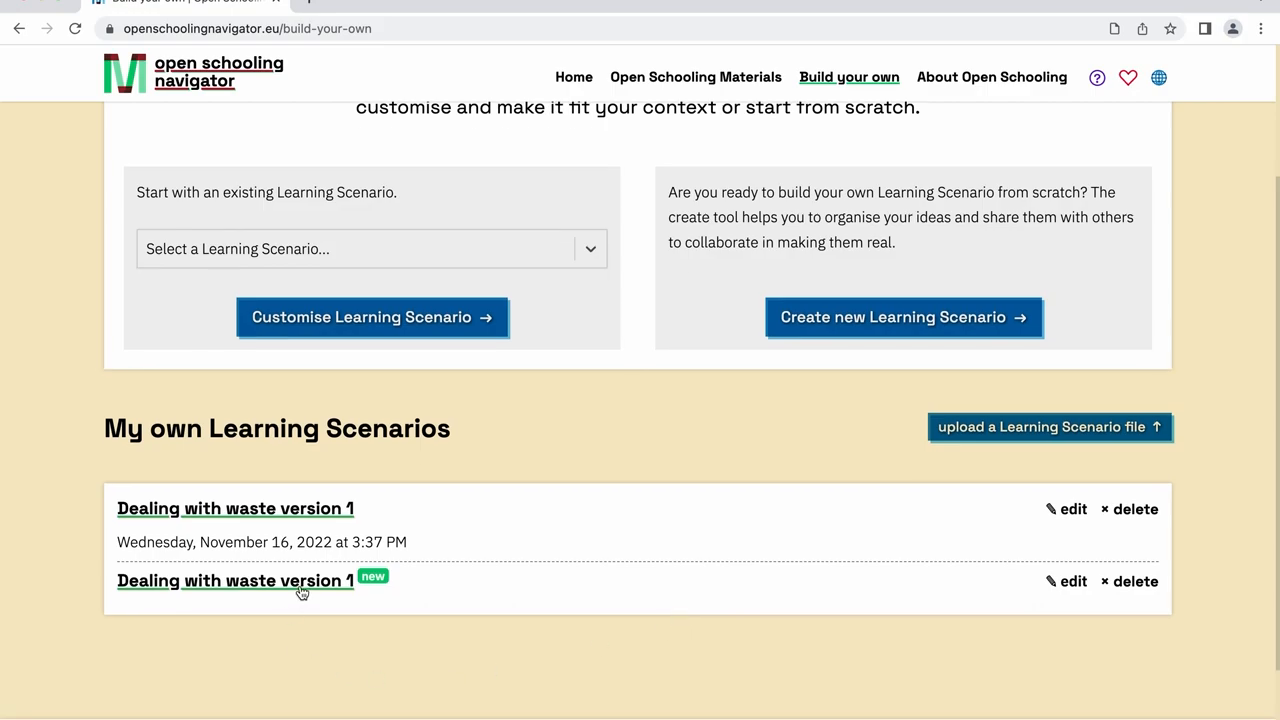
pyautogui.click(236, 580)
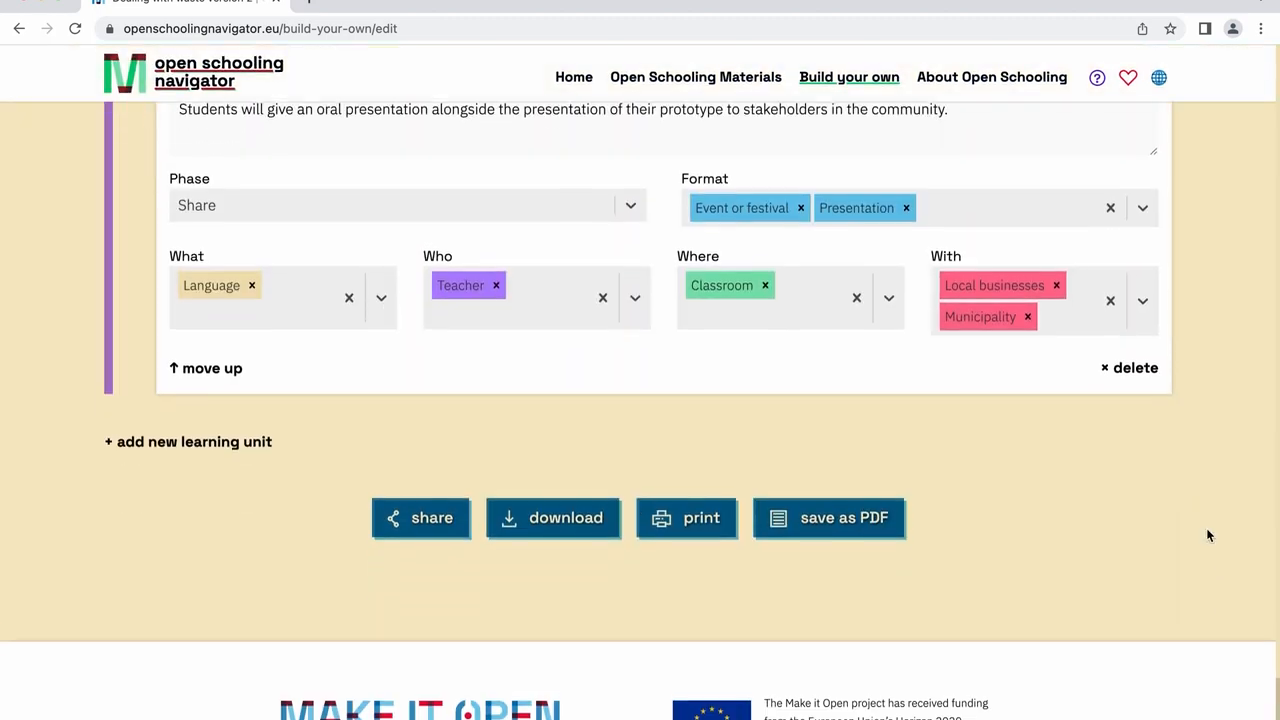
# - View the share dialog, then save 'Dealing with waste version 2' as a PDF
pyautogui.click(420, 518)
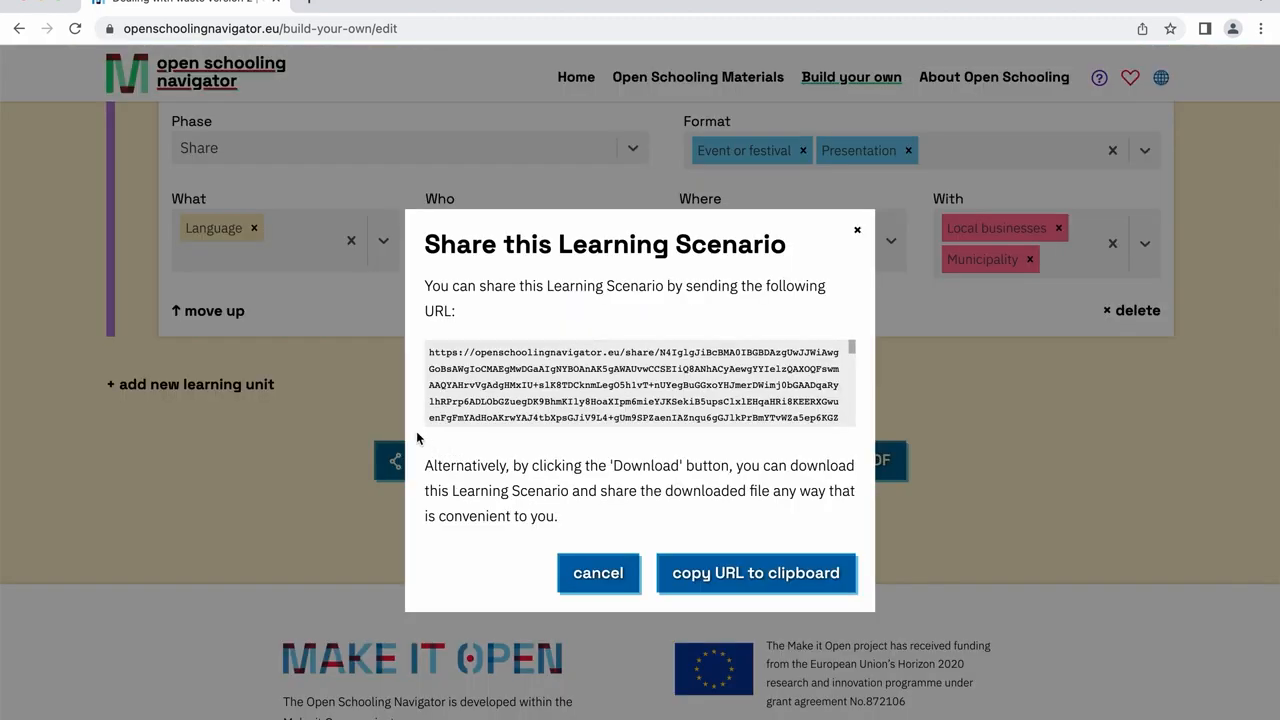
pyautogui.moveTo(480, 384)
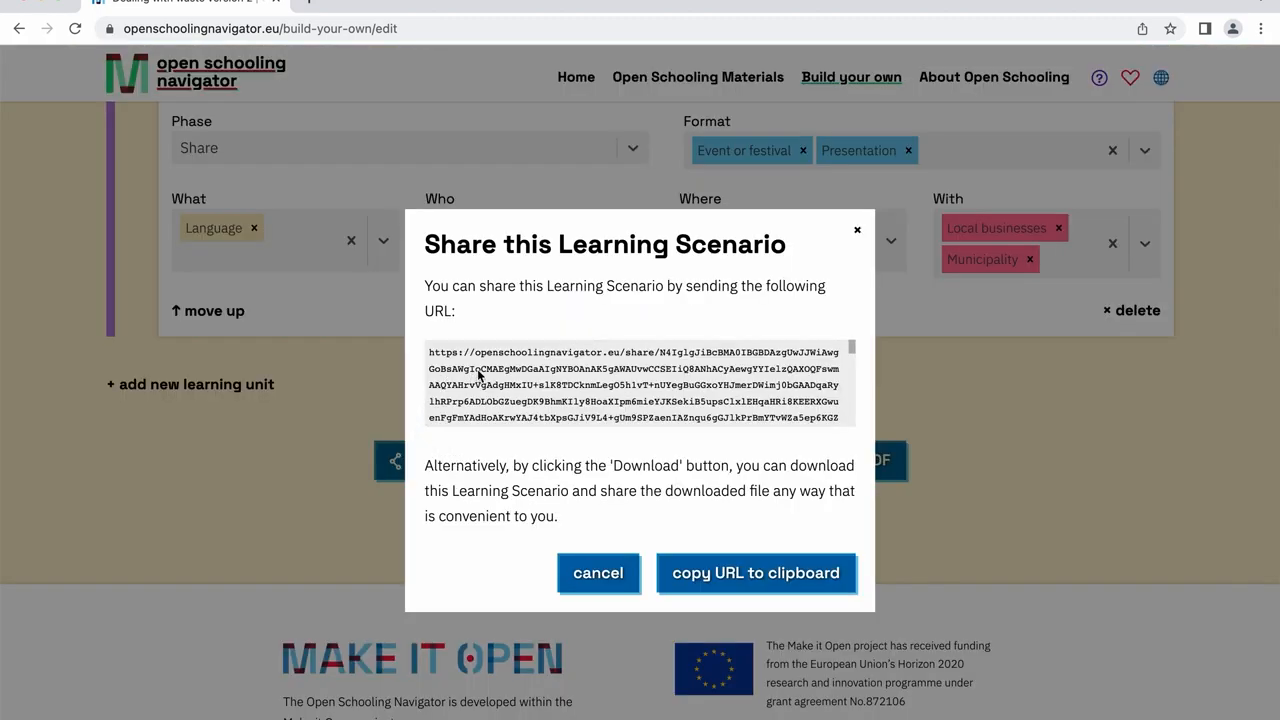
pyautogui.moveTo(996, 444)
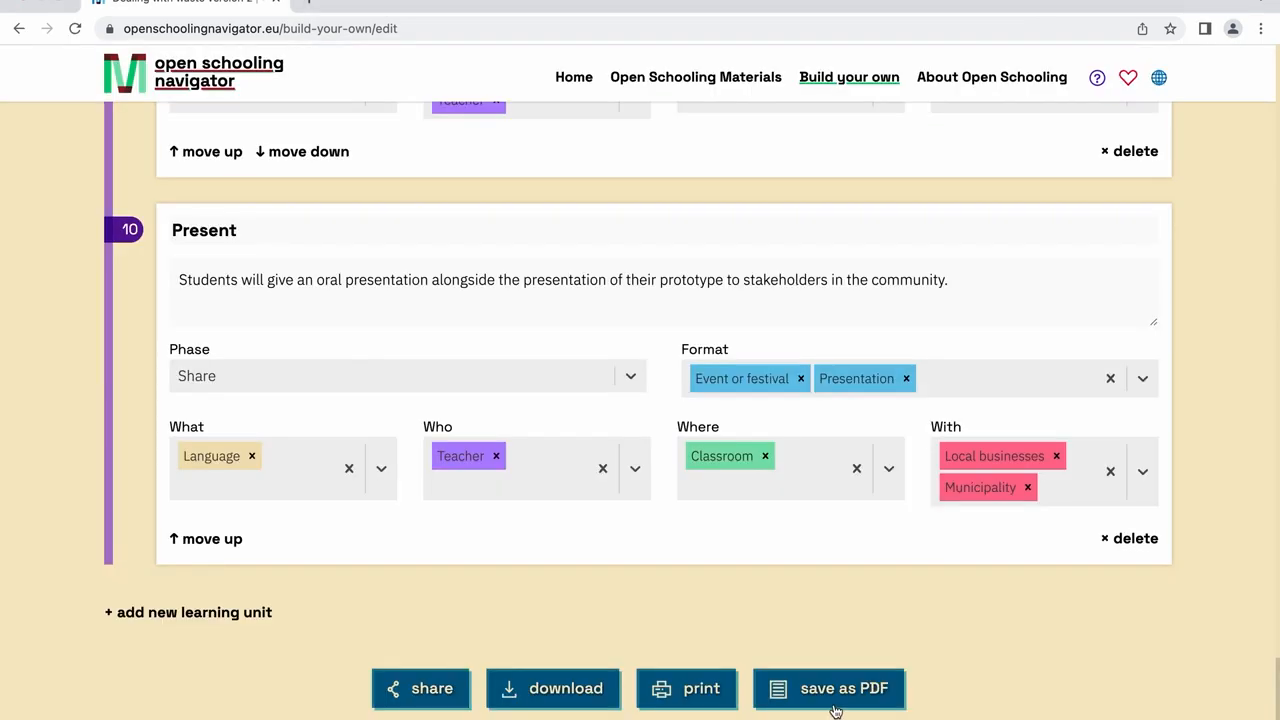
pyautogui.click(846, 688)
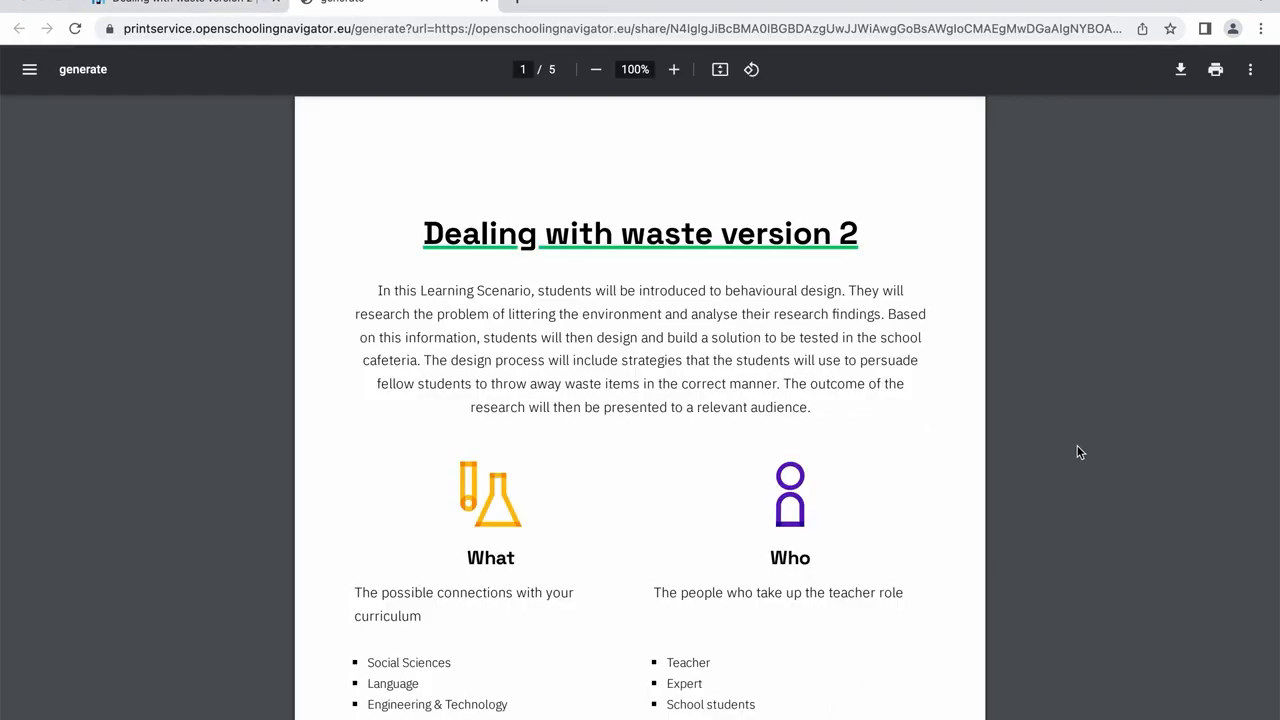
pyautogui.moveTo(1156, 180)
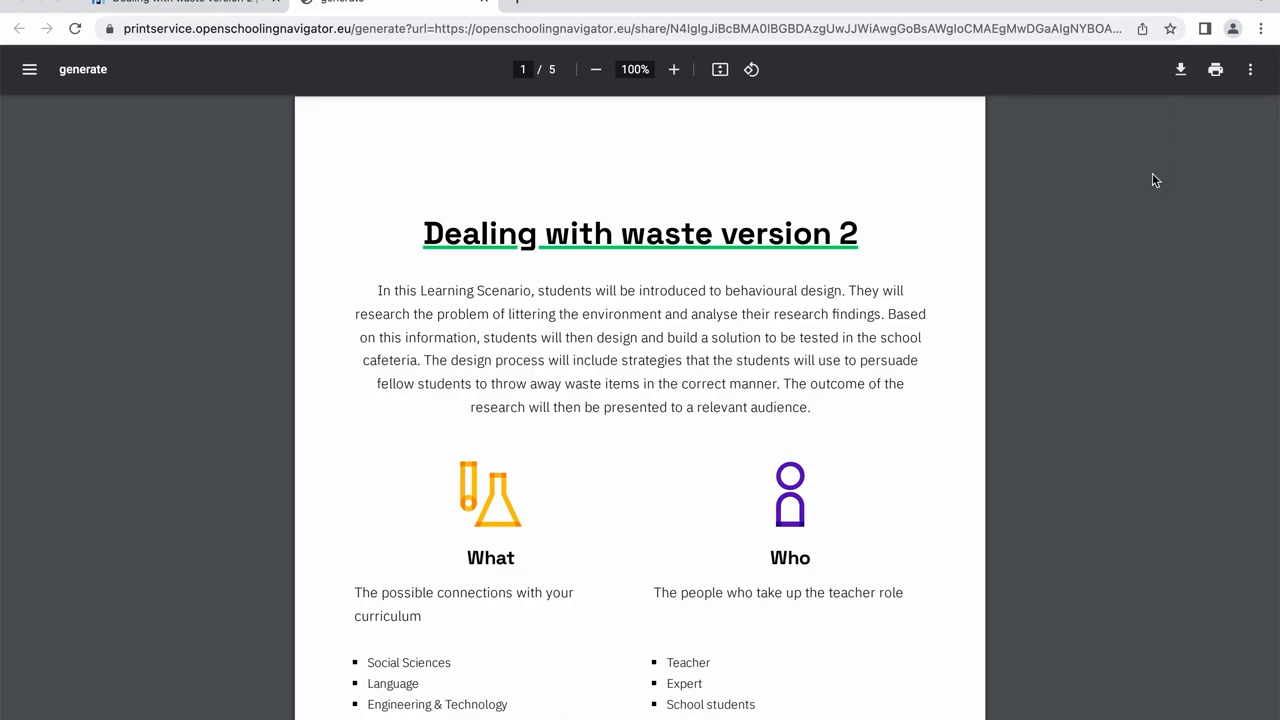
pyautogui.scroll(-3)
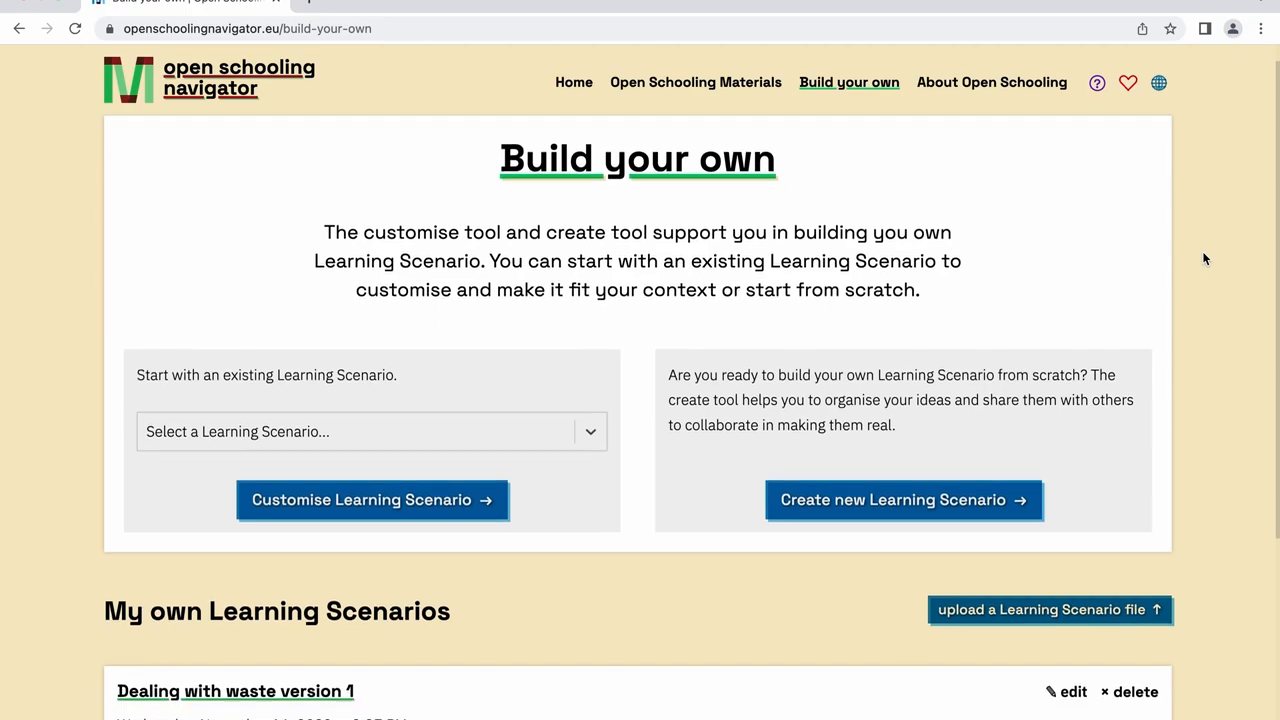
pyautogui.scroll(-3)
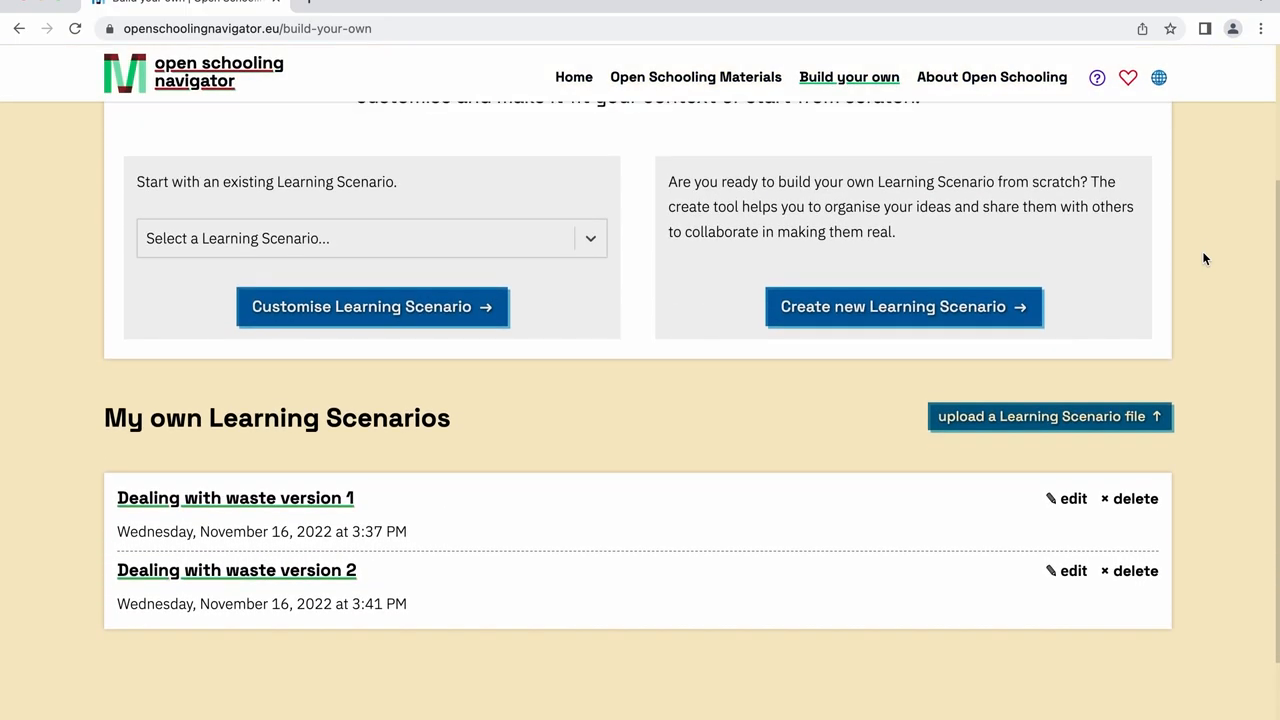
pyautogui.click(572, 76)
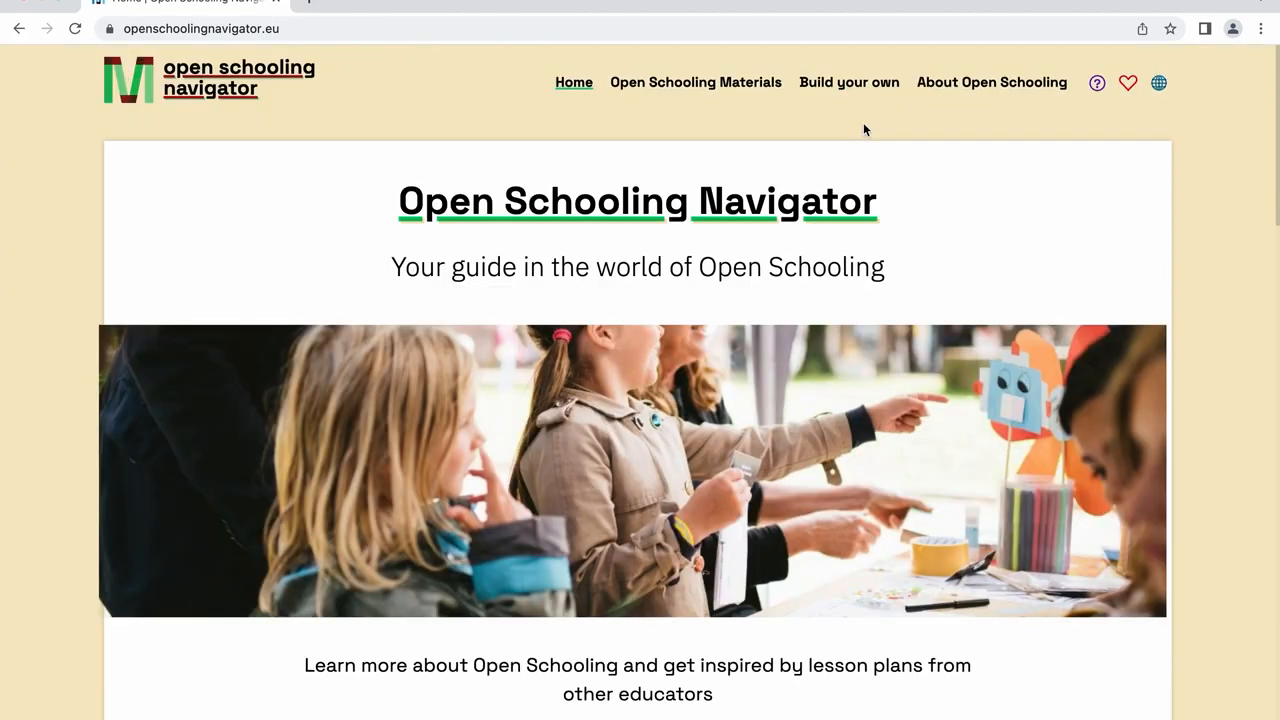
pyautogui.moveTo(860, 102)
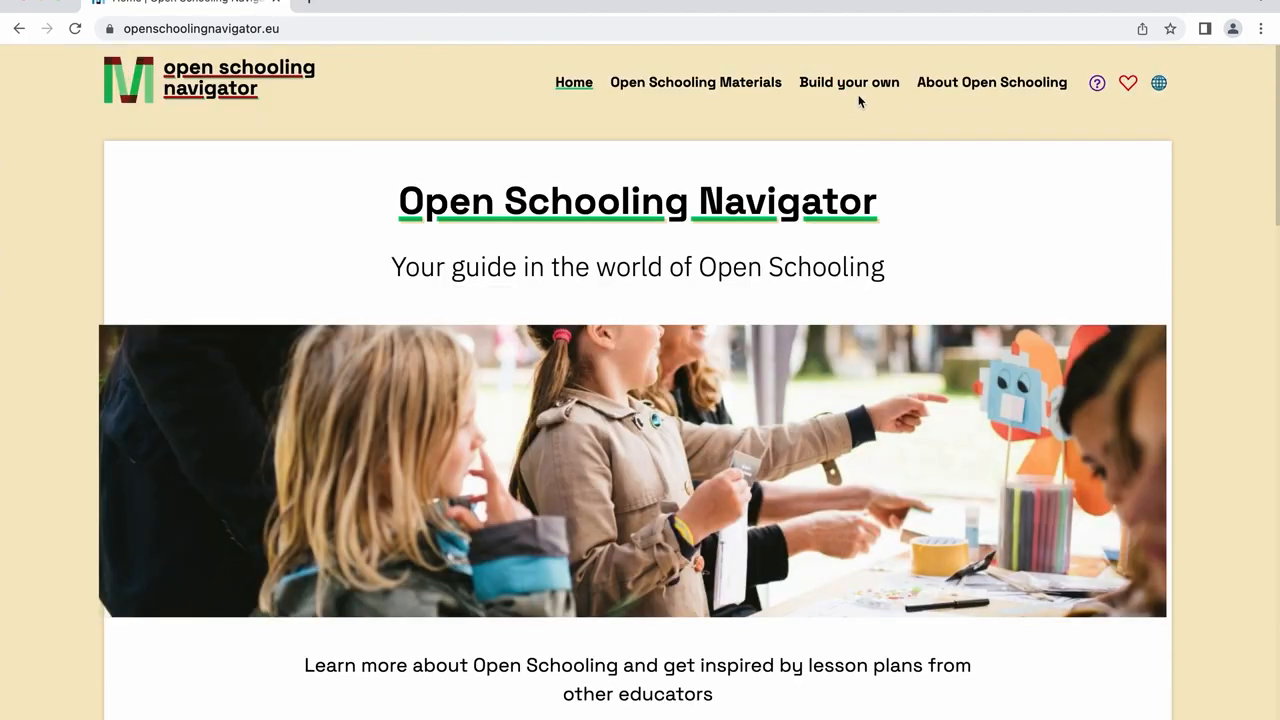
pyautogui.moveTo(860, 100)
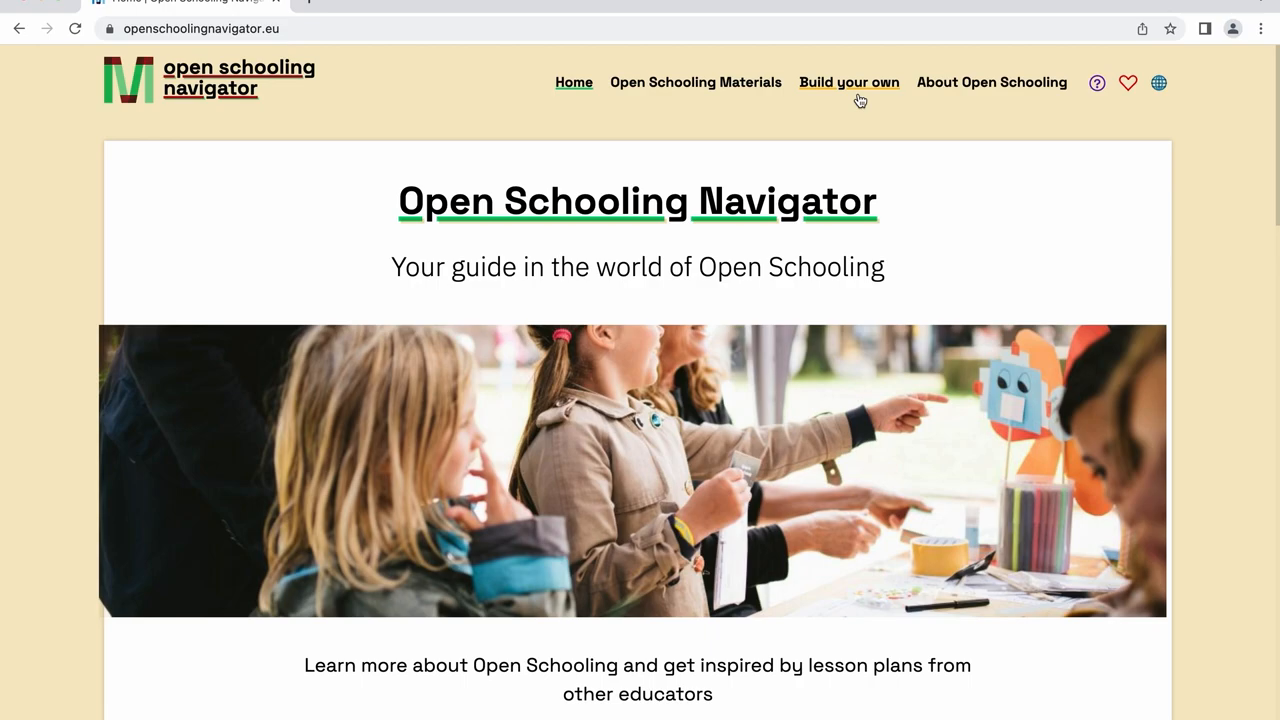
pyautogui.click(848, 82)
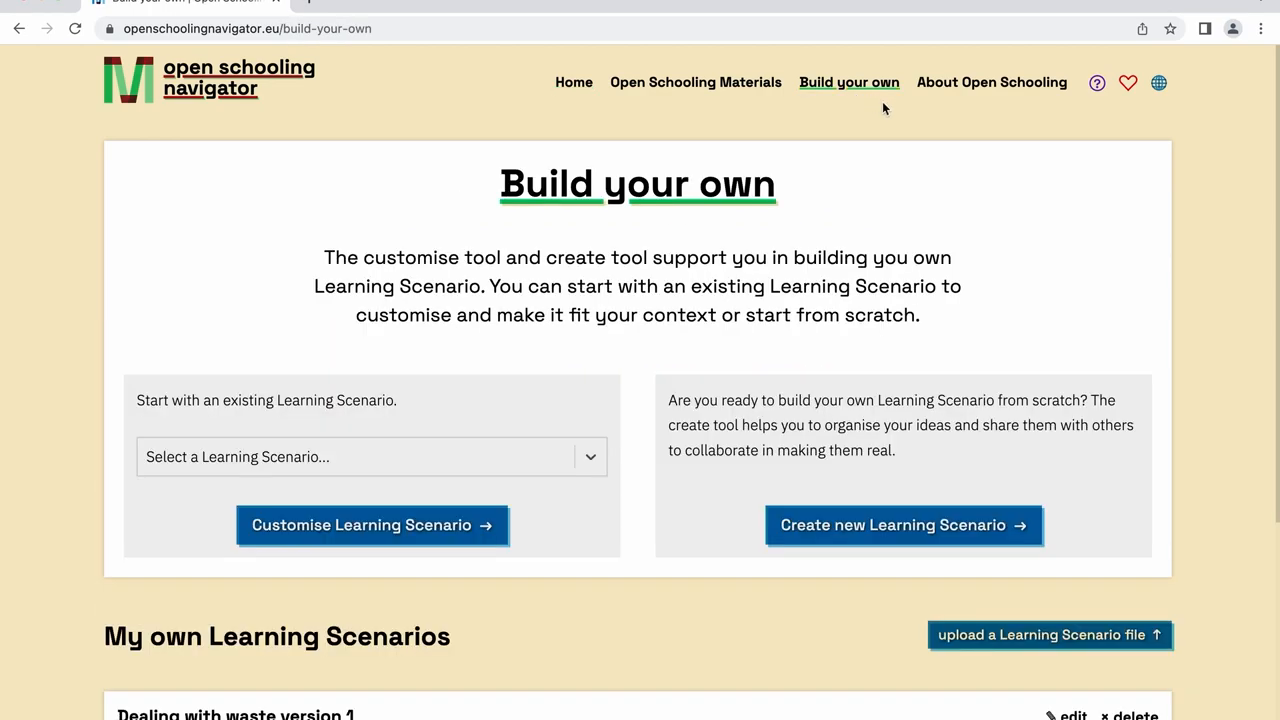
pyautogui.moveTo(916, 596)
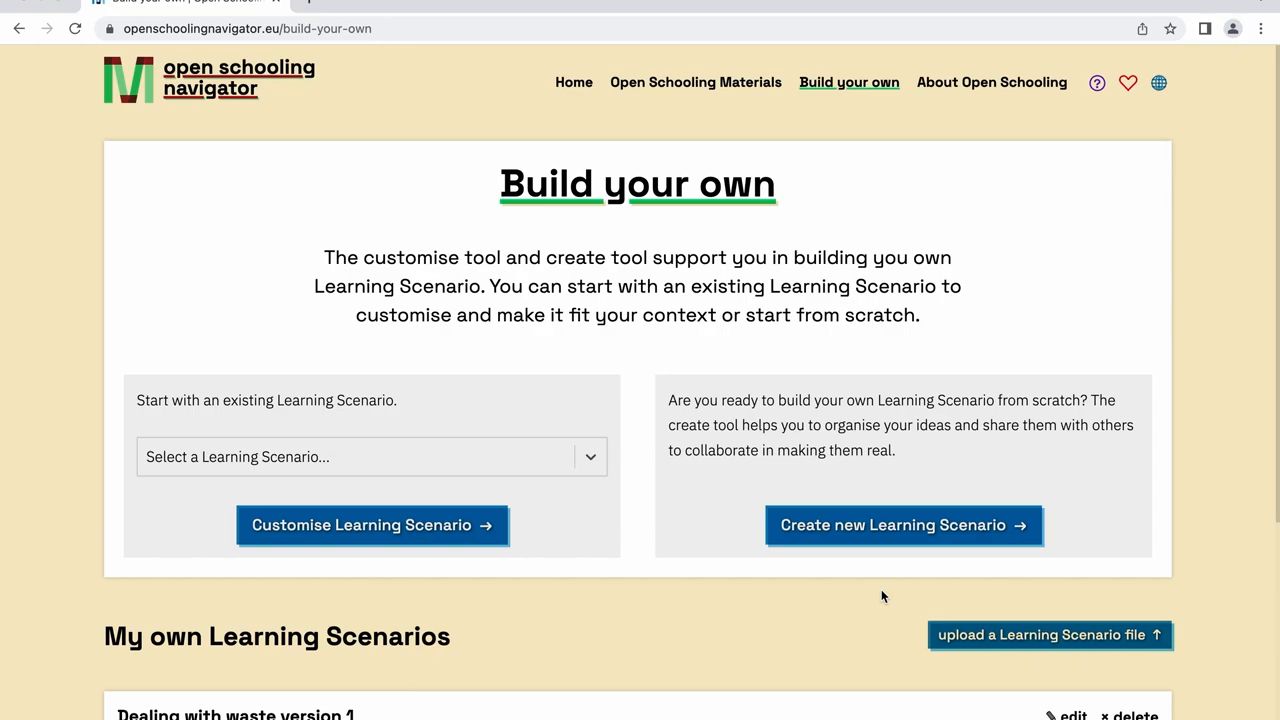
pyautogui.moveTo(890, 546)
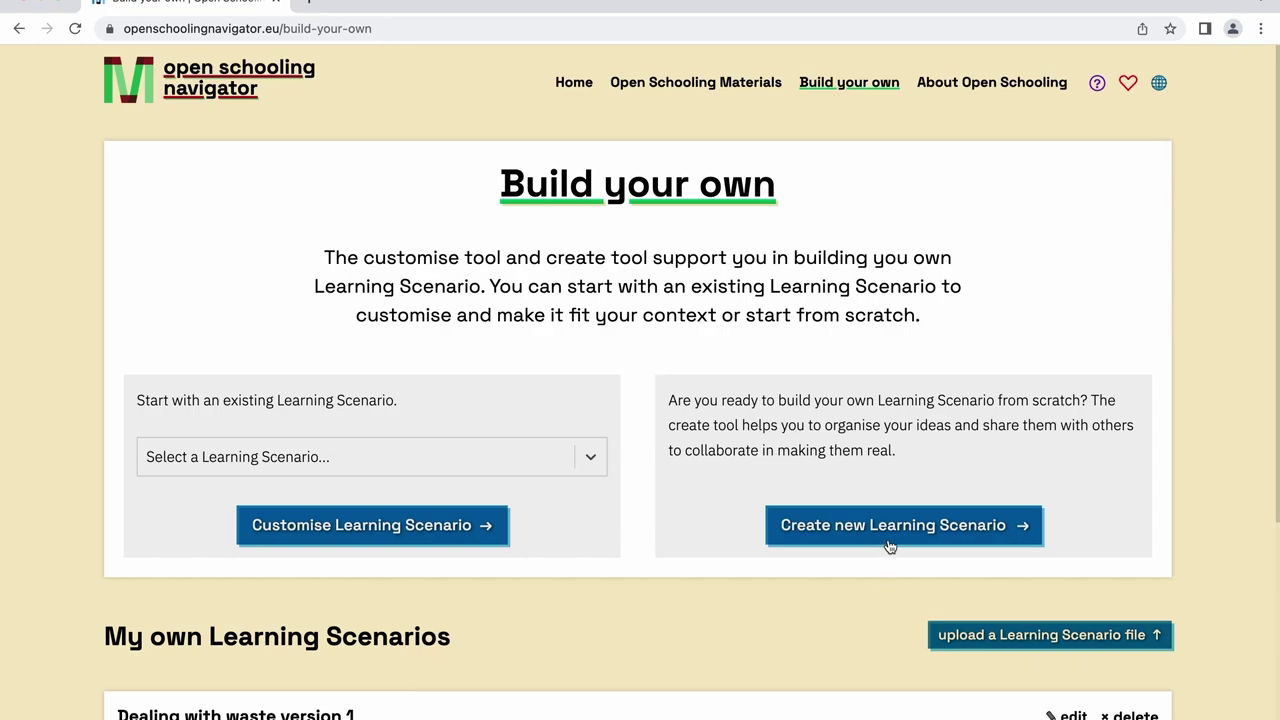
pyautogui.click(904, 524)
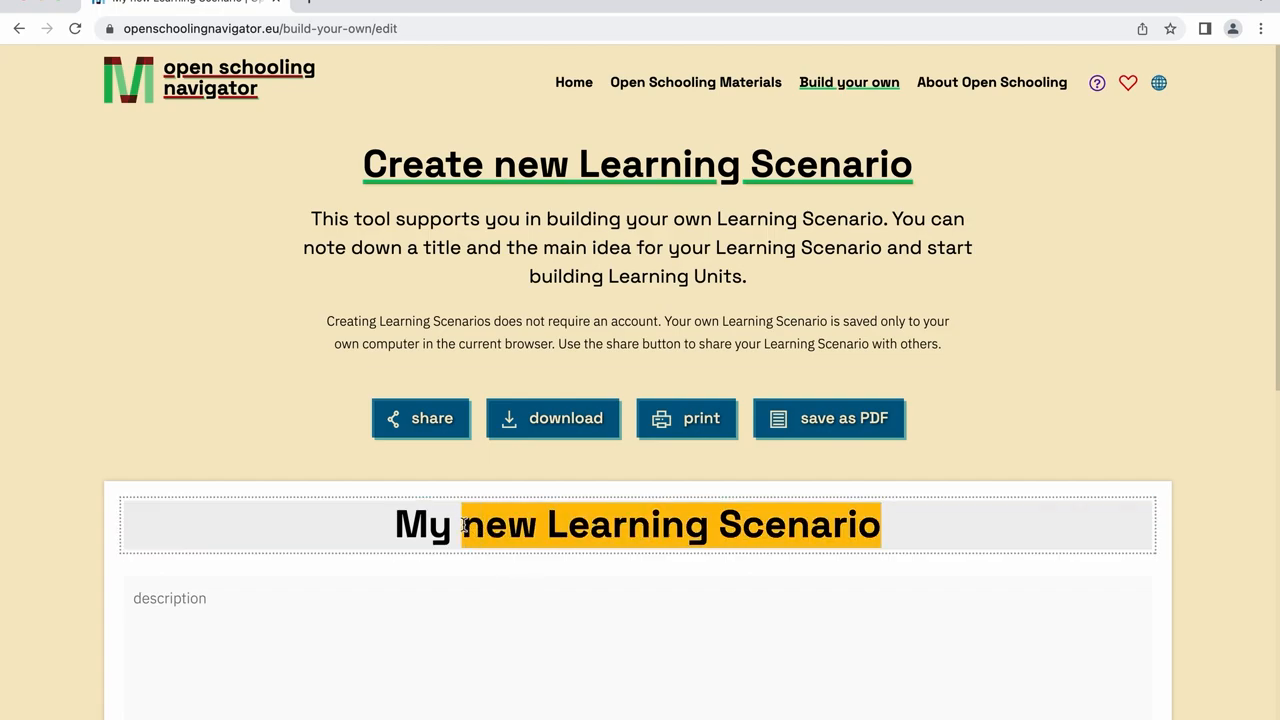
# - Title the new scenario 'My first learning scenario' and describe it as students learning something new
pyautogui.write('My first learning sc')
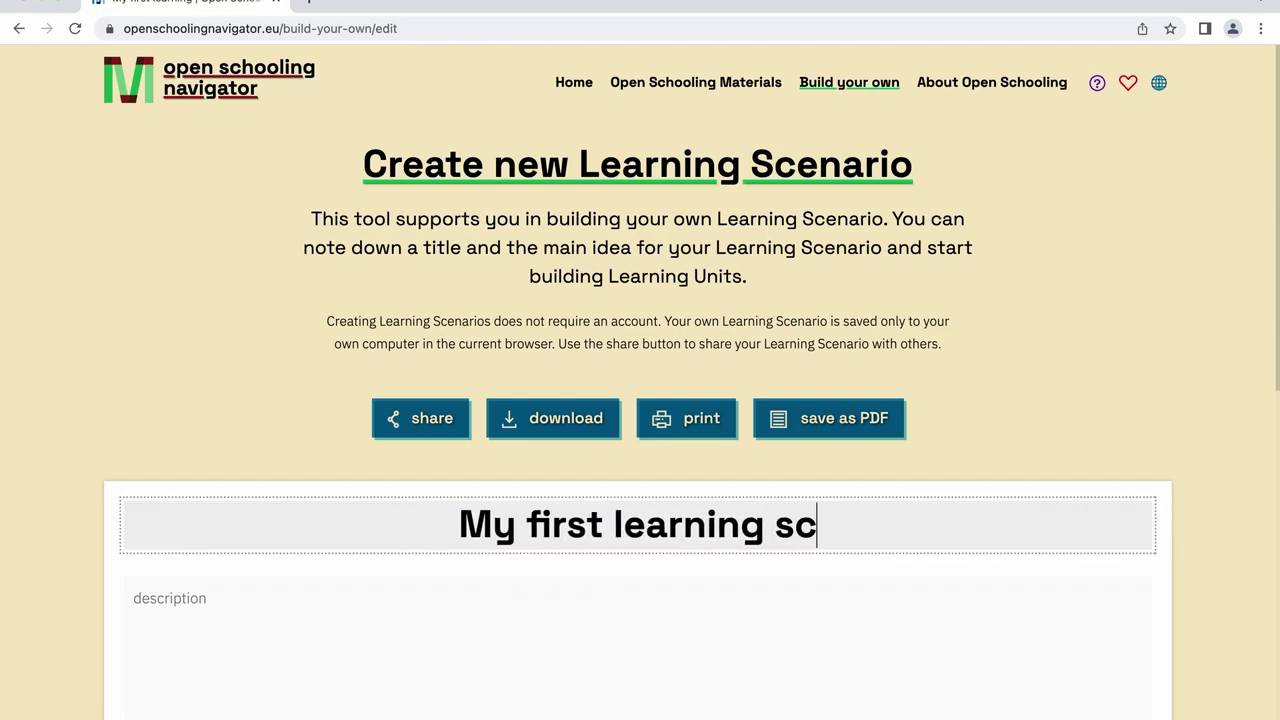
pyautogui.click(380, 616)
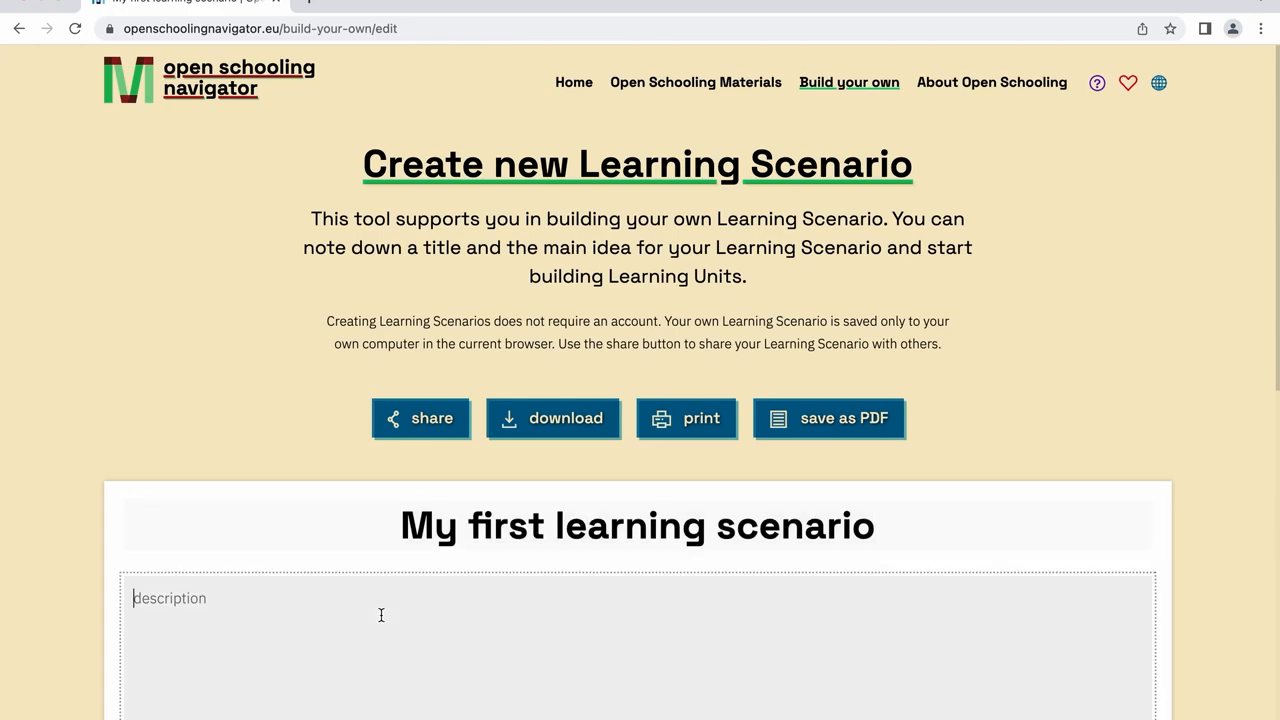
pyautogui.write('In this')
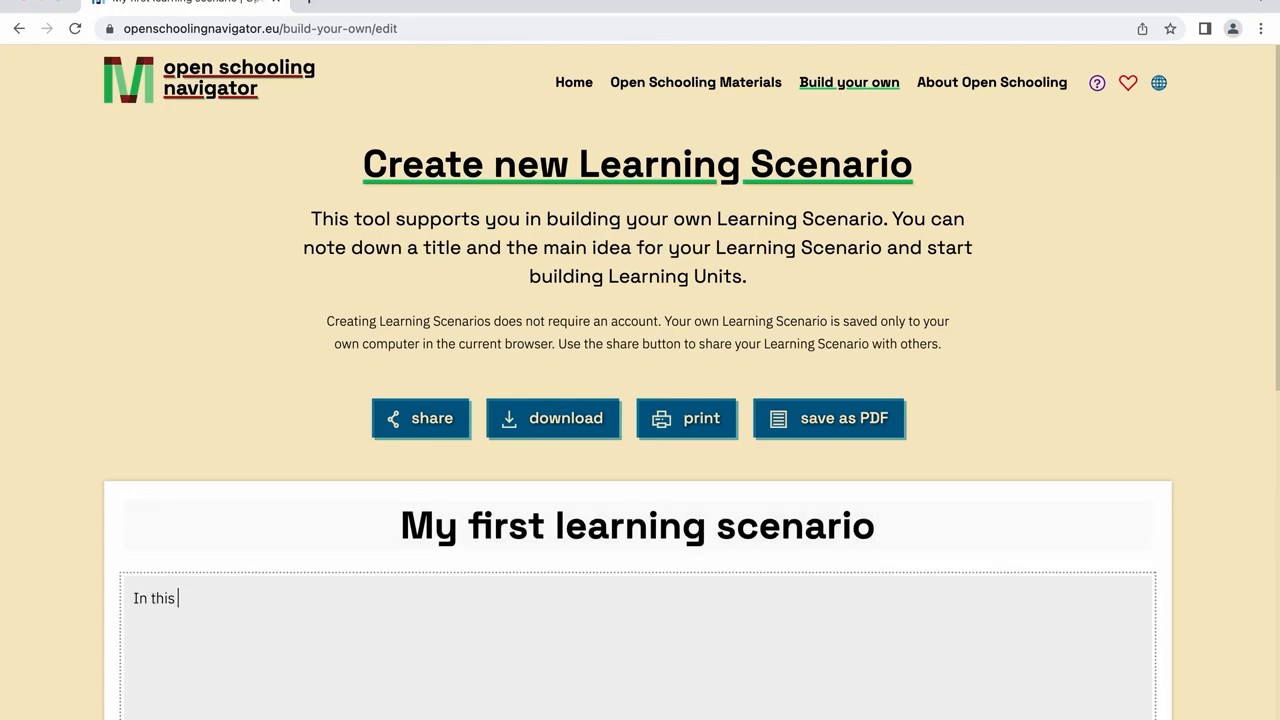
pyautogui.write('learning scenario students will learn something new.')
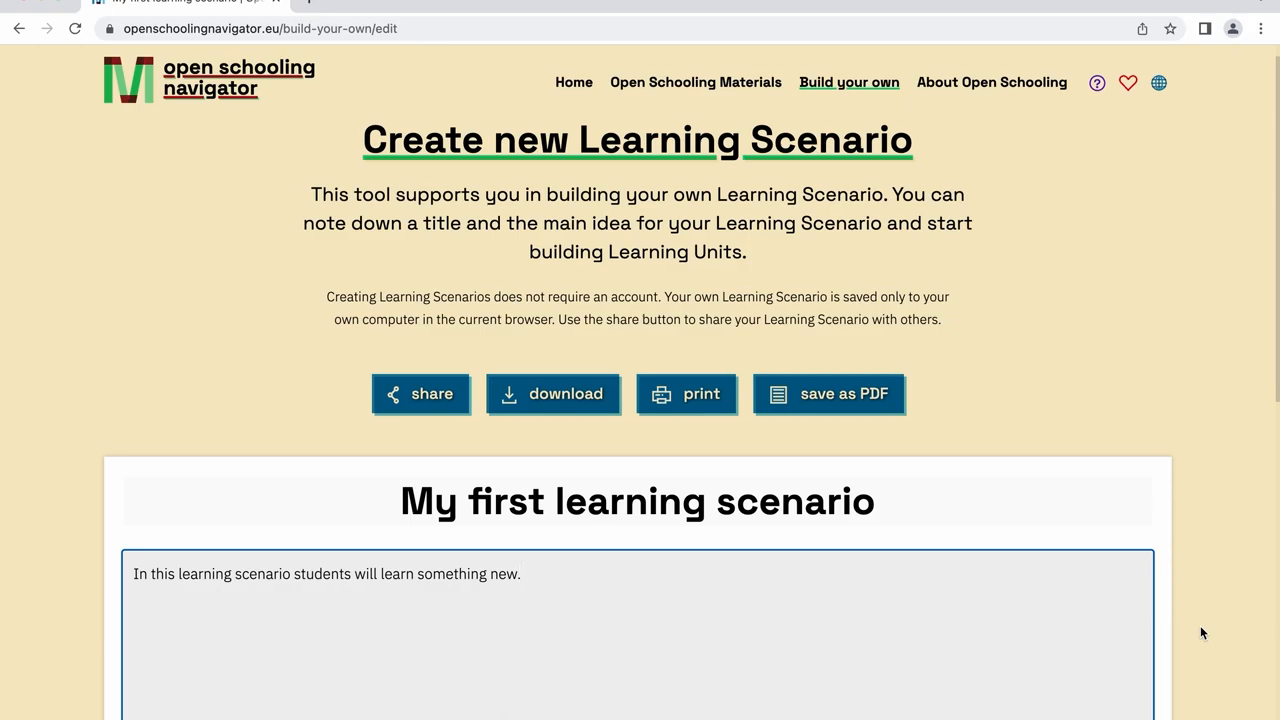
# - Add a first learning unit named 'Something new' to the scenario
pyautogui.scroll(-3)
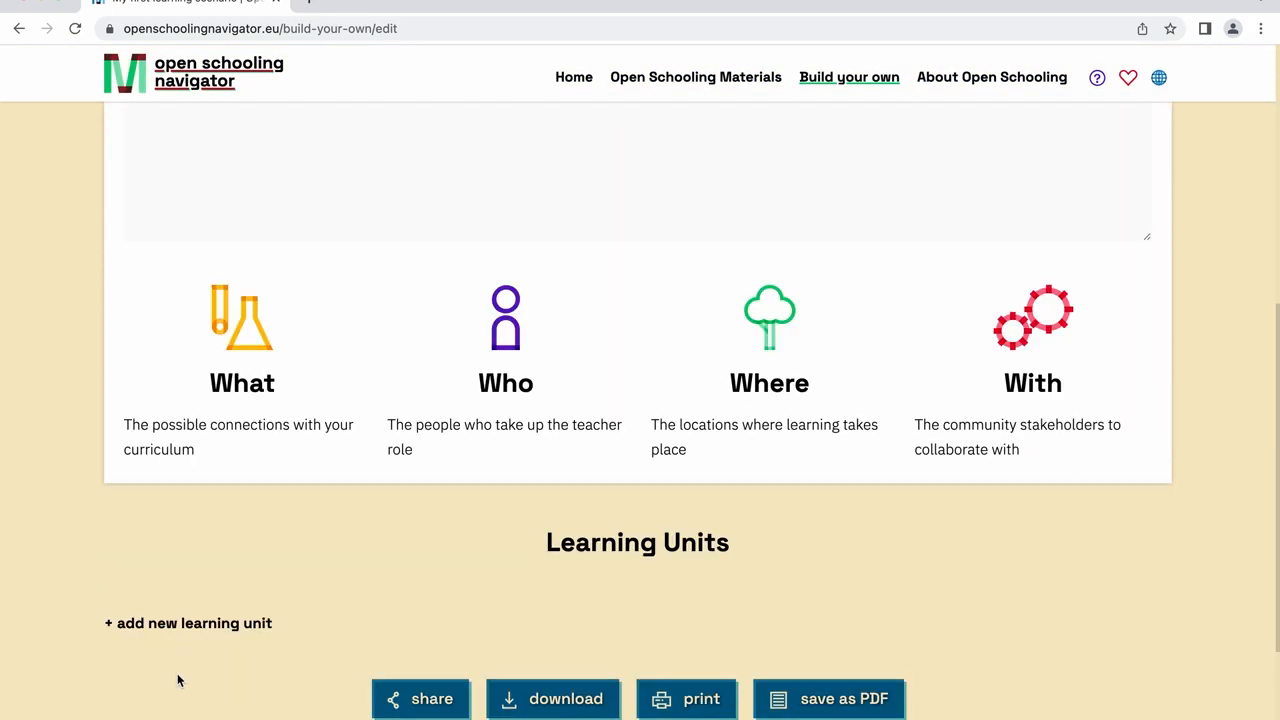
pyautogui.click(188, 624)
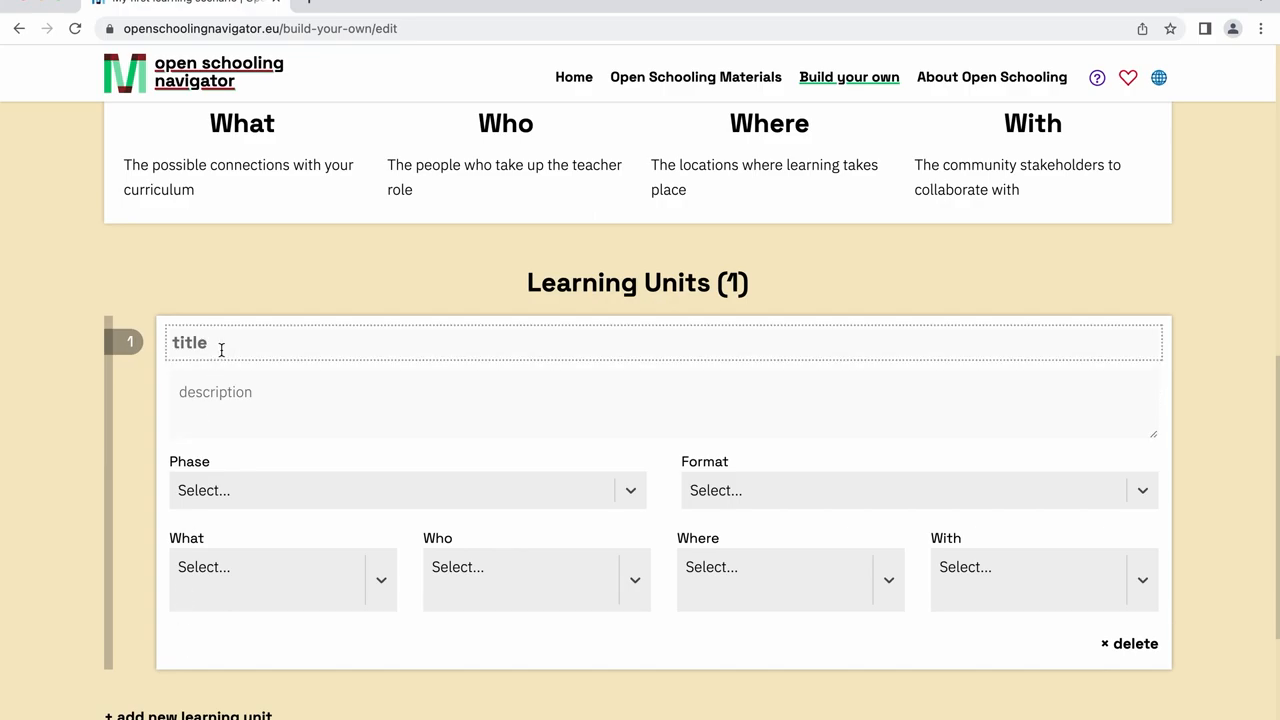
pyautogui.write('Something new')
pyautogui.click(662, 404)
pyautogui.write('Description')
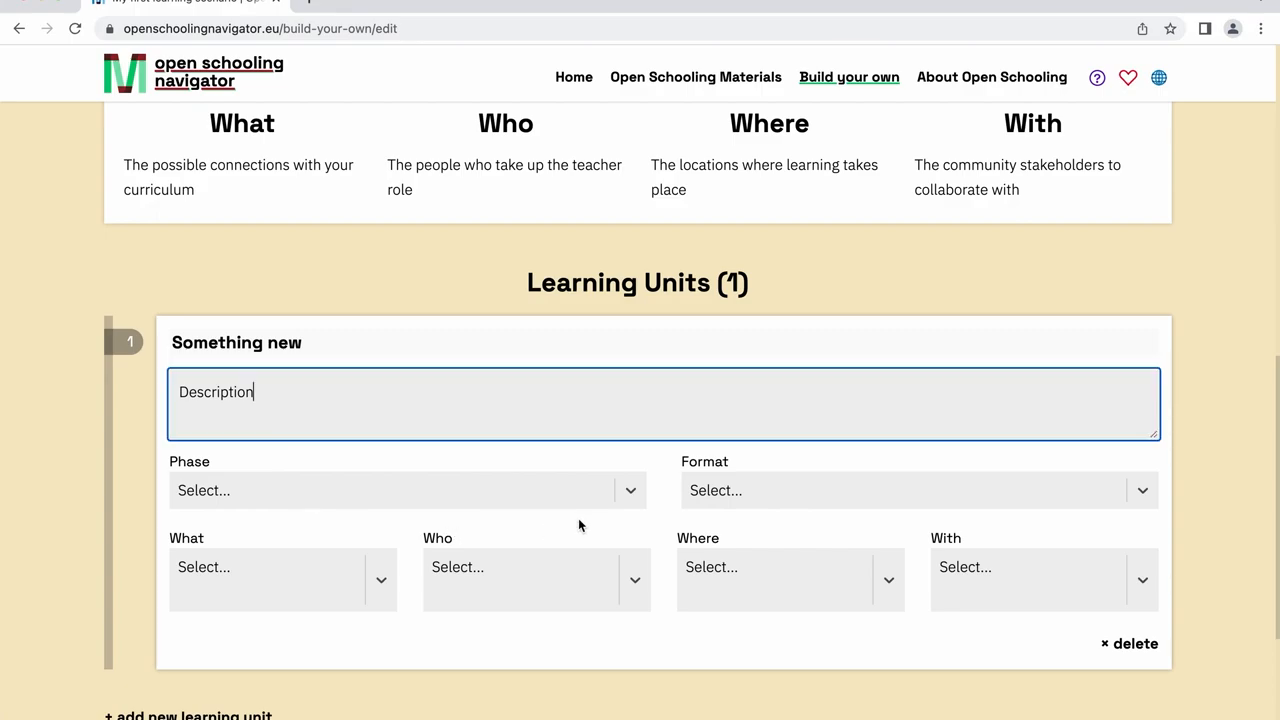
# - Tag the unit with phase Brief, a format, and Informal education facilitator as the teacher role
pyautogui.click(404, 490)
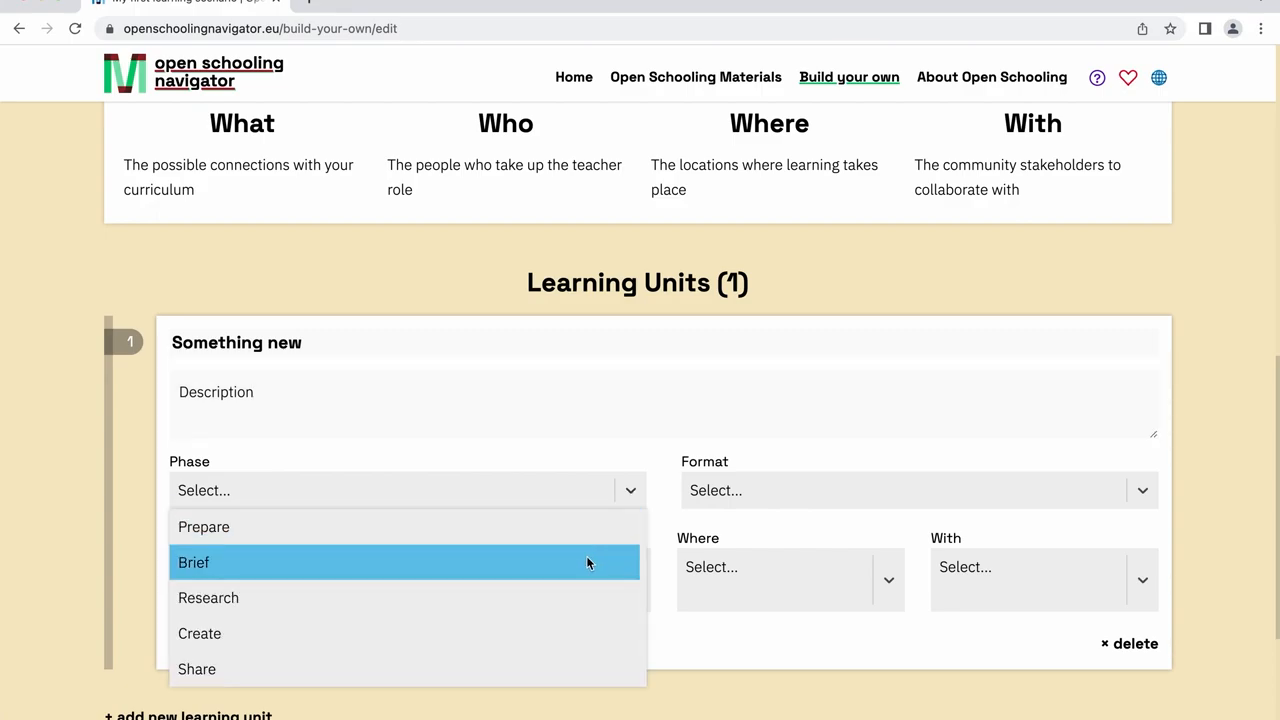
pyautogui.click(194, 562)
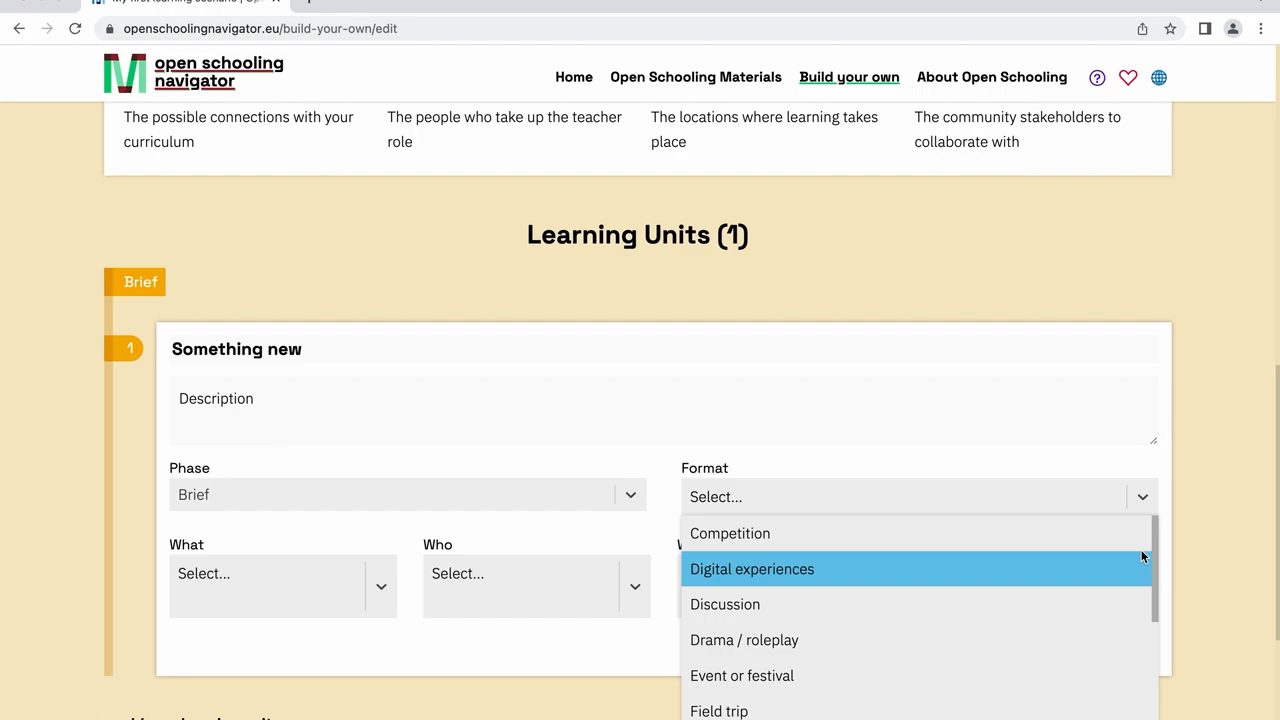
pyautogui.click(724, 604)
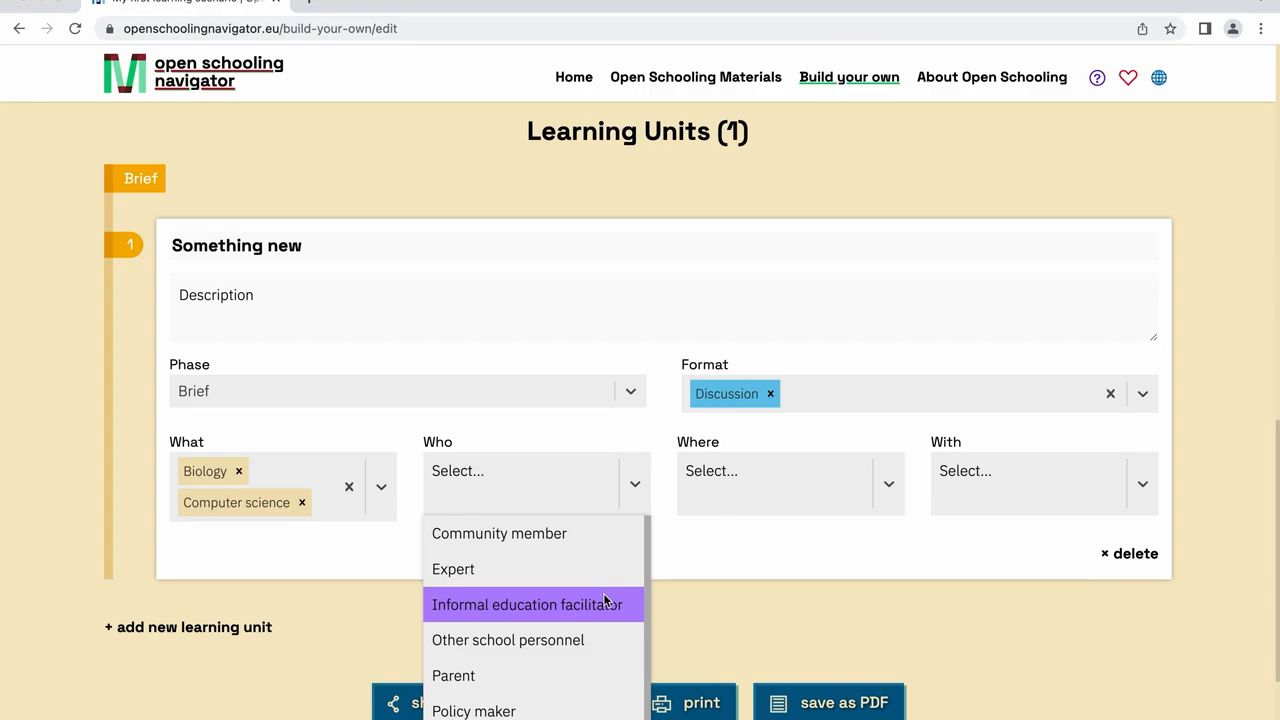
pyautogui.click(528, 604)
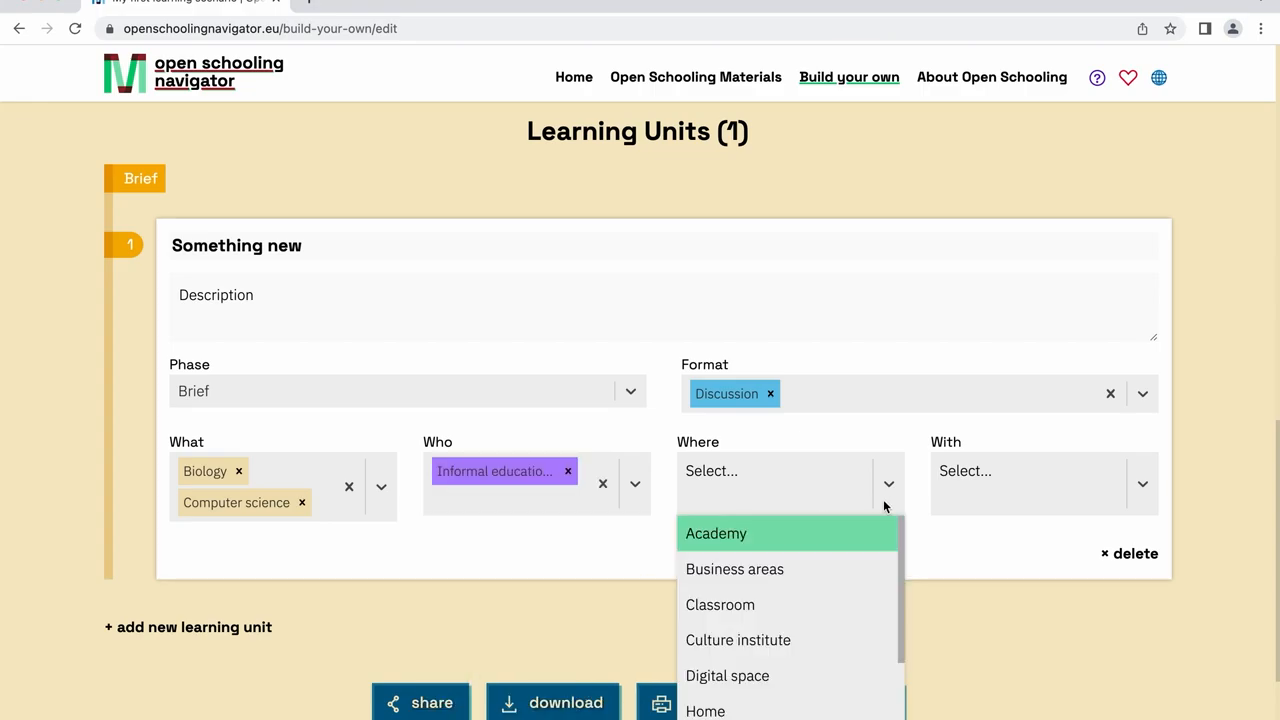
pyautogui.click(734, 568)
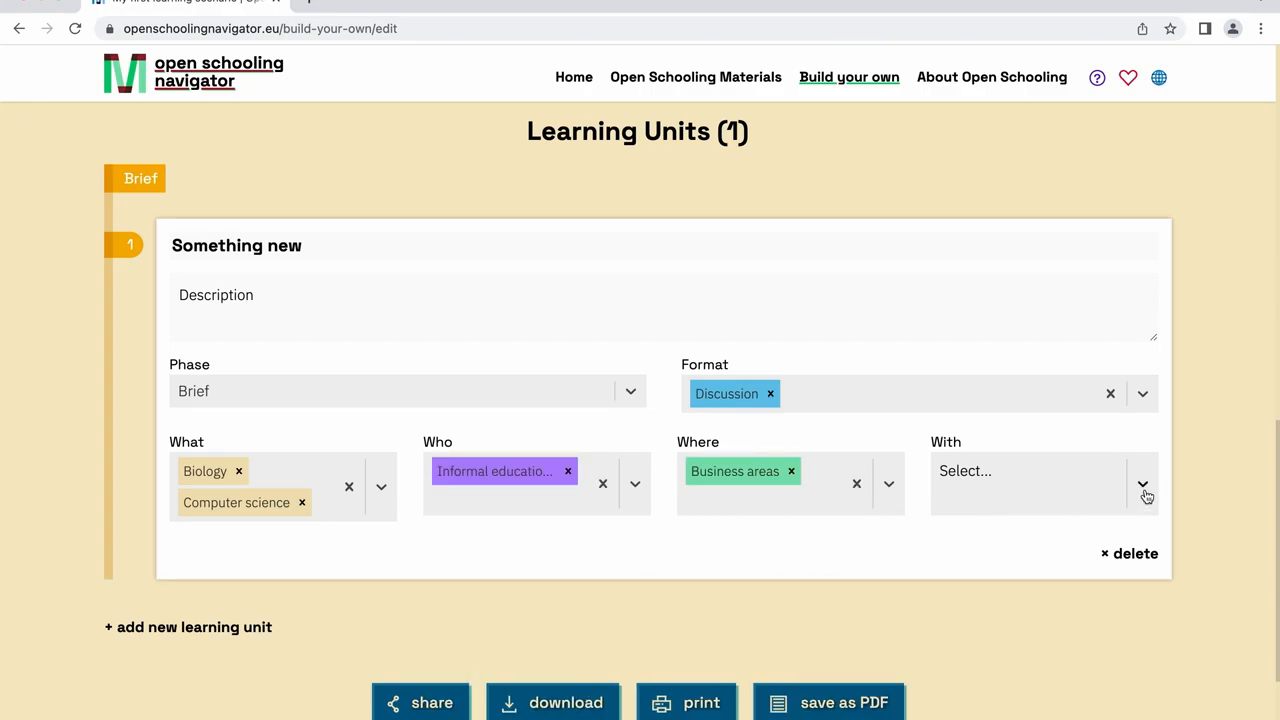
pyautogui.click(1144, 496)
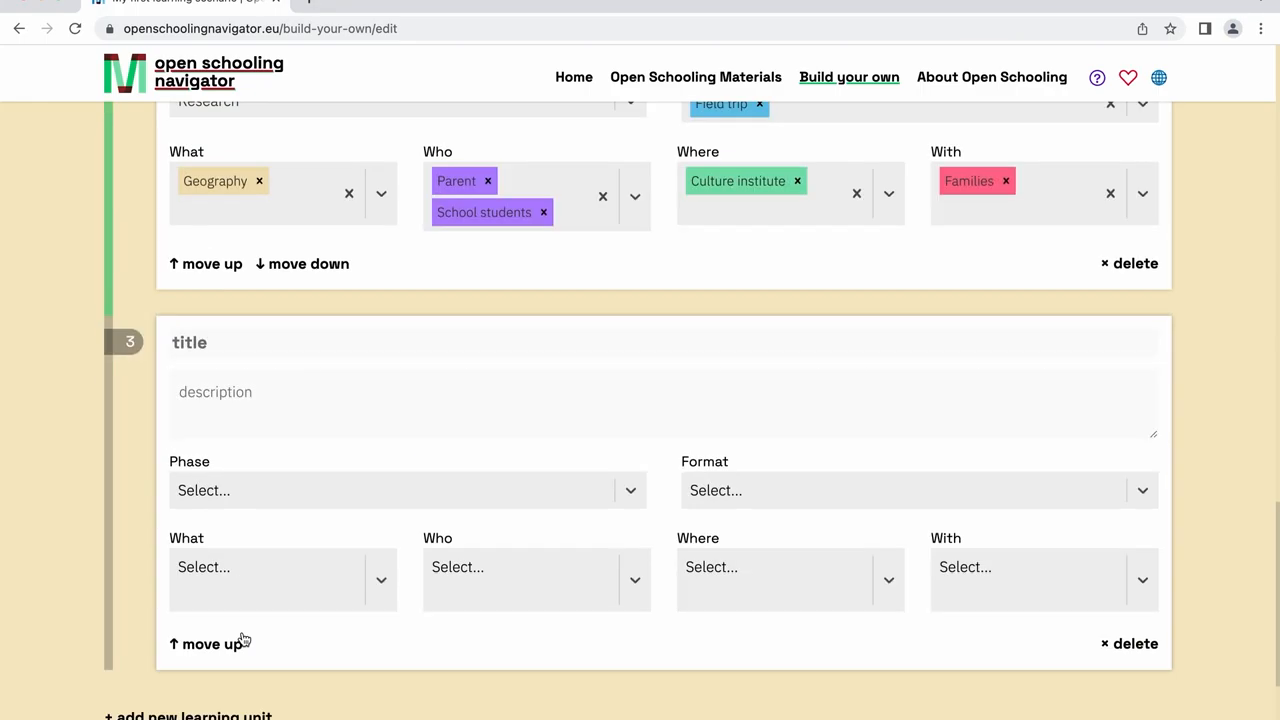
# - Move the Decision-making unit up one place so it sits ahead of Machine learning
pyautogui.click(920, 492)
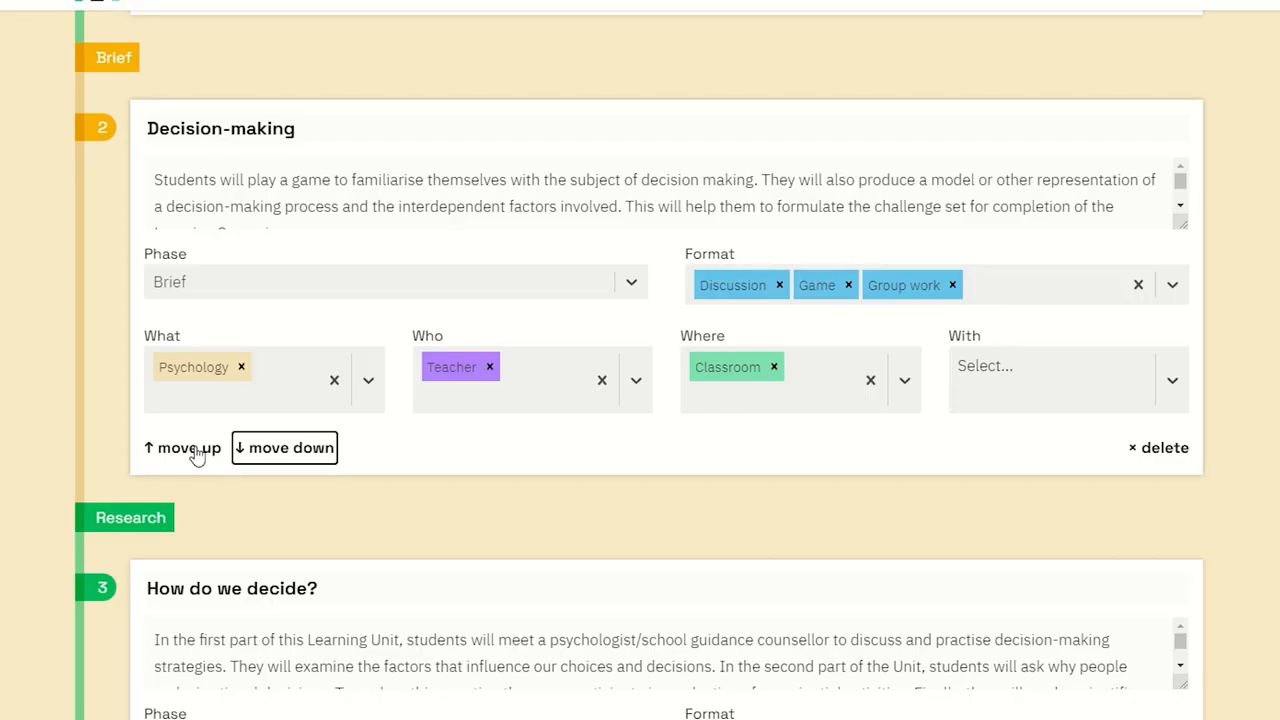
pyautogui.moveTo(284, 448)
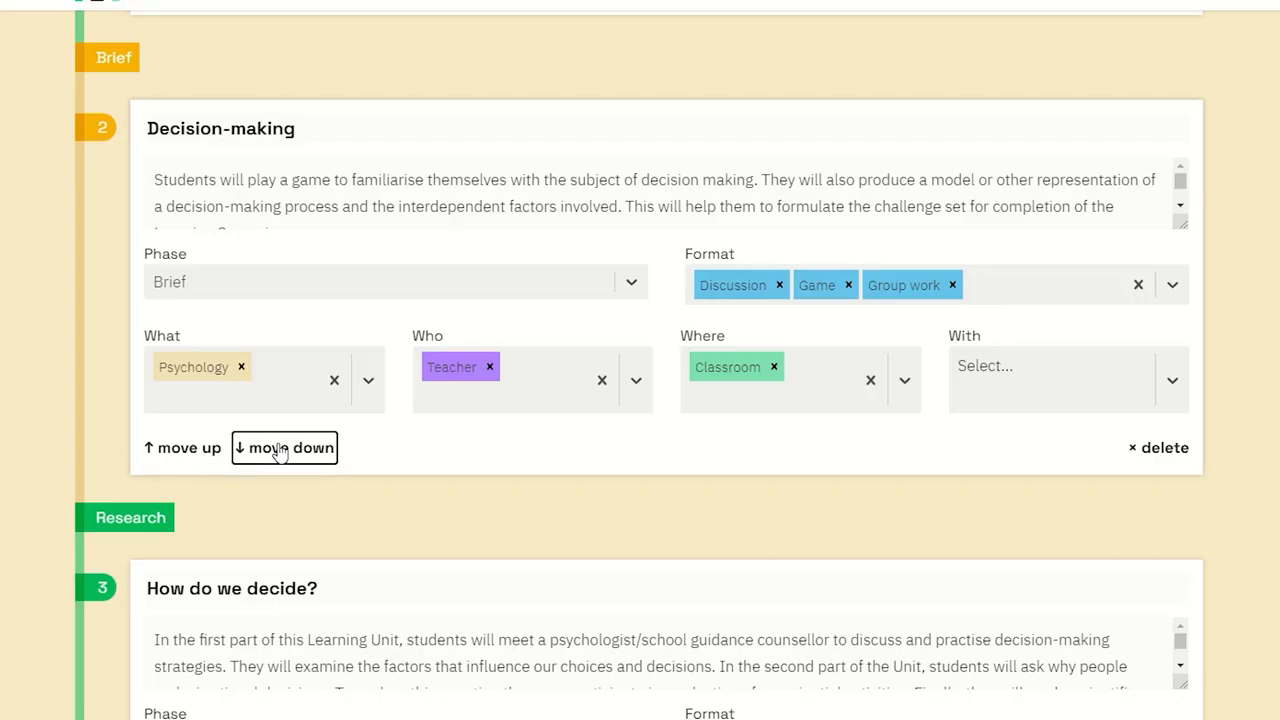
pyautogui.moveTo(190, 448)
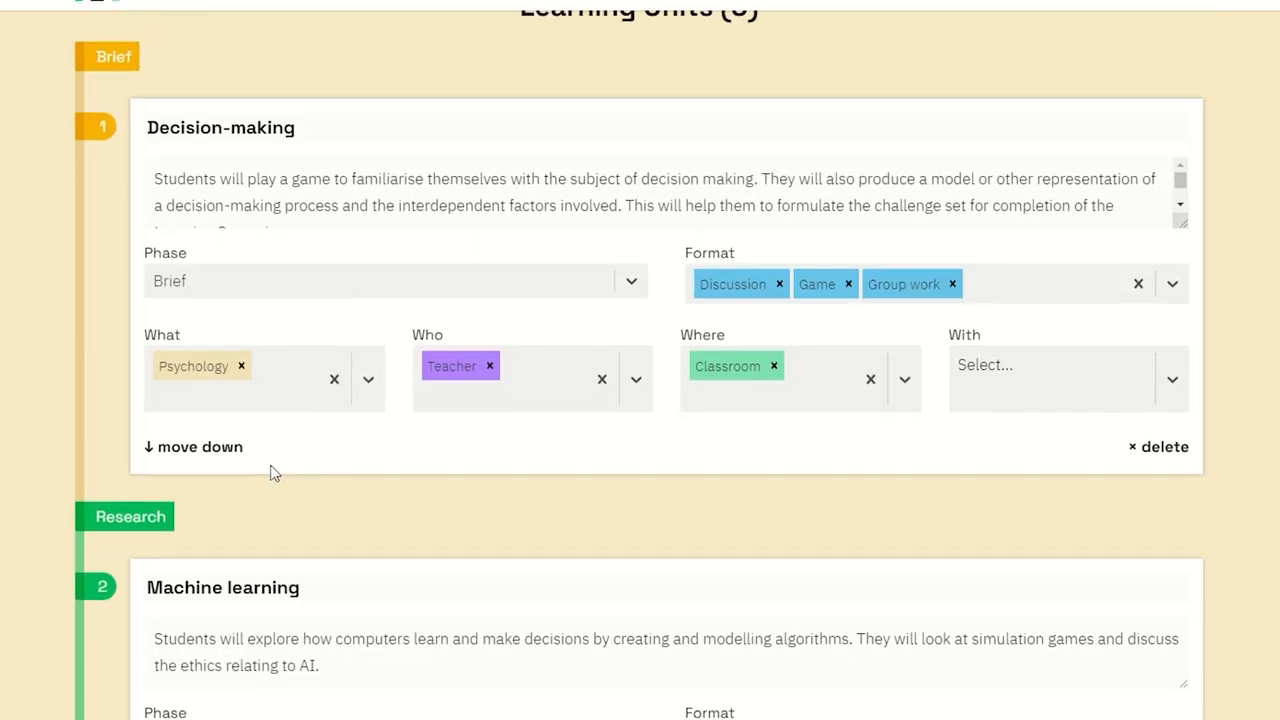
pyautogui.moveTo(212, 454)
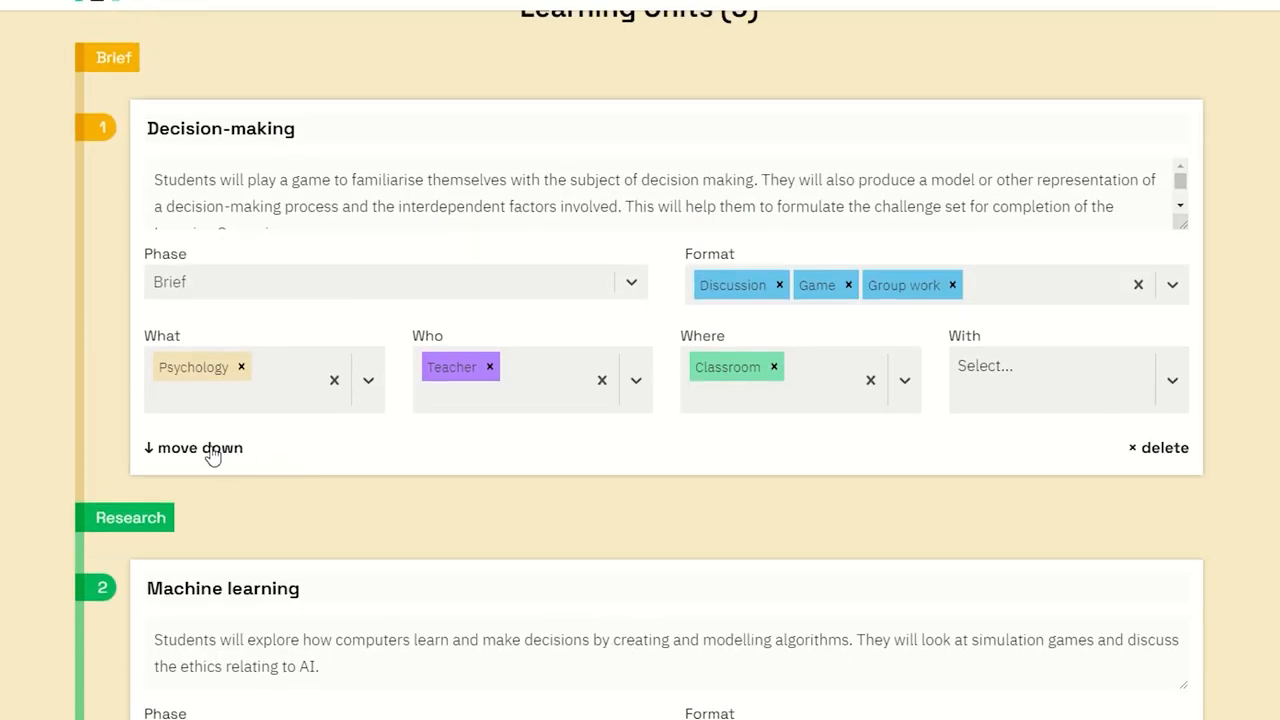
pyautogui.scroll(-3)
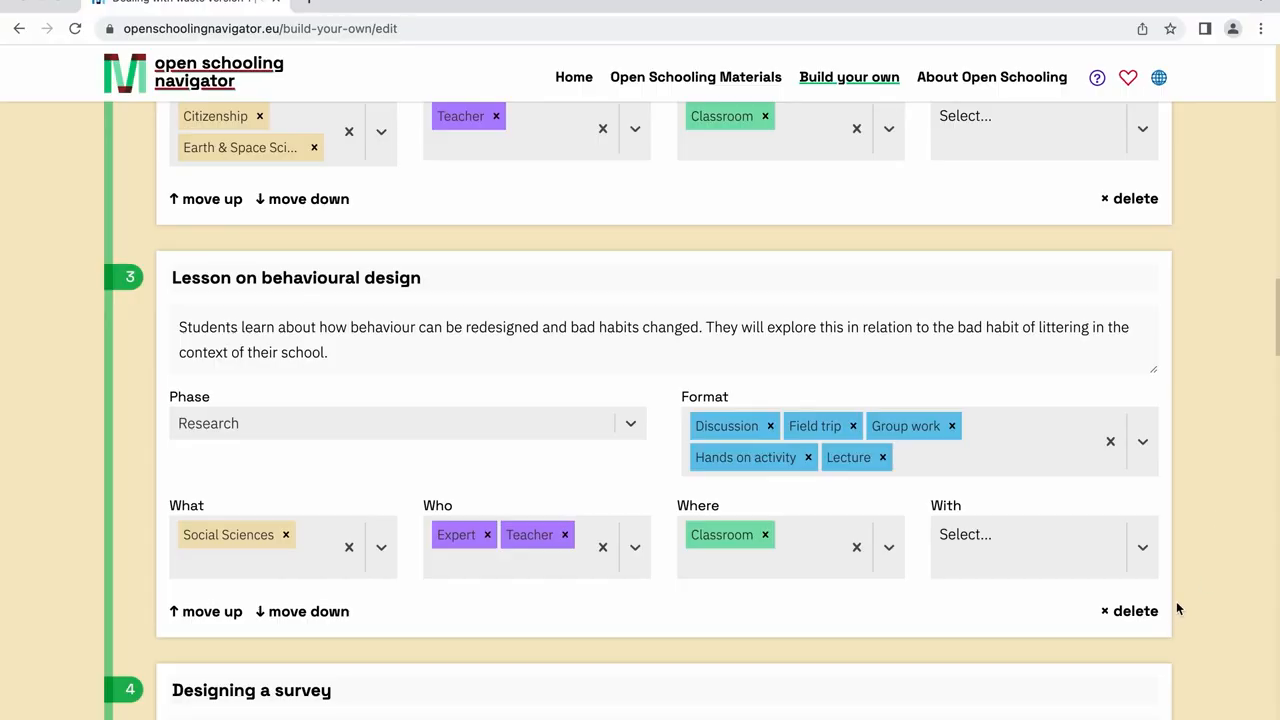
pyautogui.moveTo(1130, 620)
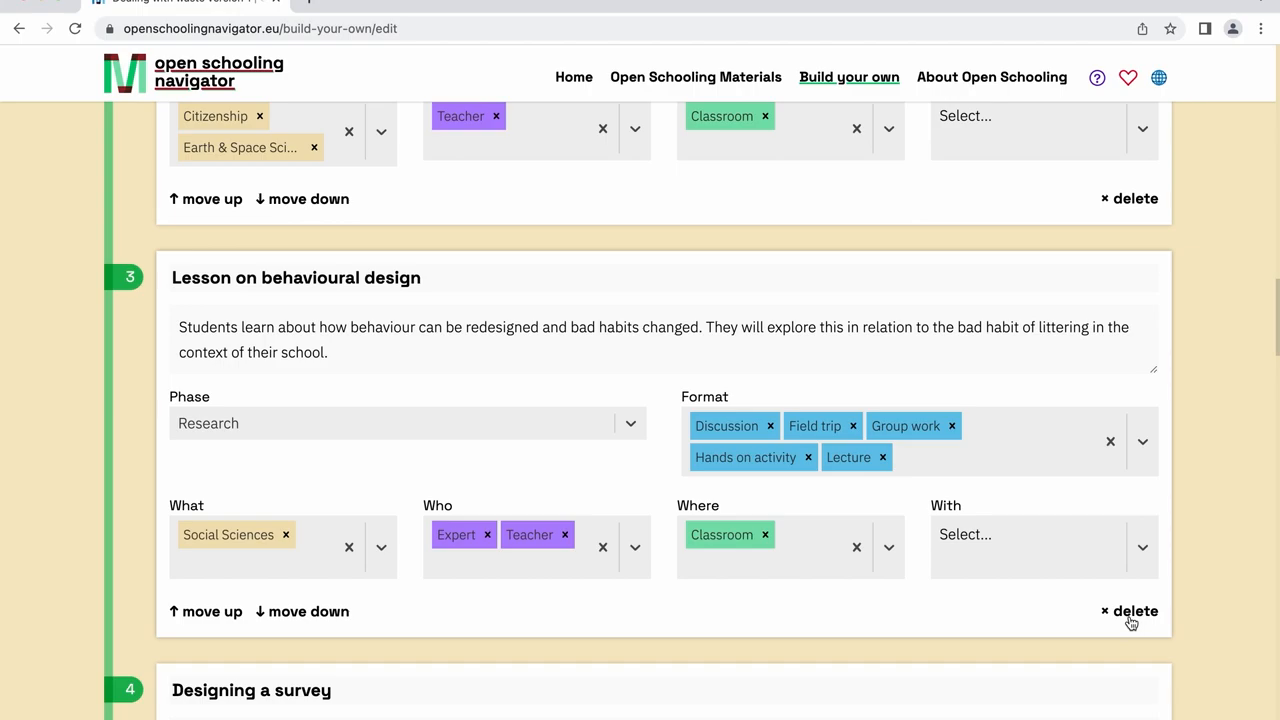
# - Remove the Lesson on behavioural design unit and confirm with 'Yes, delete'
pyautogui.click(1124, 612)
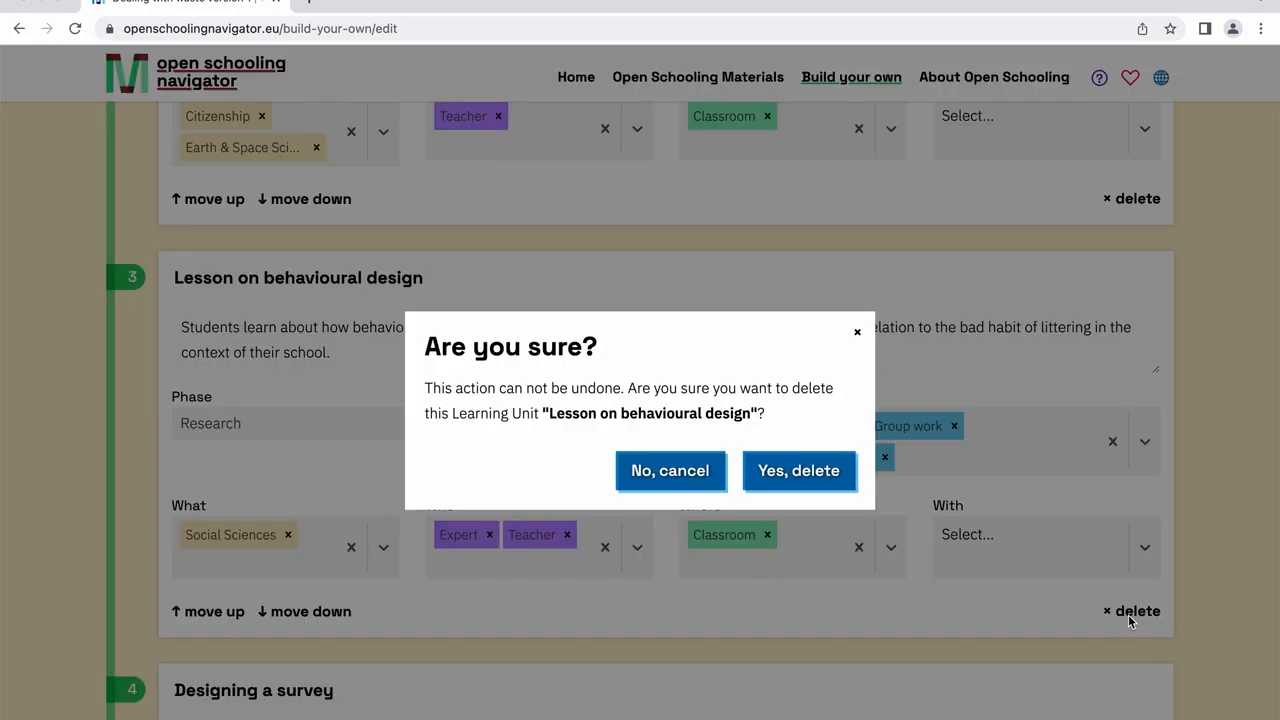
pyautogui.moveTo(840, 528)
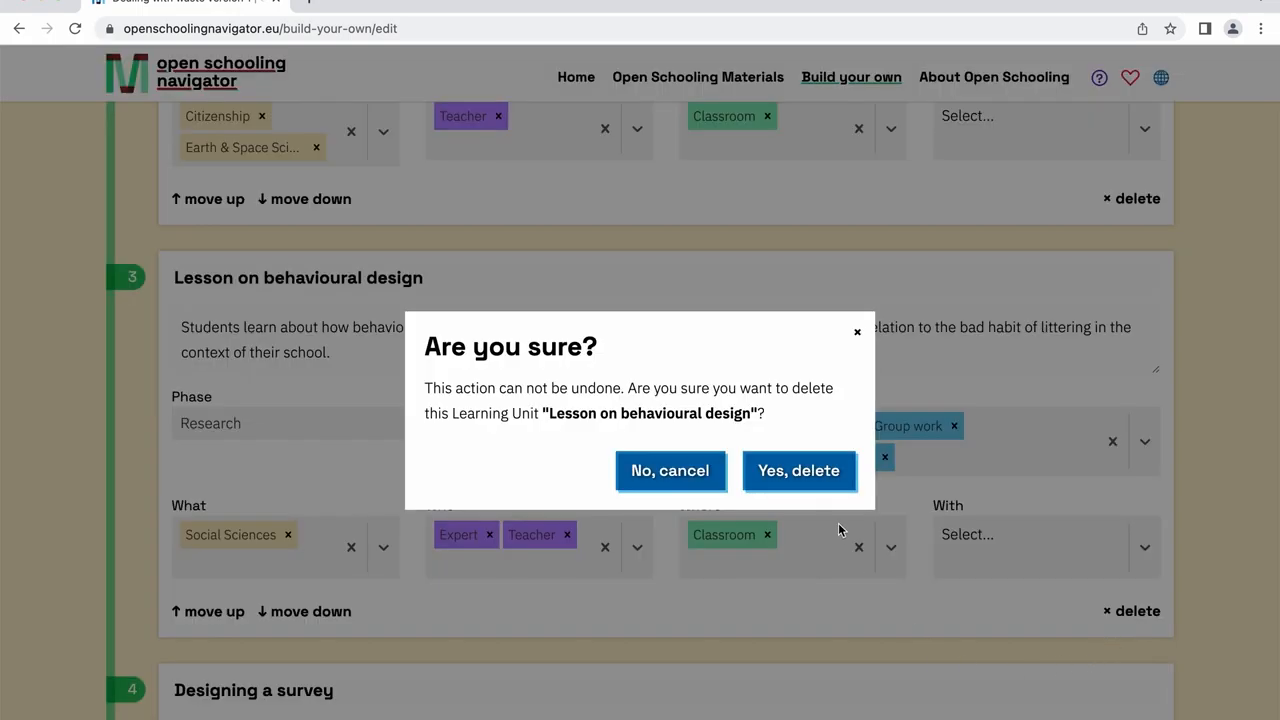
pyautogui.click(800, 472)
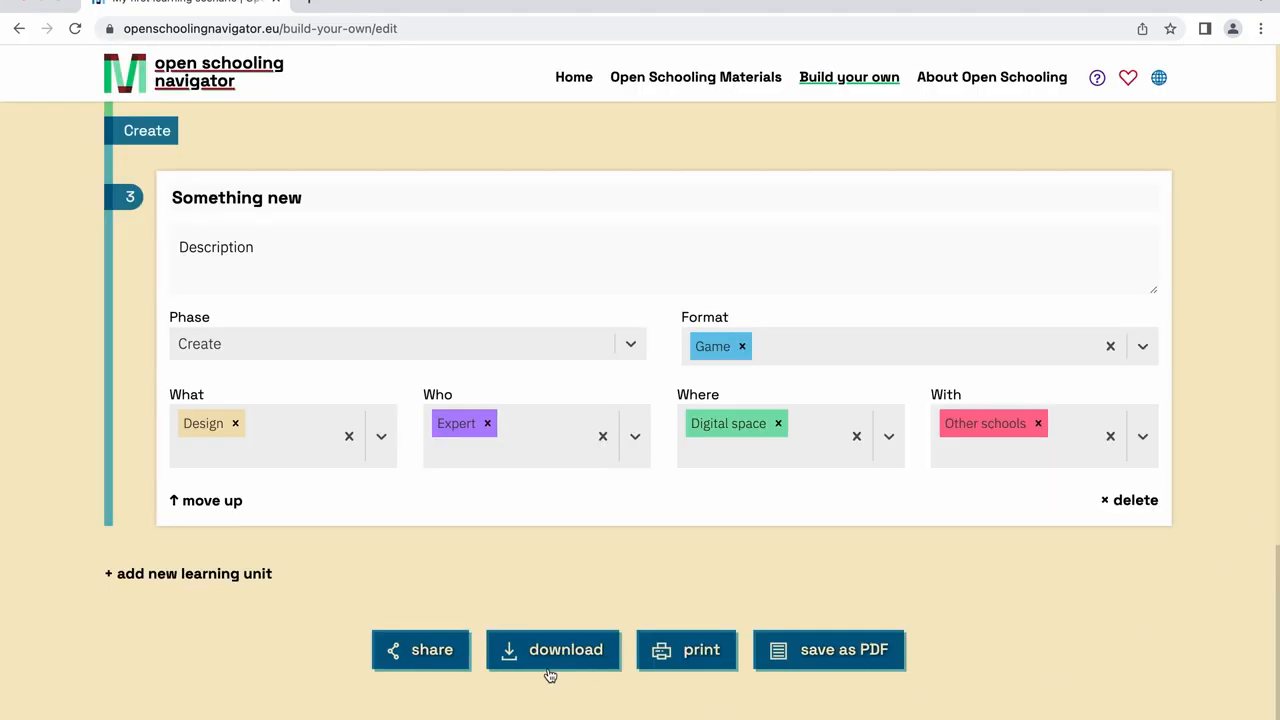
# - Save the new learning scenario to the computer as a file via the download dialog
pyautogui.click(552, 650)
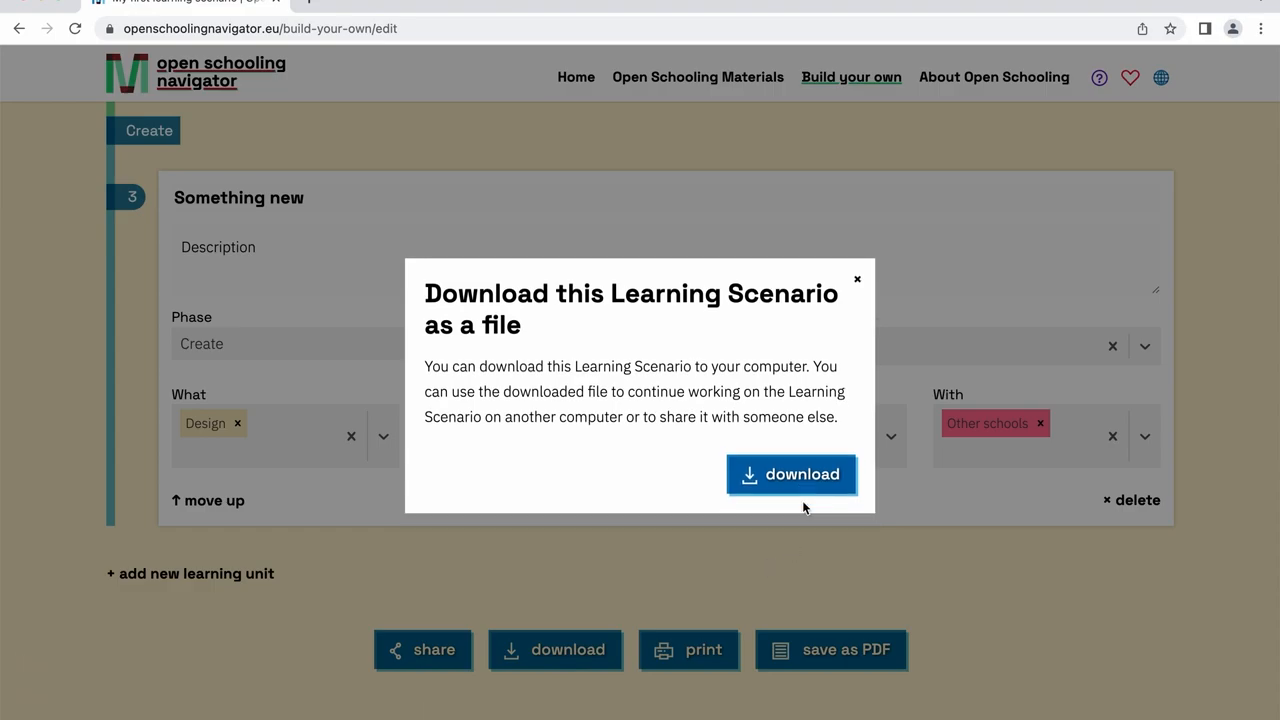
pyautogui.moveTo(844, 552)
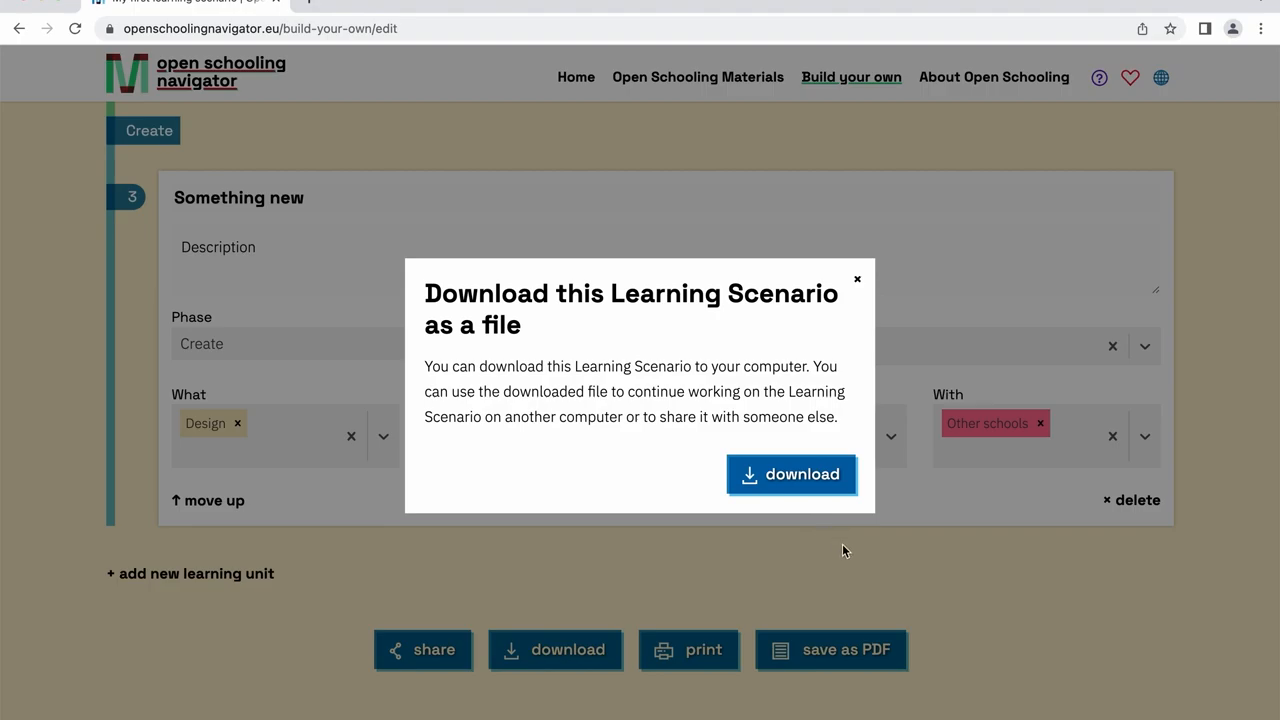
pyautogui.click(856, 280)
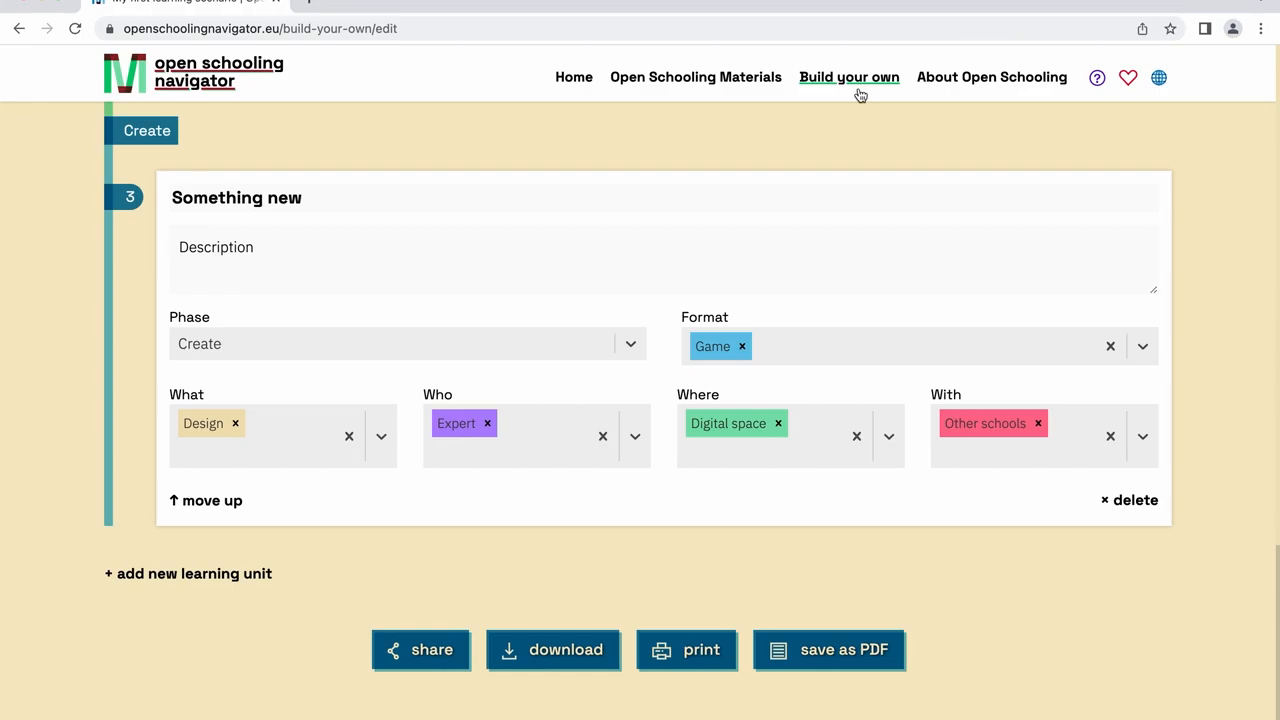
# - From Build your own, upload 'My first learning scenario.json' into My own Learning Scenarios
pyautogui.click(848, 76)
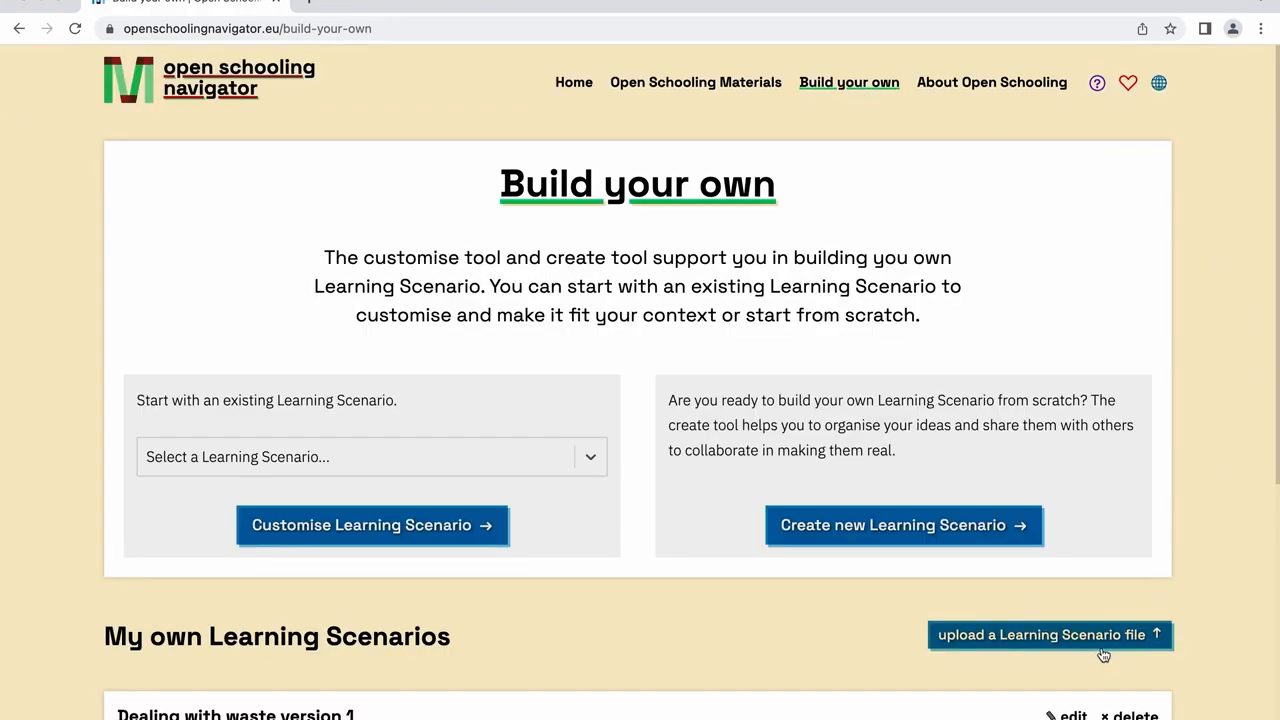
pyautogui.click(1048, 636)
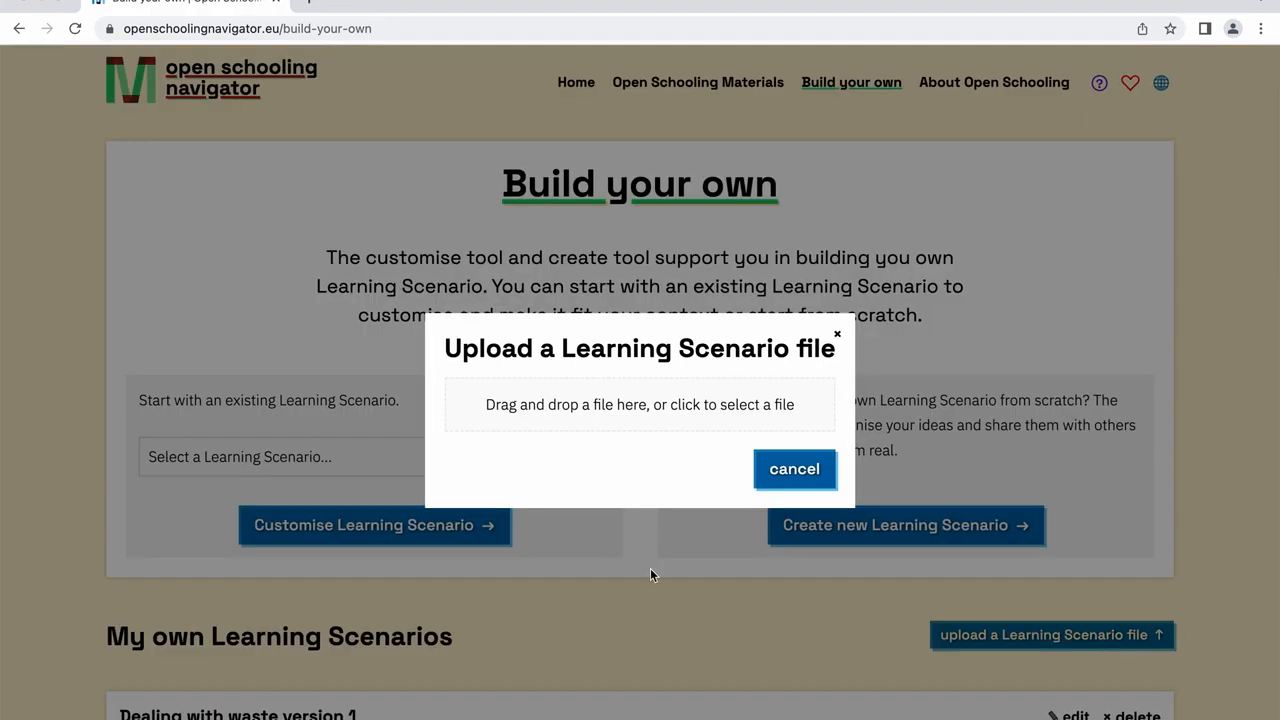
pyautogui.moveTo(648, 428)
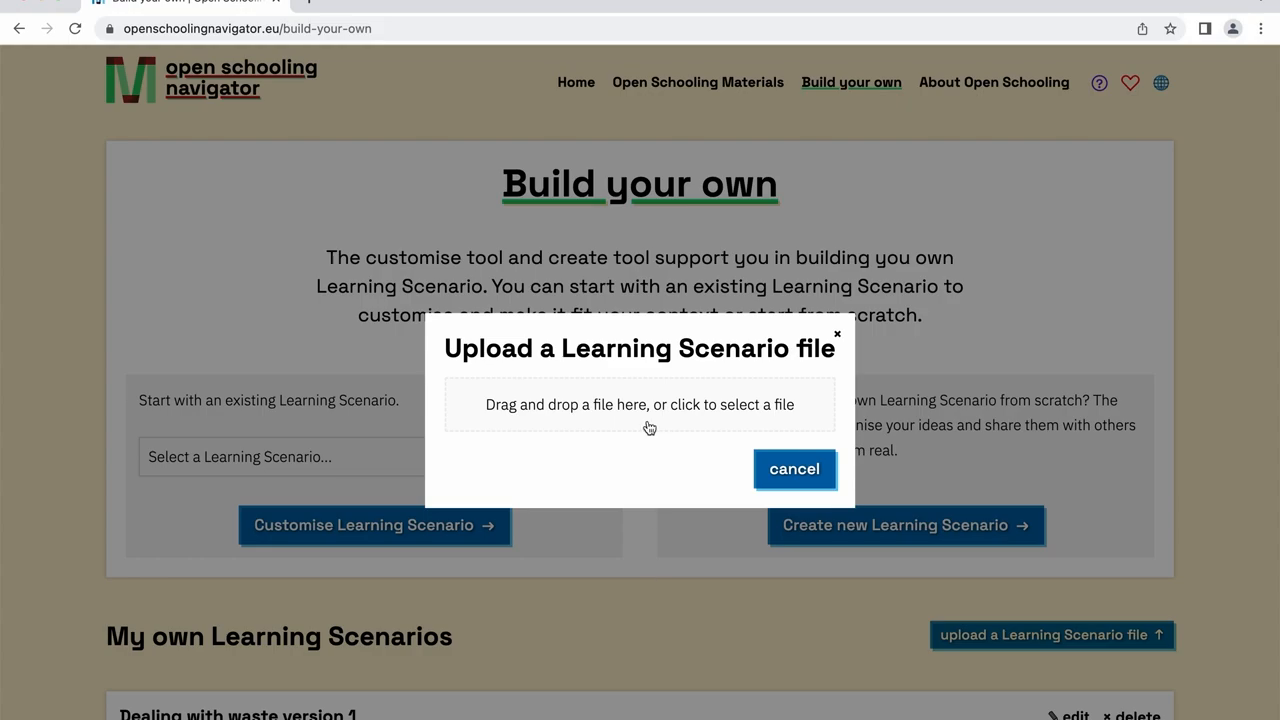
pyautogui.click(640, 404)
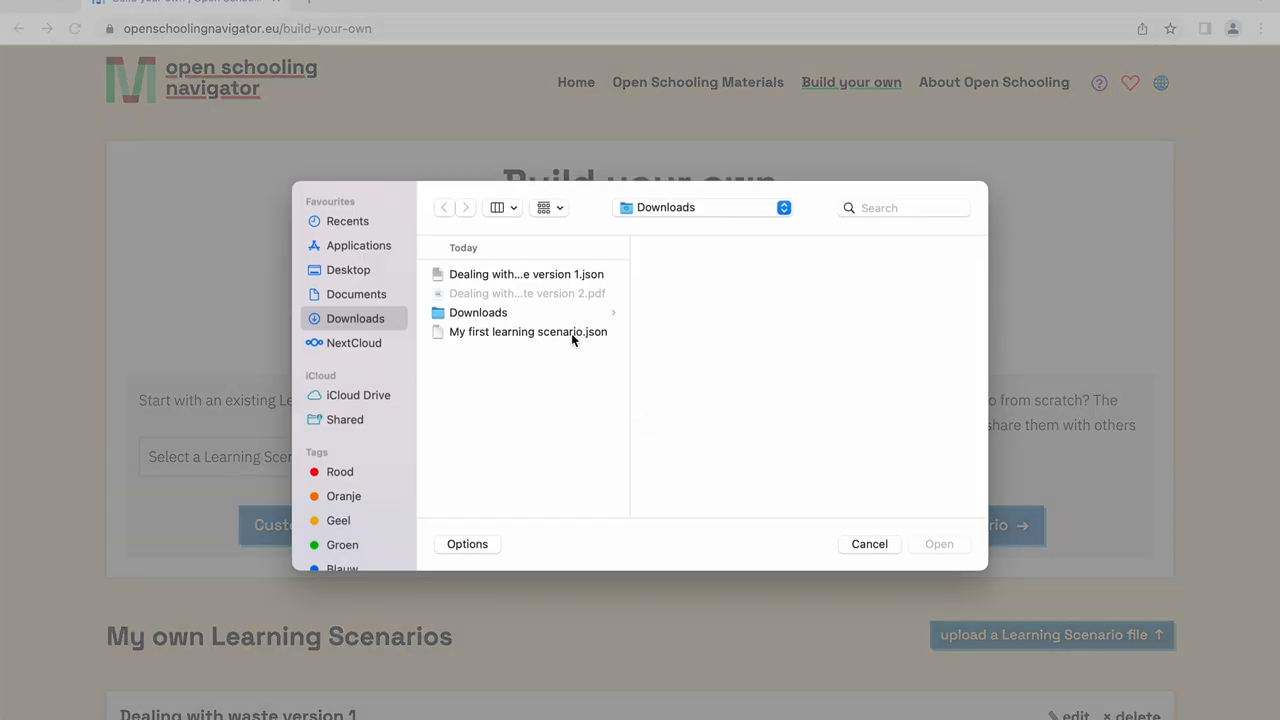
pyautogui.click(526, 332)
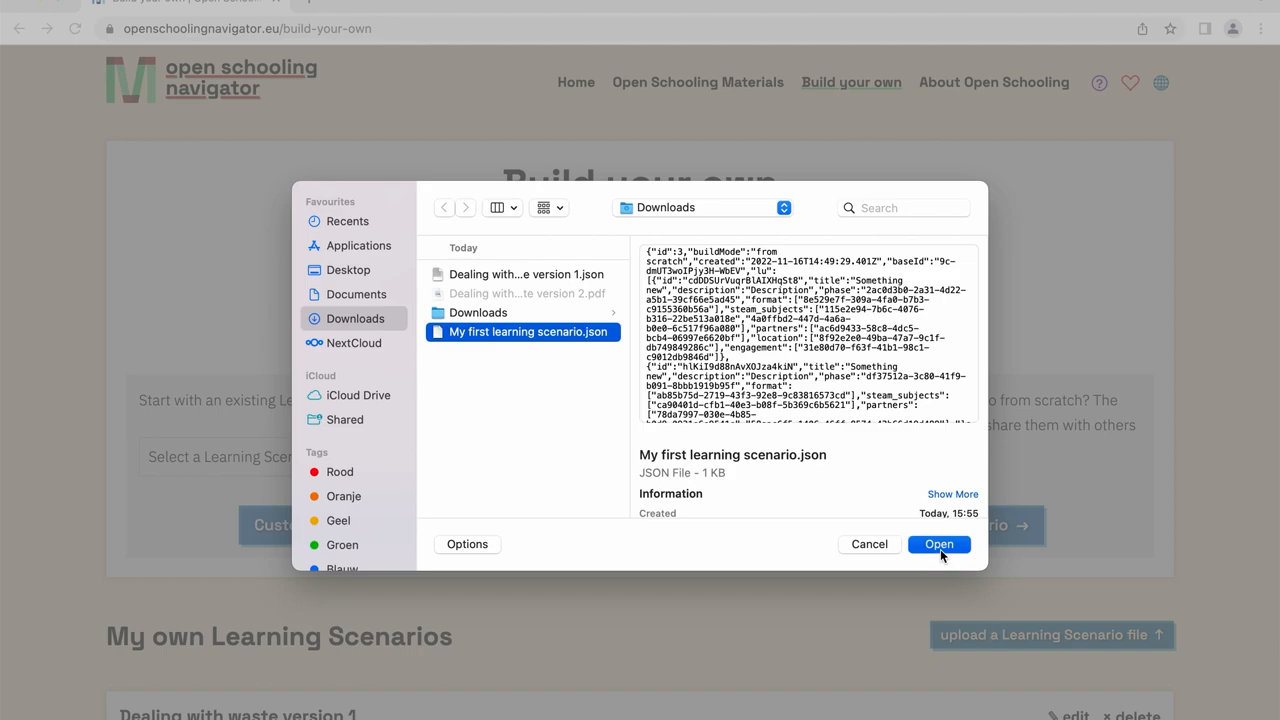
pyautogui.click(938, 544)
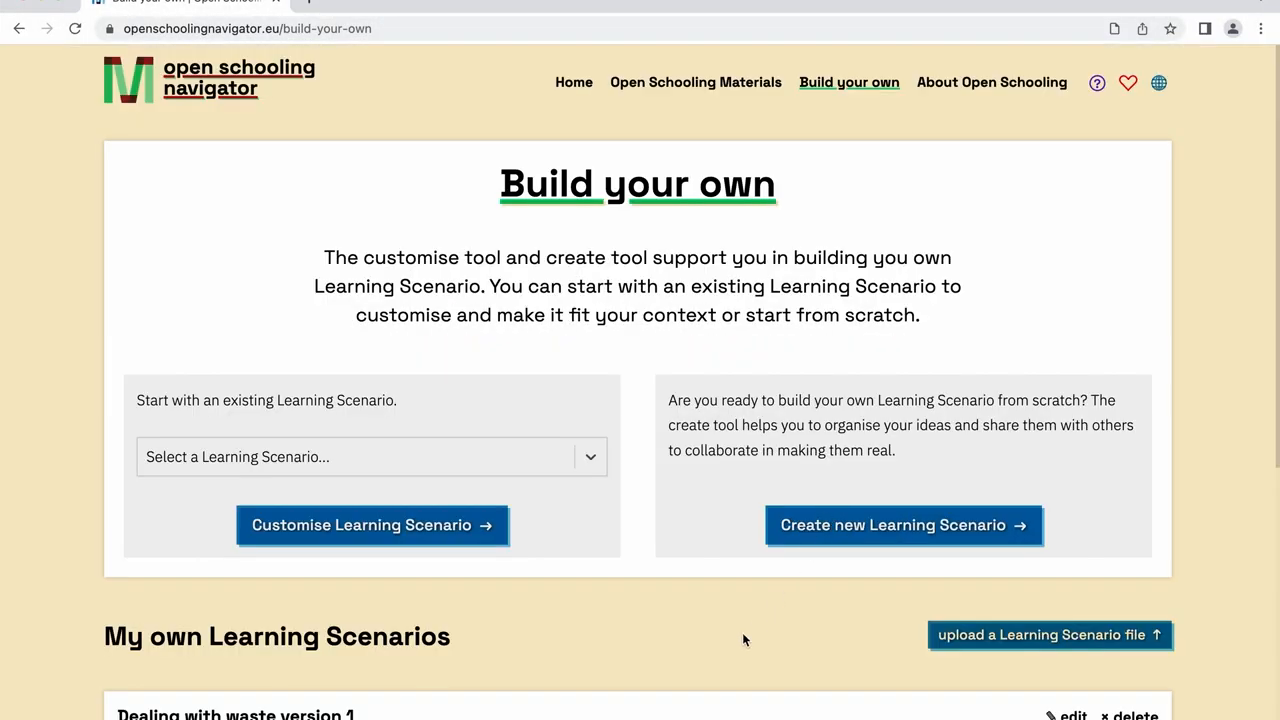
# - Rename the copy to 'Dealing with waste version 2' and generate its five-page PDF
pyautogui.scroll(-3)
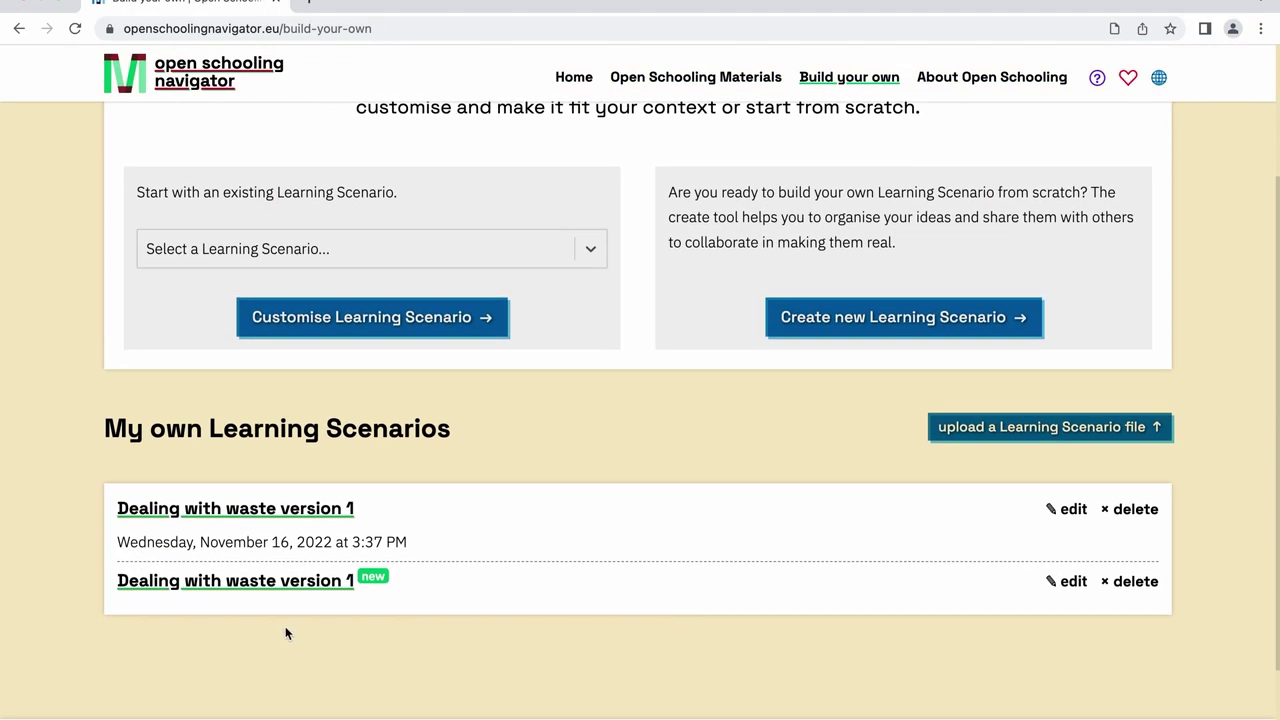
pyautogui.moveTo(302, 592)
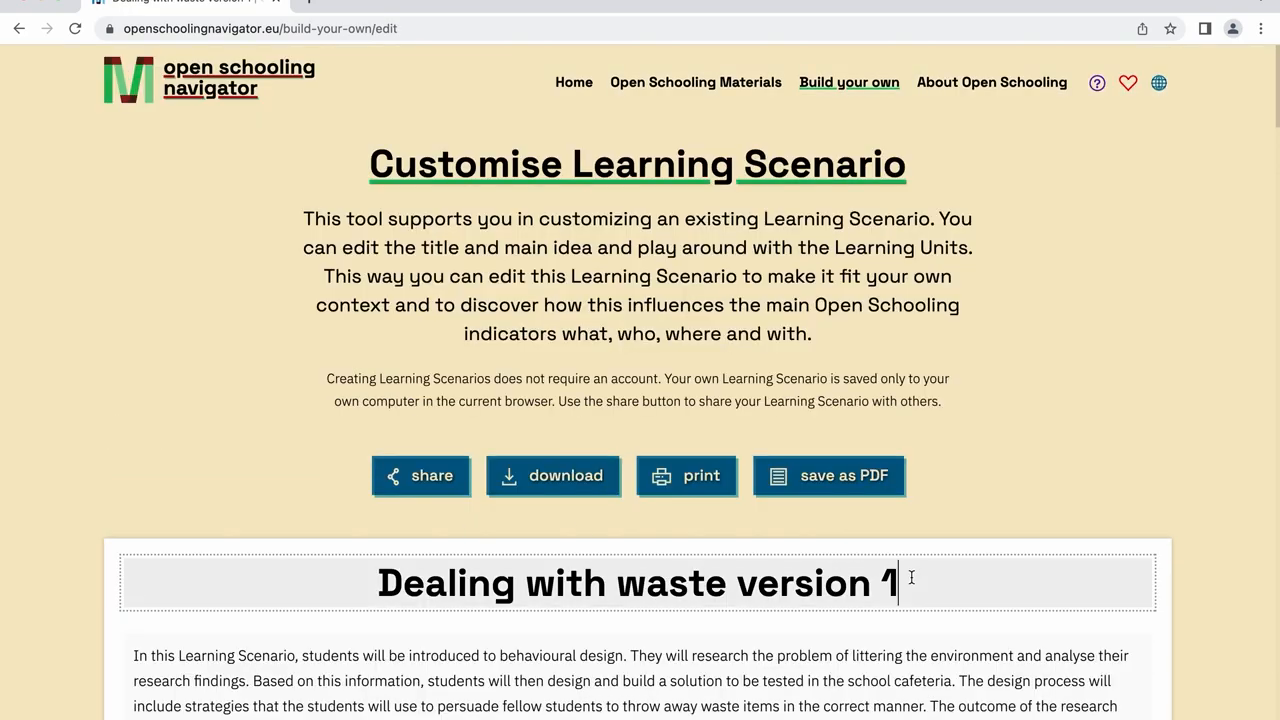
pyautogui.click(420, 476)
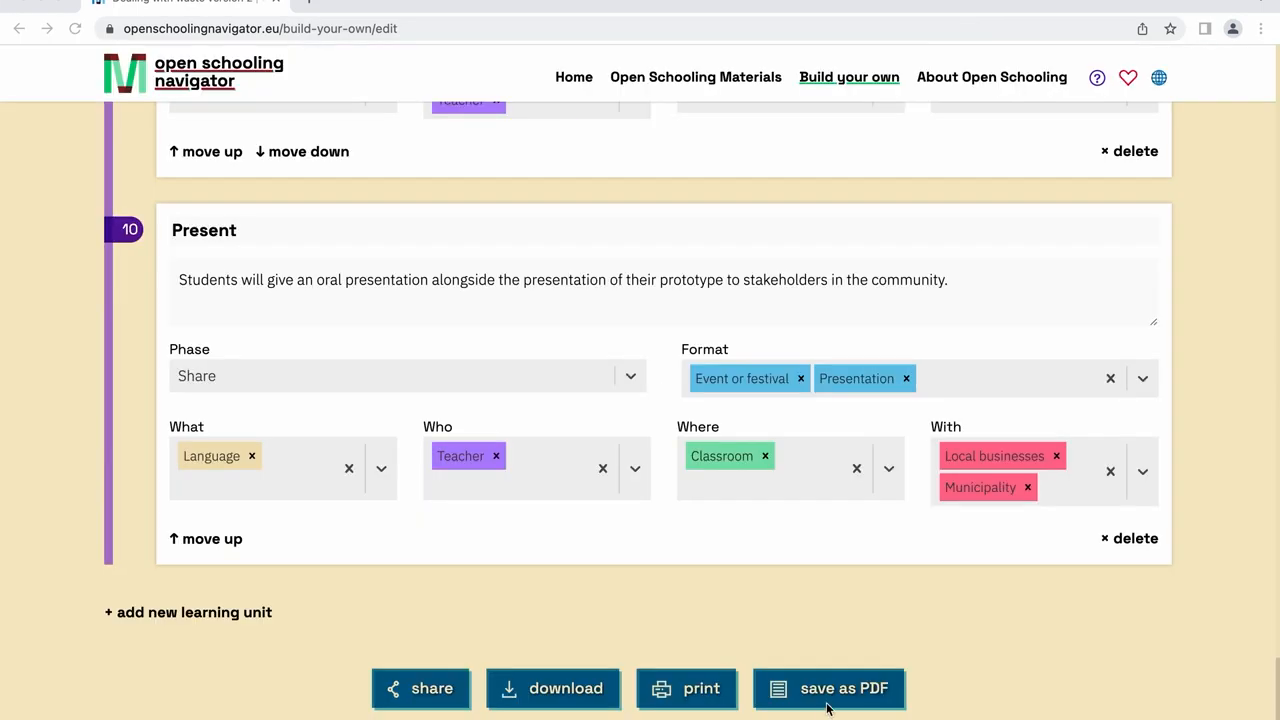
pyautogui.moveTo(972, 692)
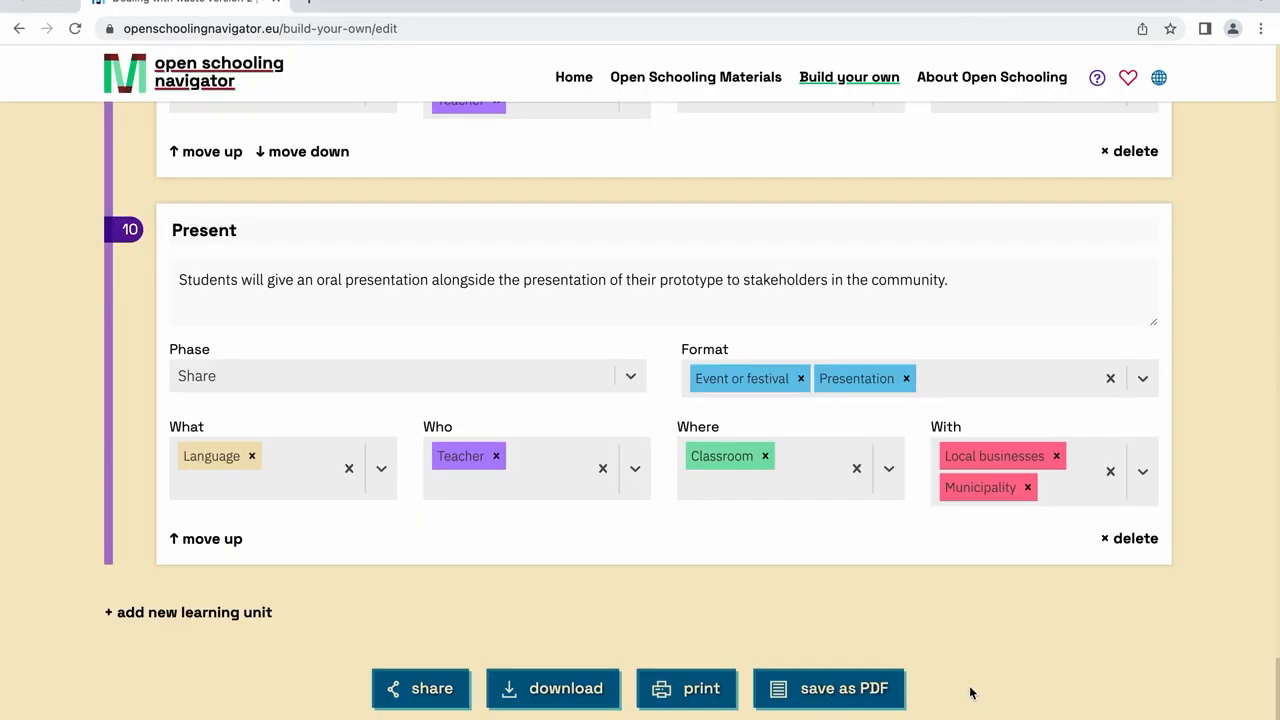
pyautogui.click(830, 688)
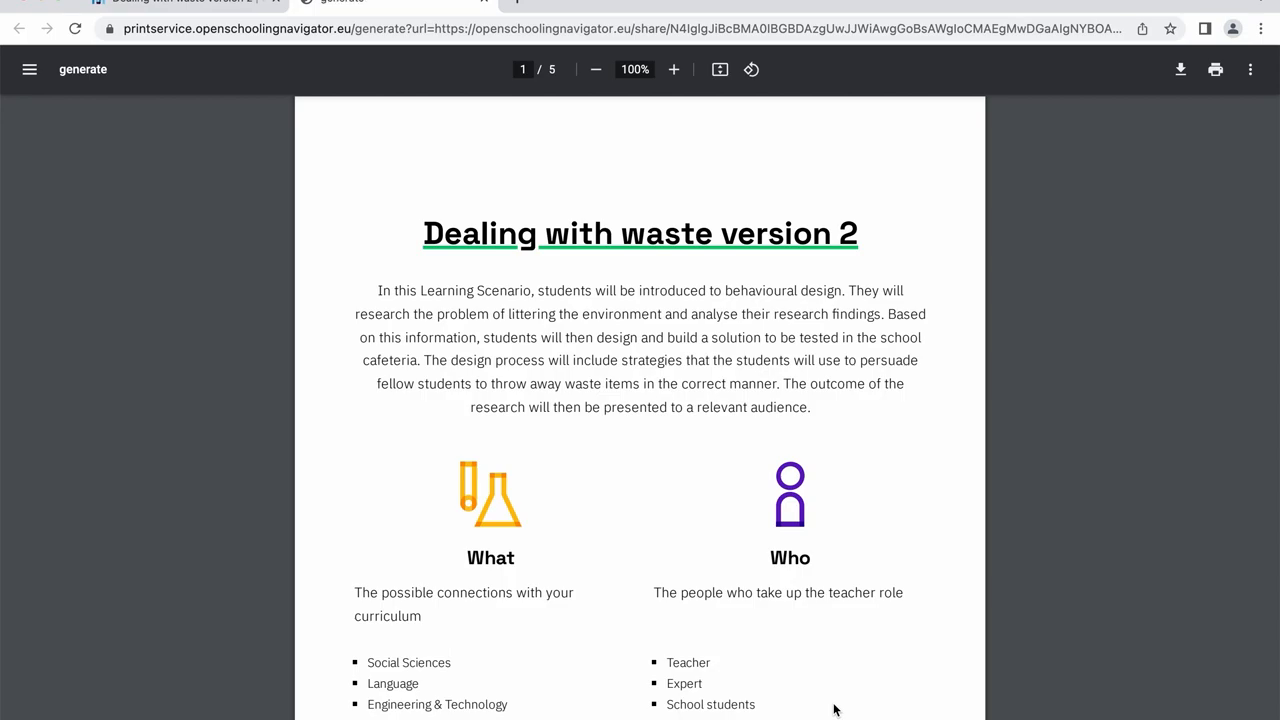
pyautogui.moveTo(1080, 452)
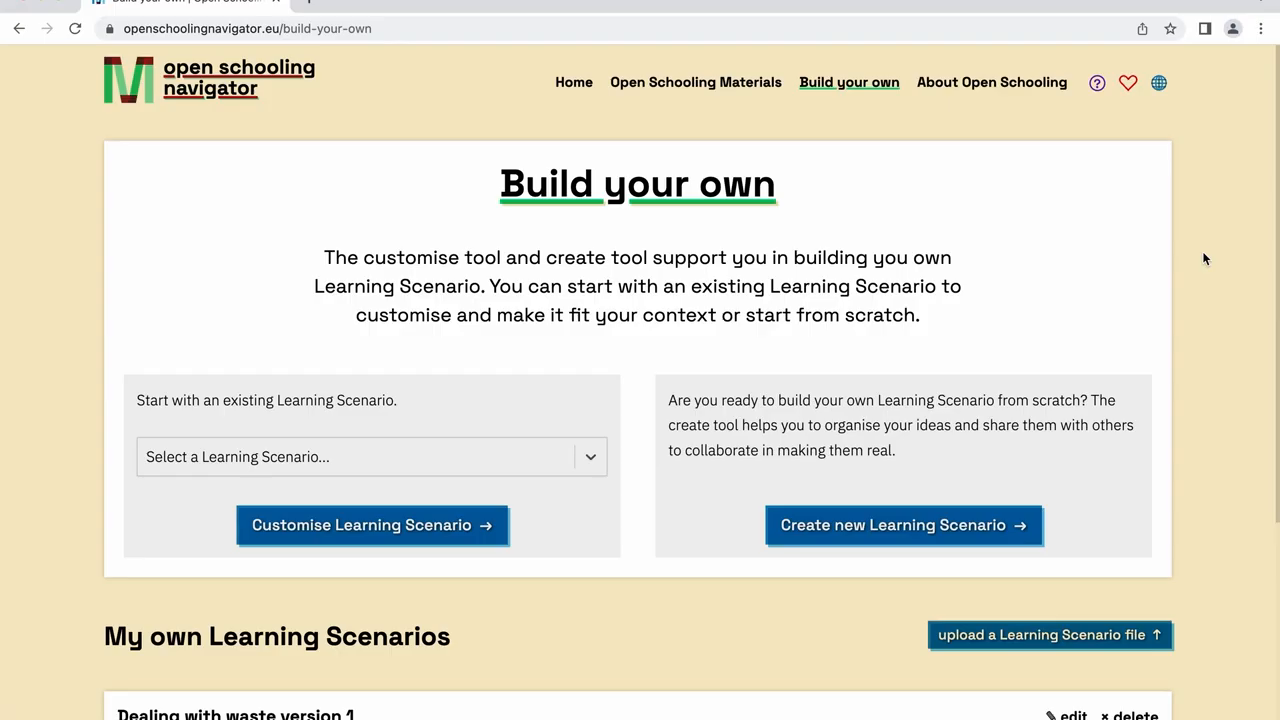
# - Go to the home page, where 'Dealing with waste version 2' now lists beside version 1
pyautogui.scroll(-3)
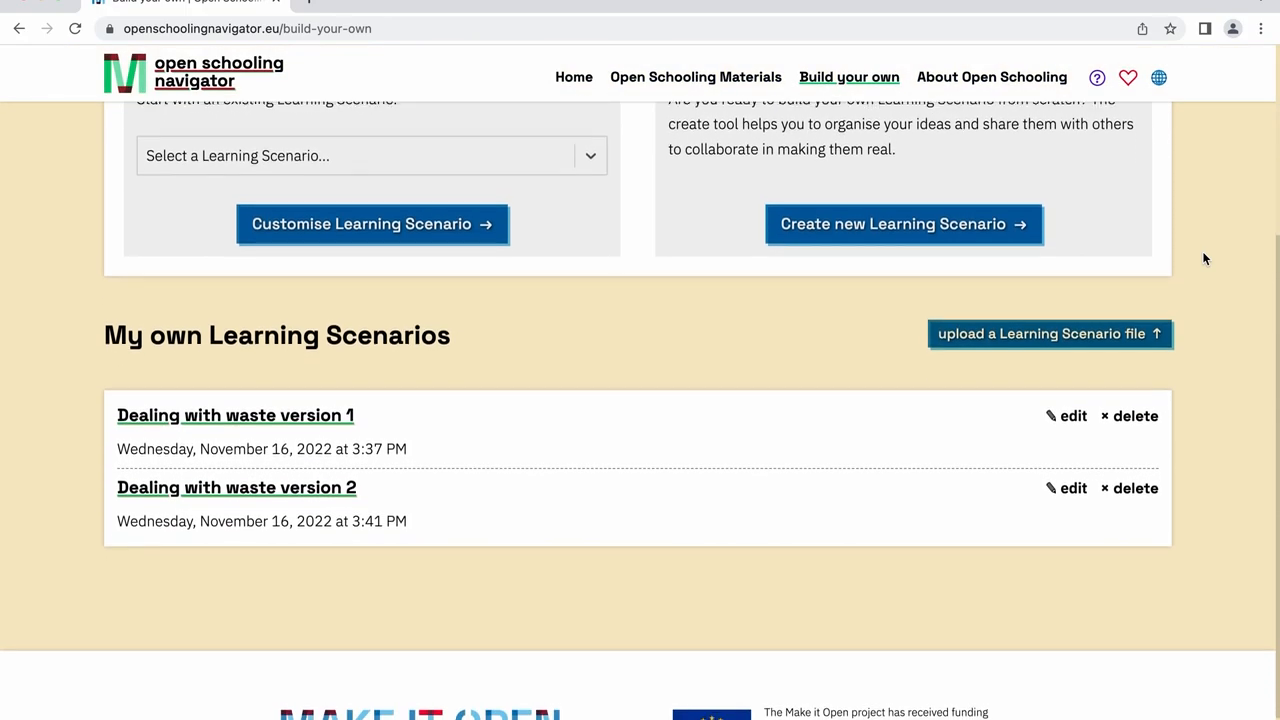
pyautogui.click(572, 82)
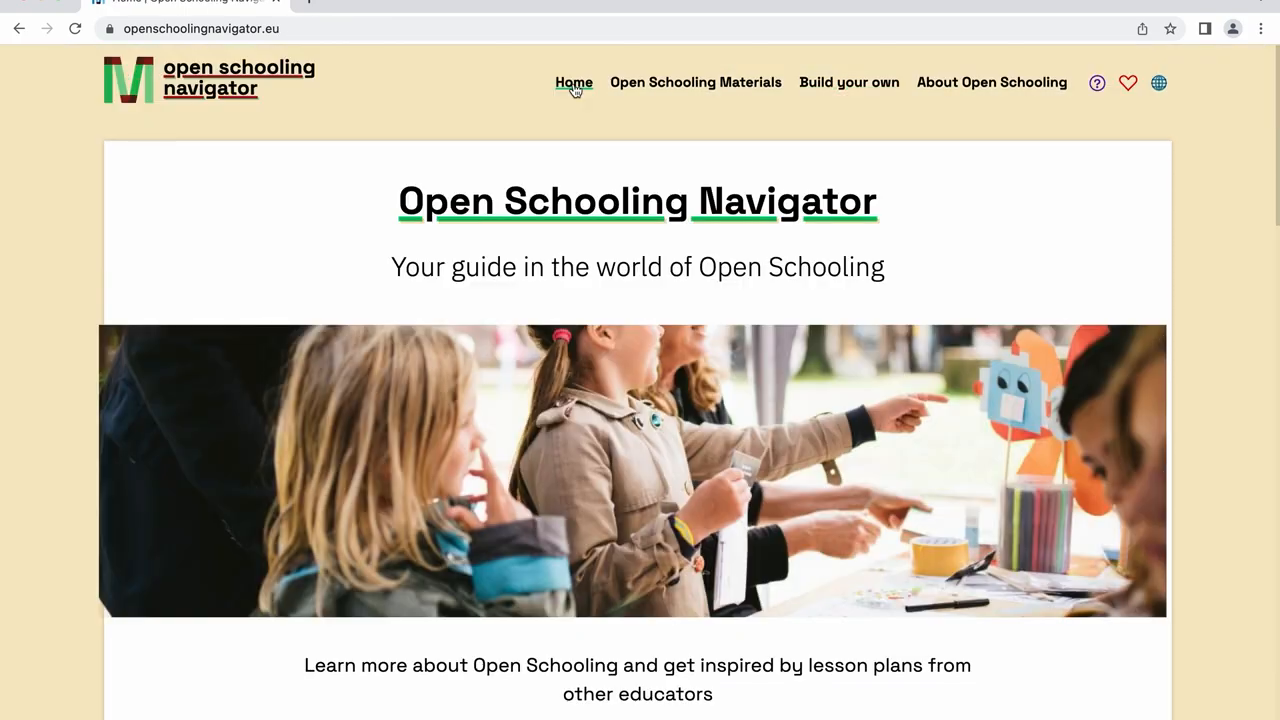
pyautogui.moveTo(522, 102)
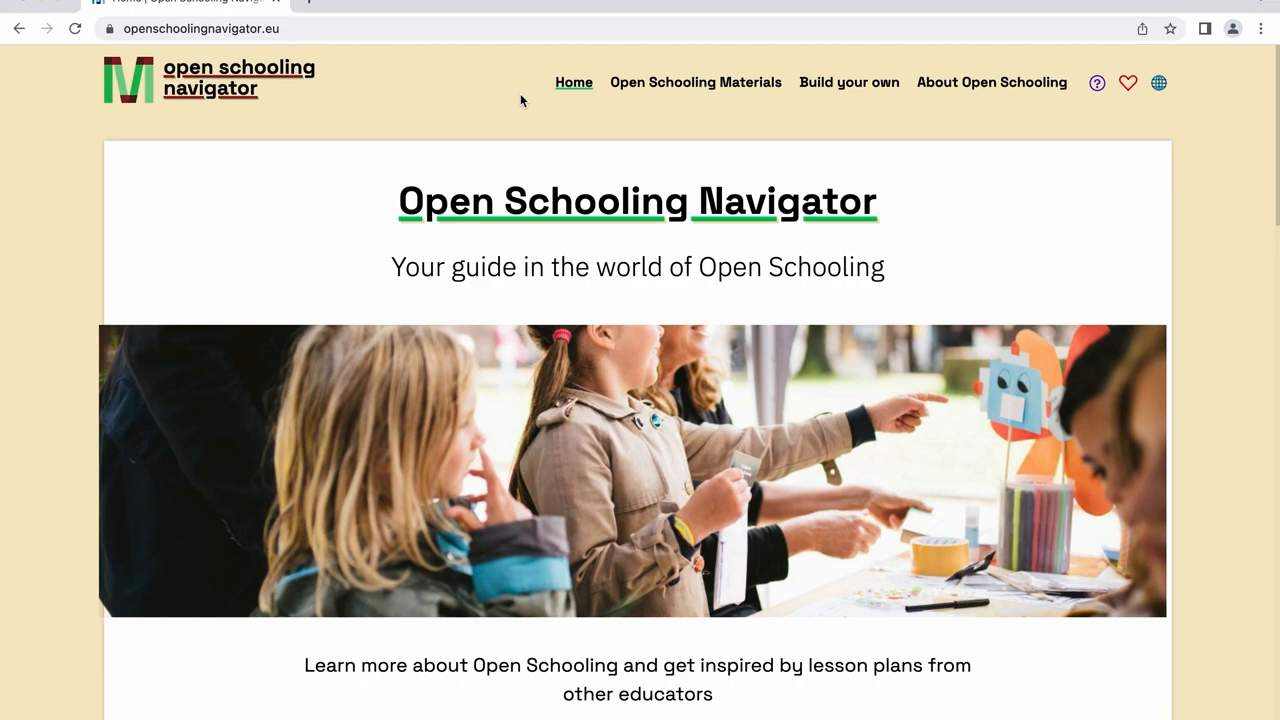